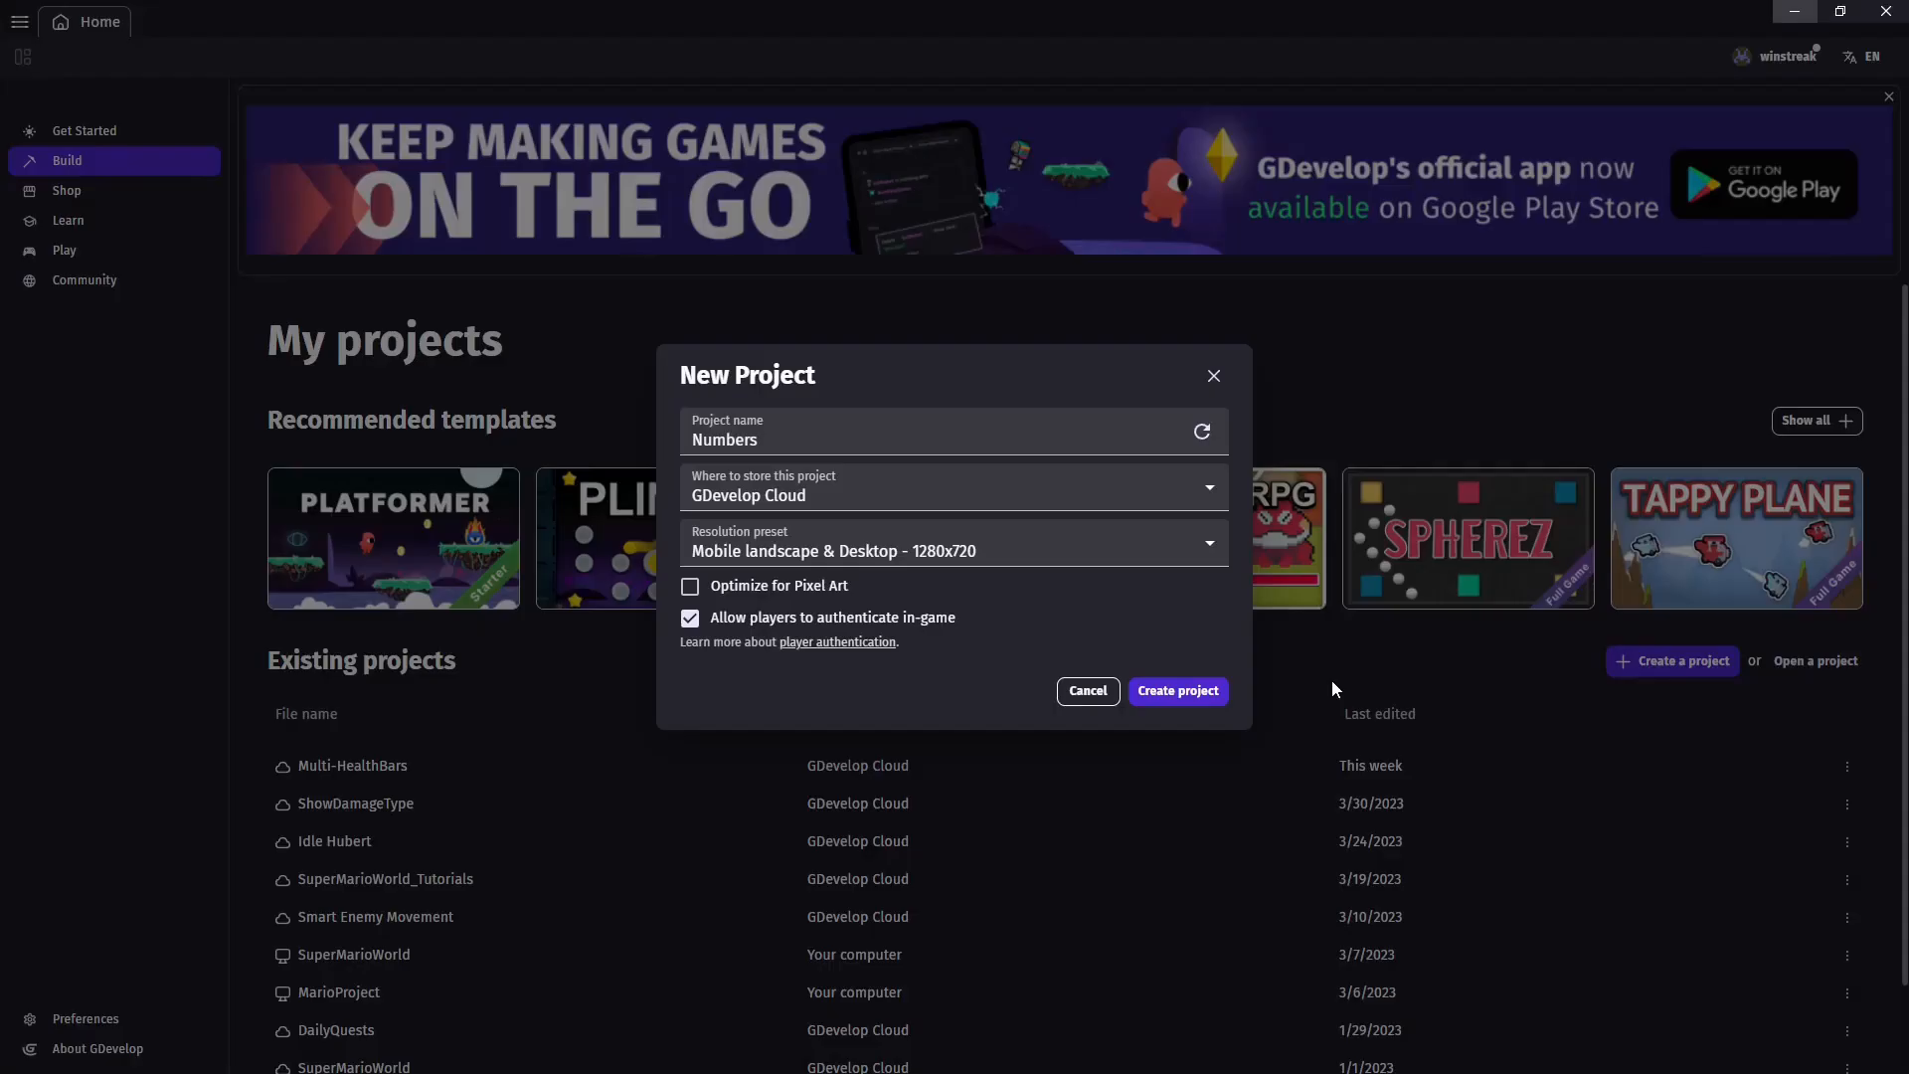
Confirm the New Project dialog to create the project named Numbers
{"action": "left_click", "coordinate": [1176, 690]}
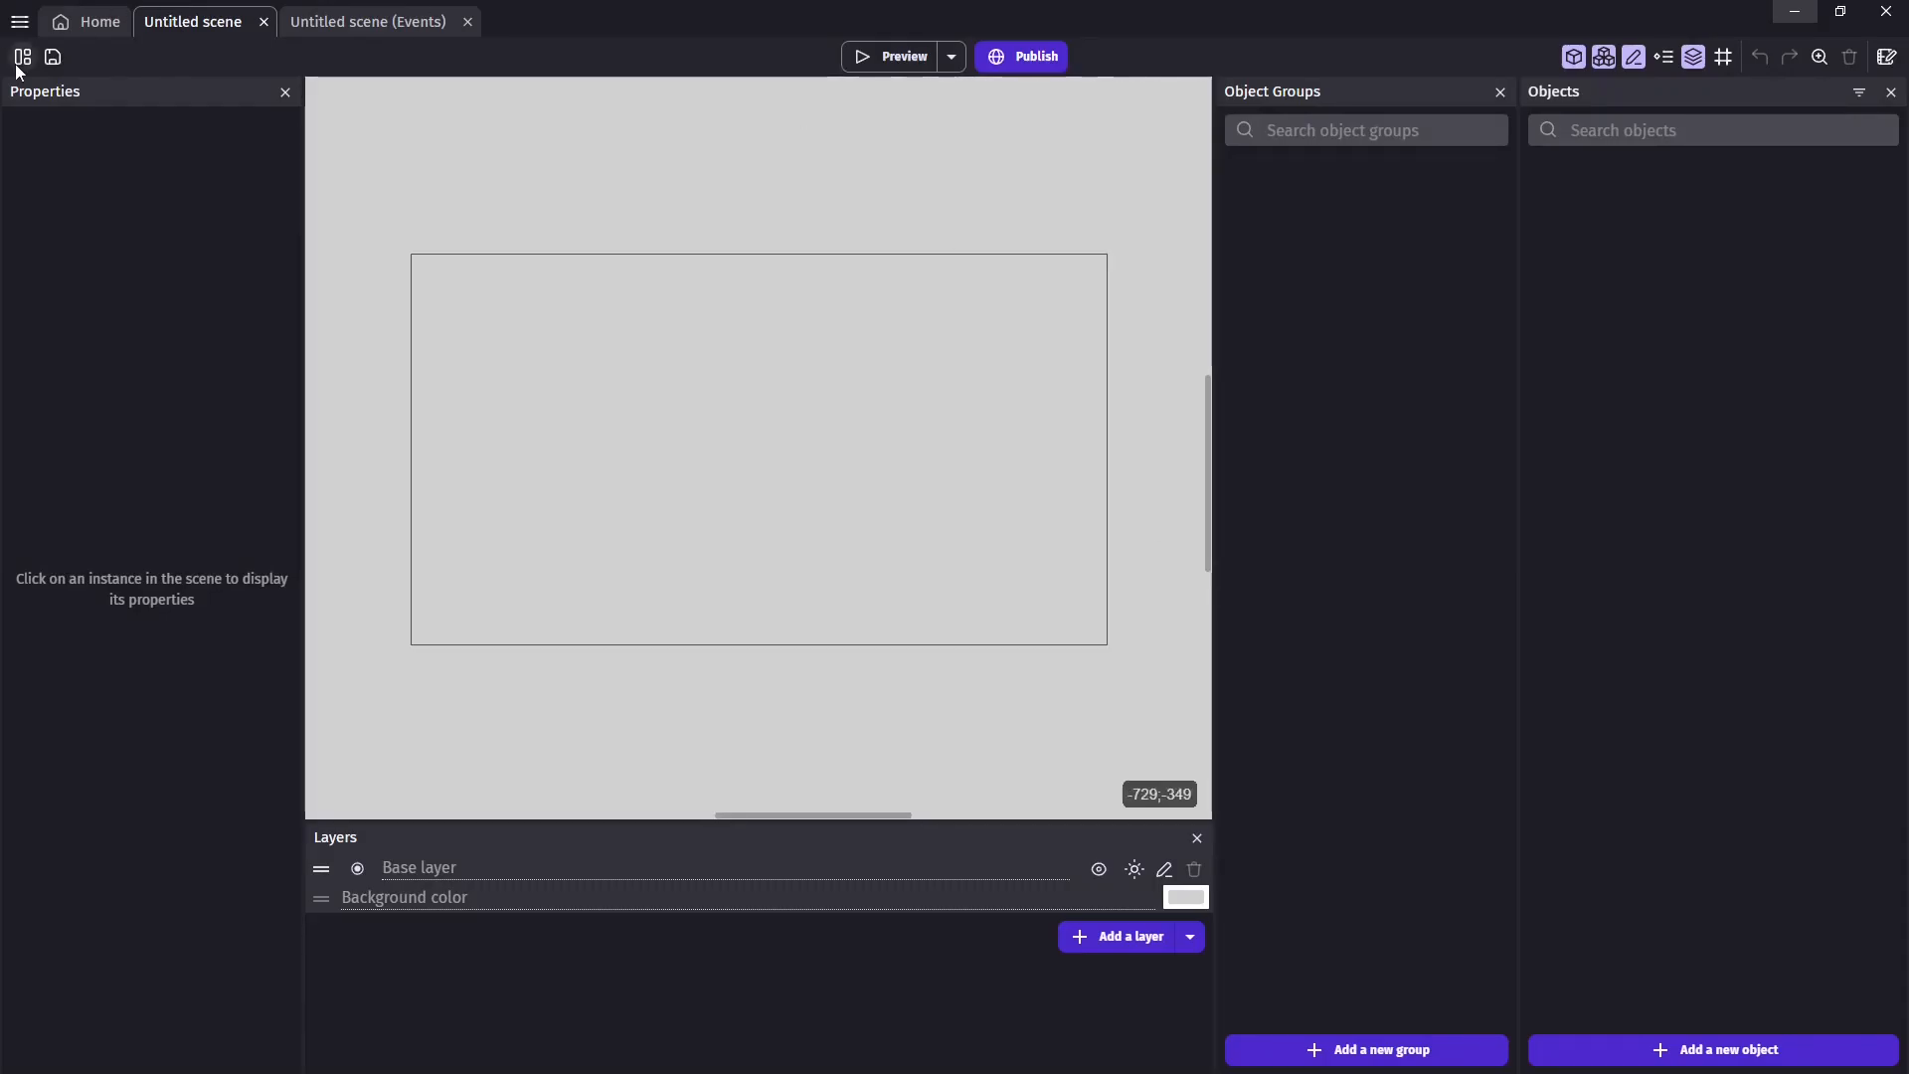
Add number global variables Value, numLength, firstThree and remainder, then start one more
{"action": "left_click", "coordinate": [20, 22]}
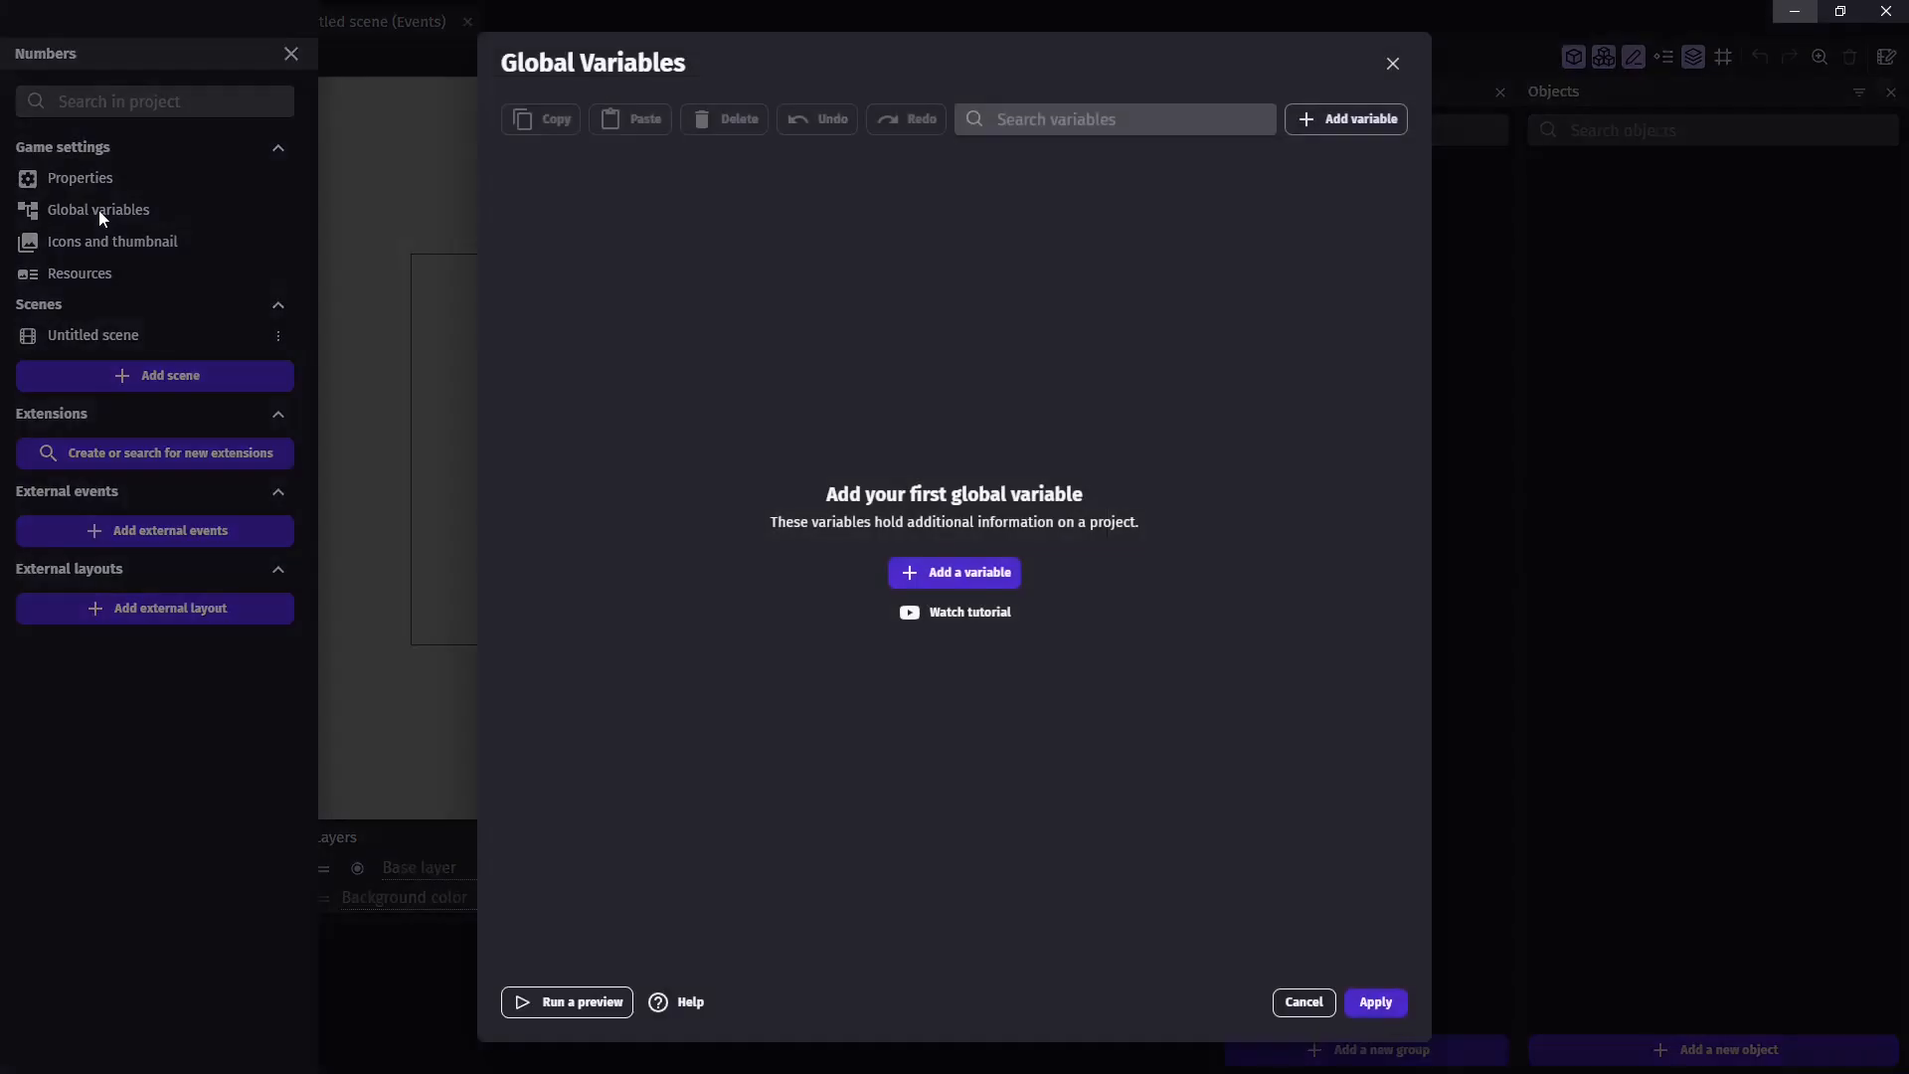
{"action": "left_click", "coordinate": [954, 573]}
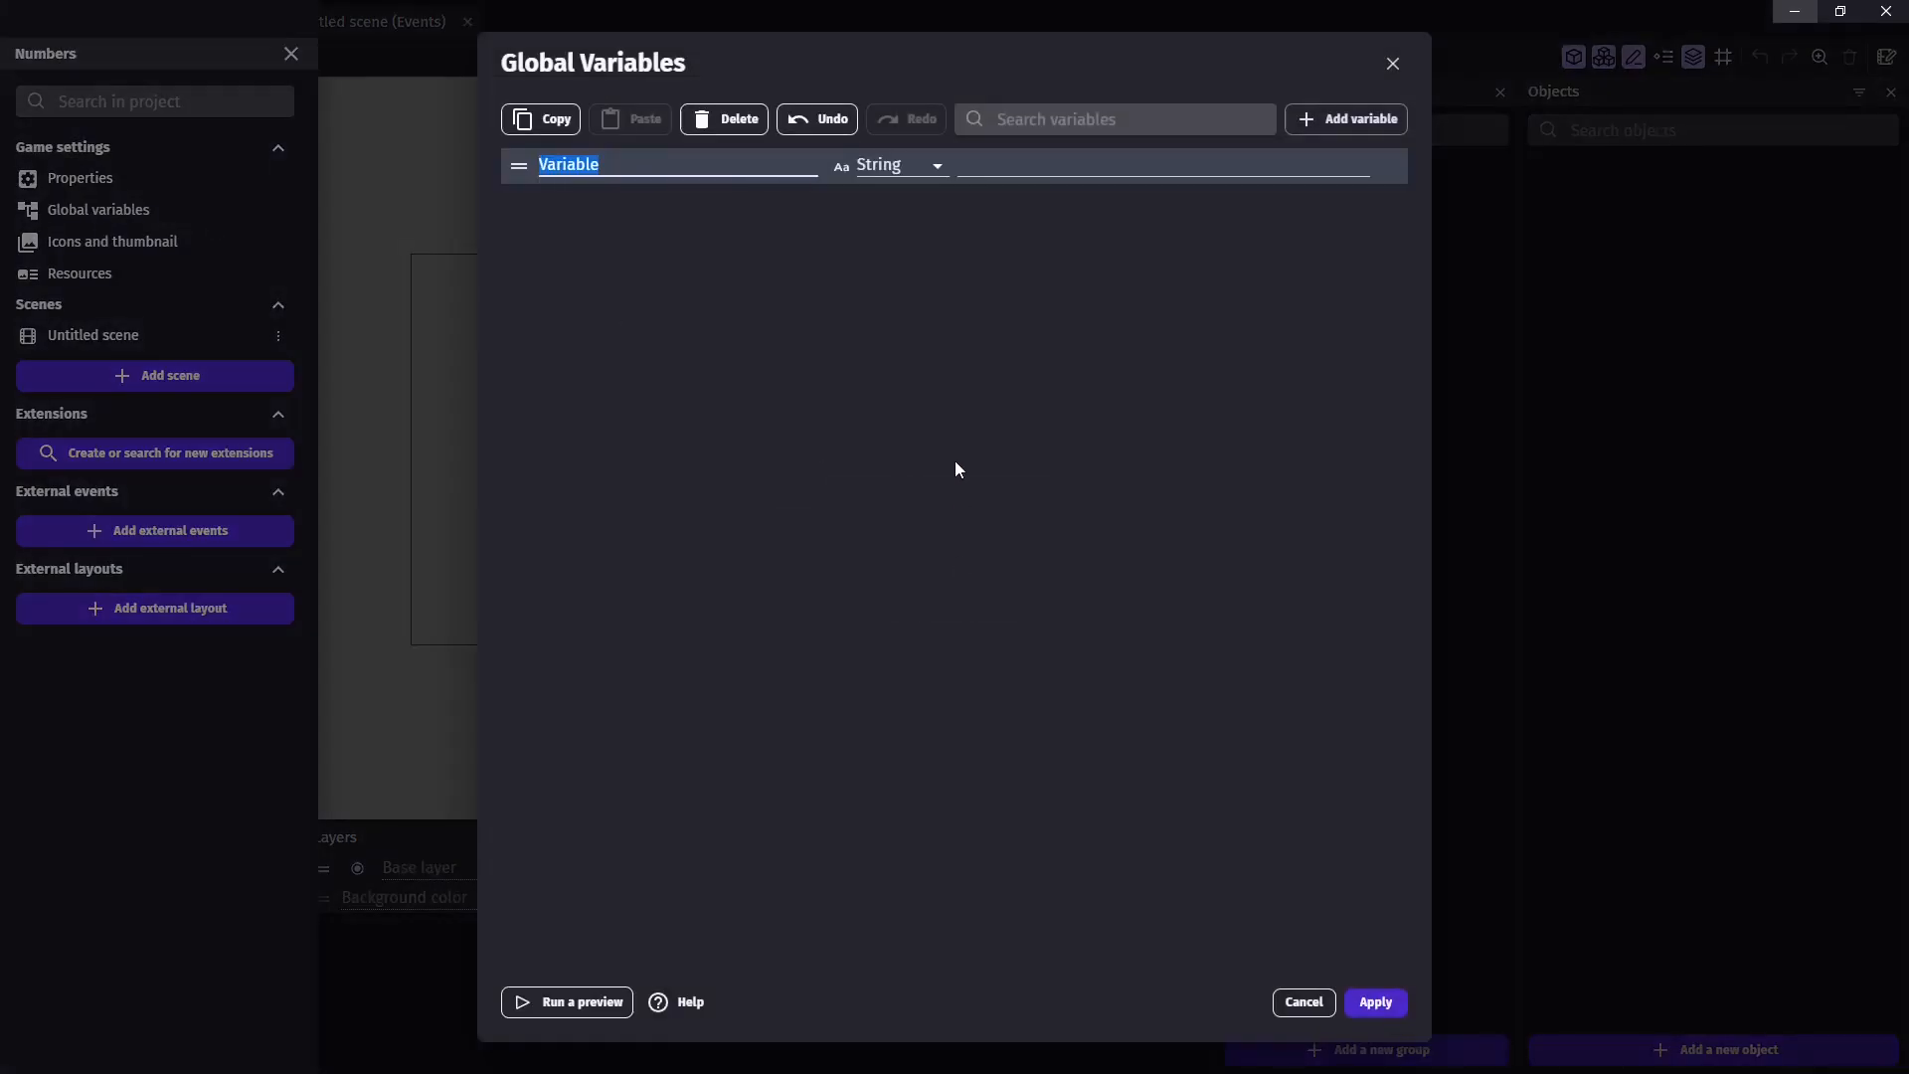
{"action": "type", "text": "Value"}
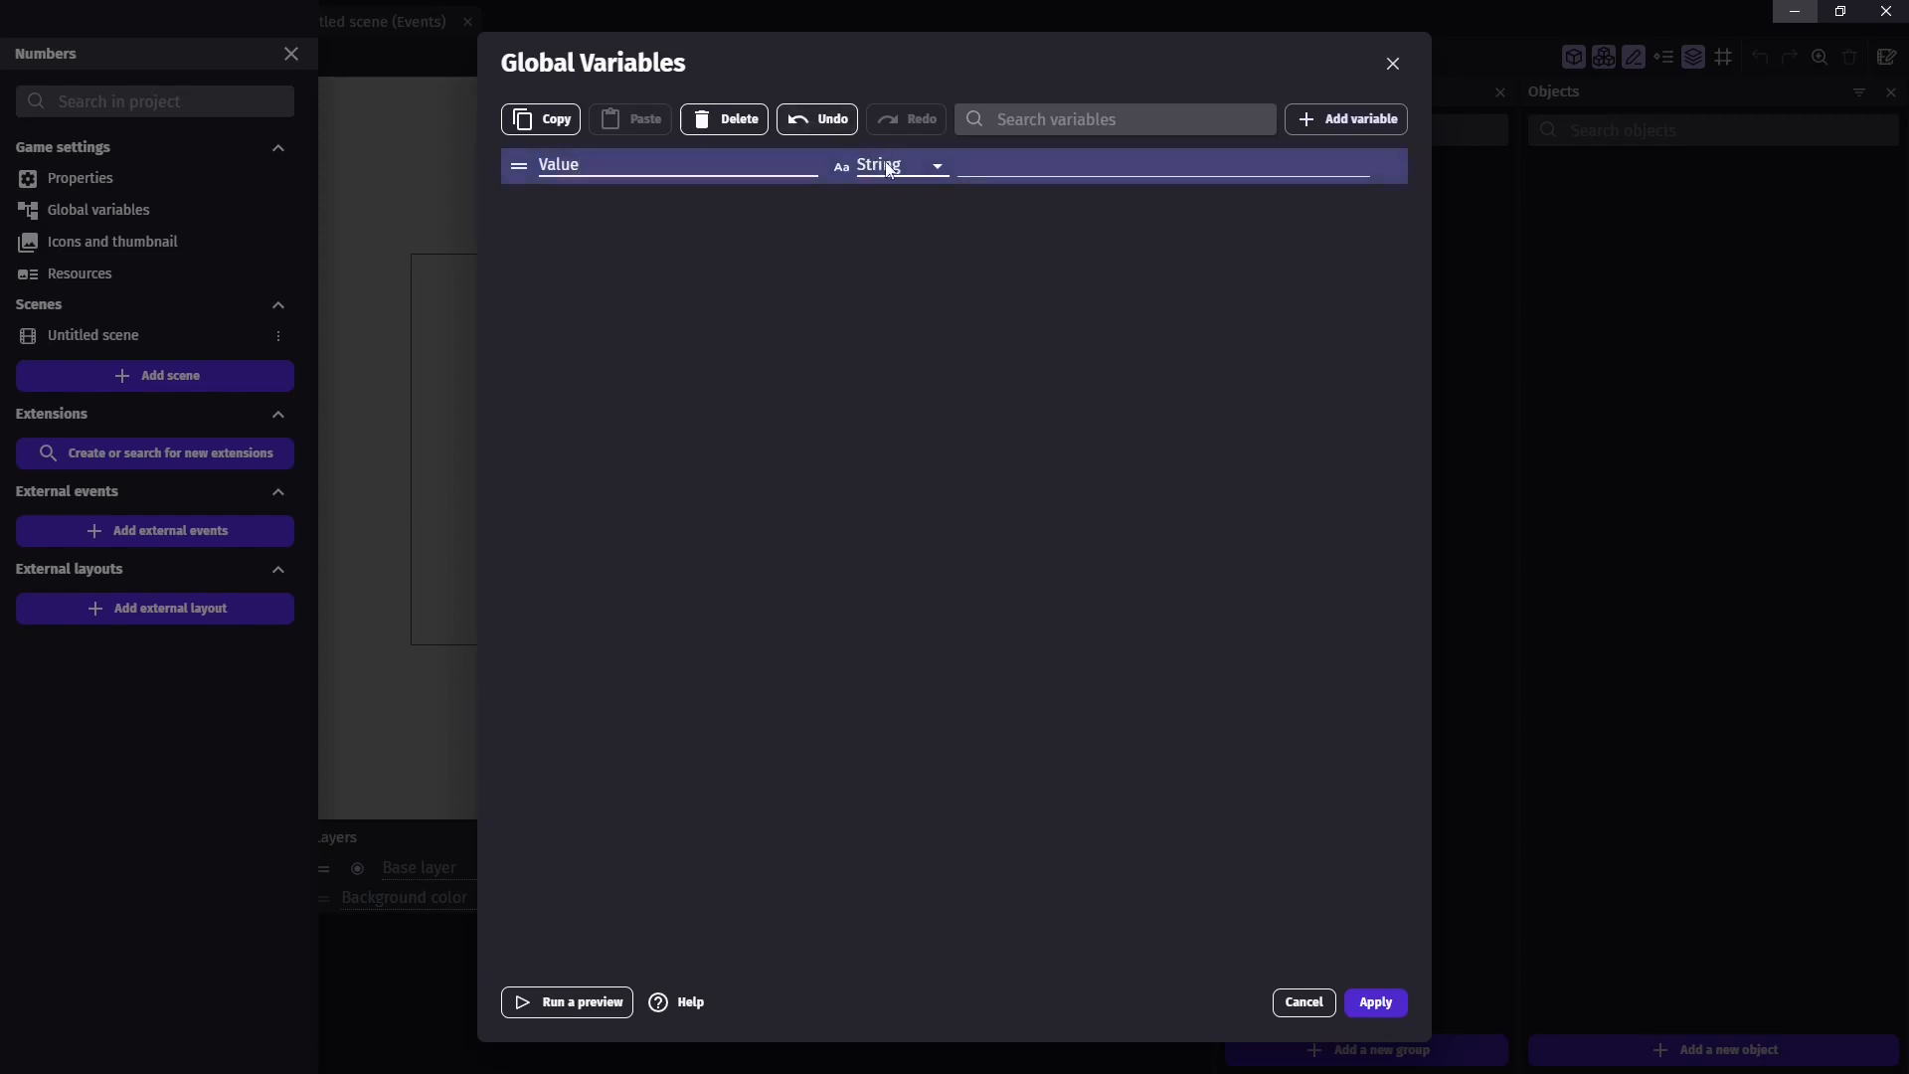
{"action": "left_click", "coordinate": [1345, 119]}
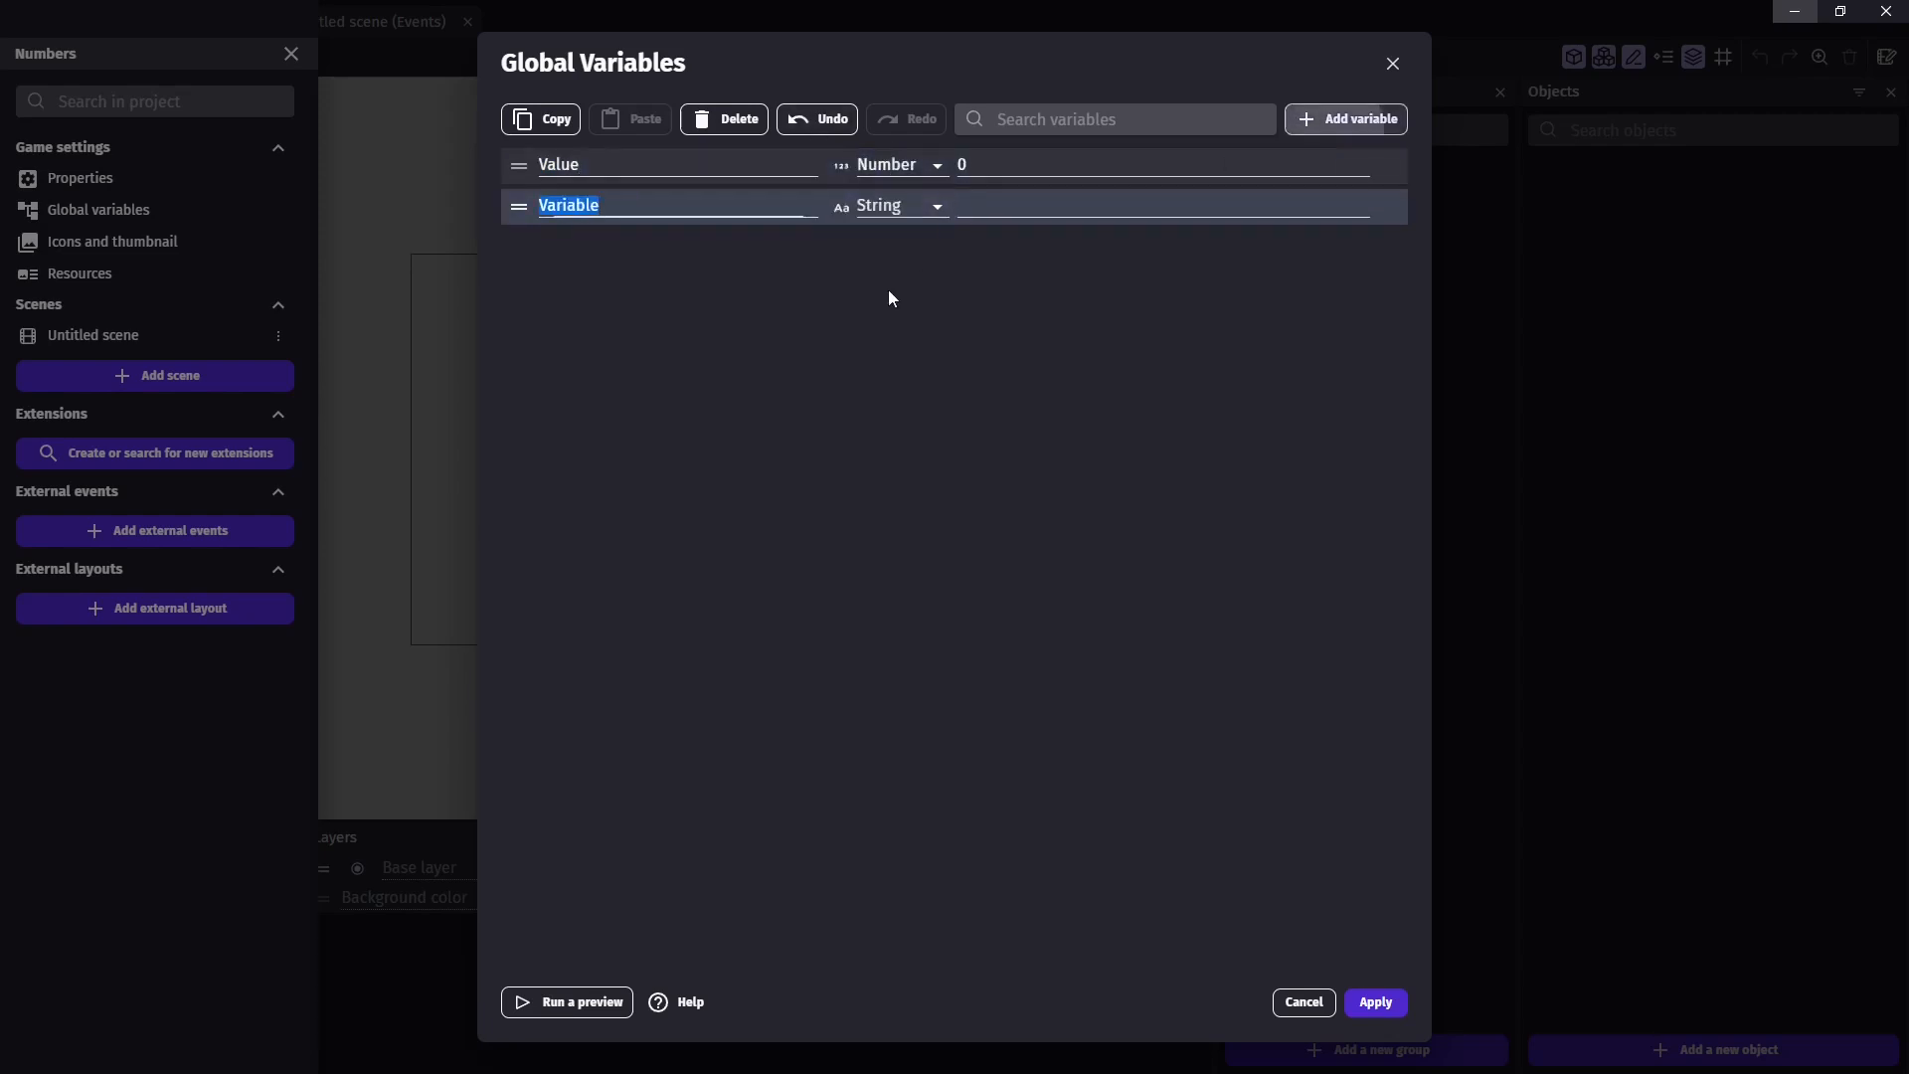
{"action": "type", "text": "numLength"}
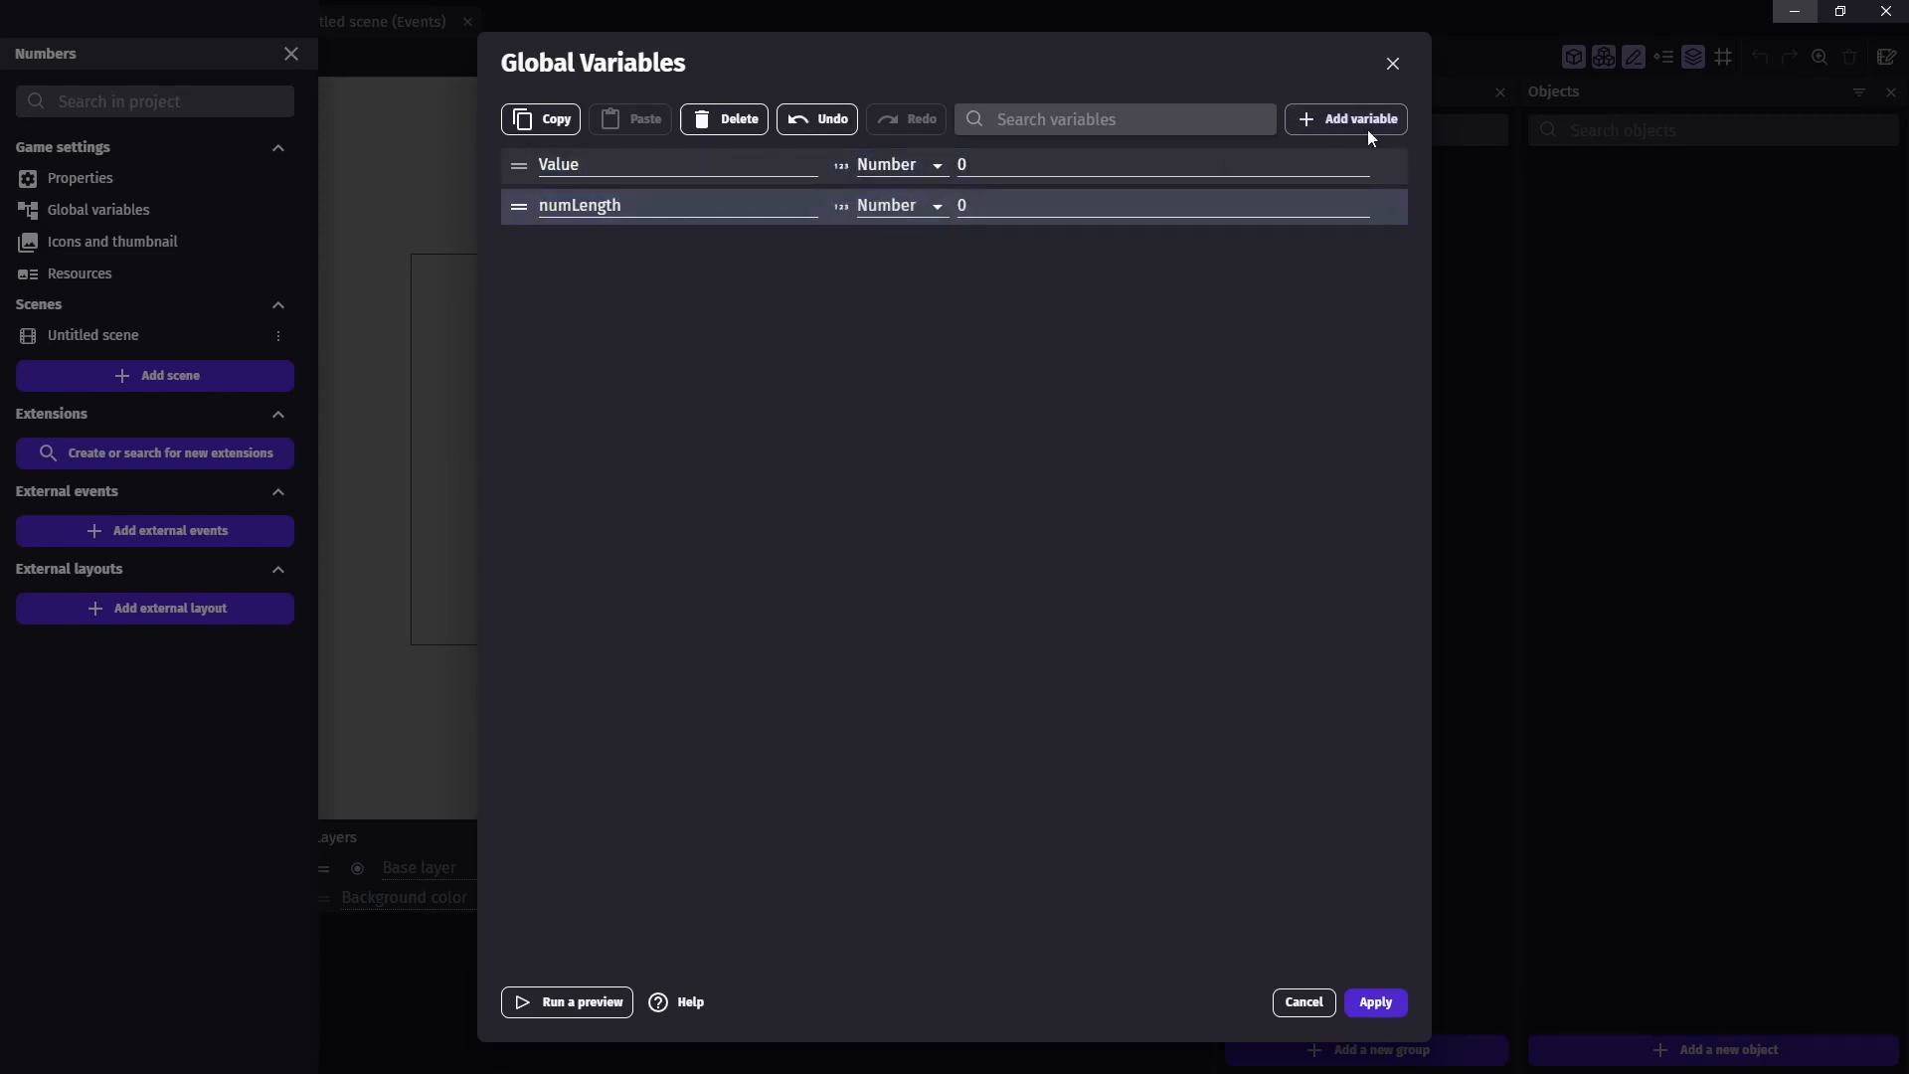
{"action": "left_click", "coordinate": [1345, 118]}
{"action": "type", "text": "remainder"}
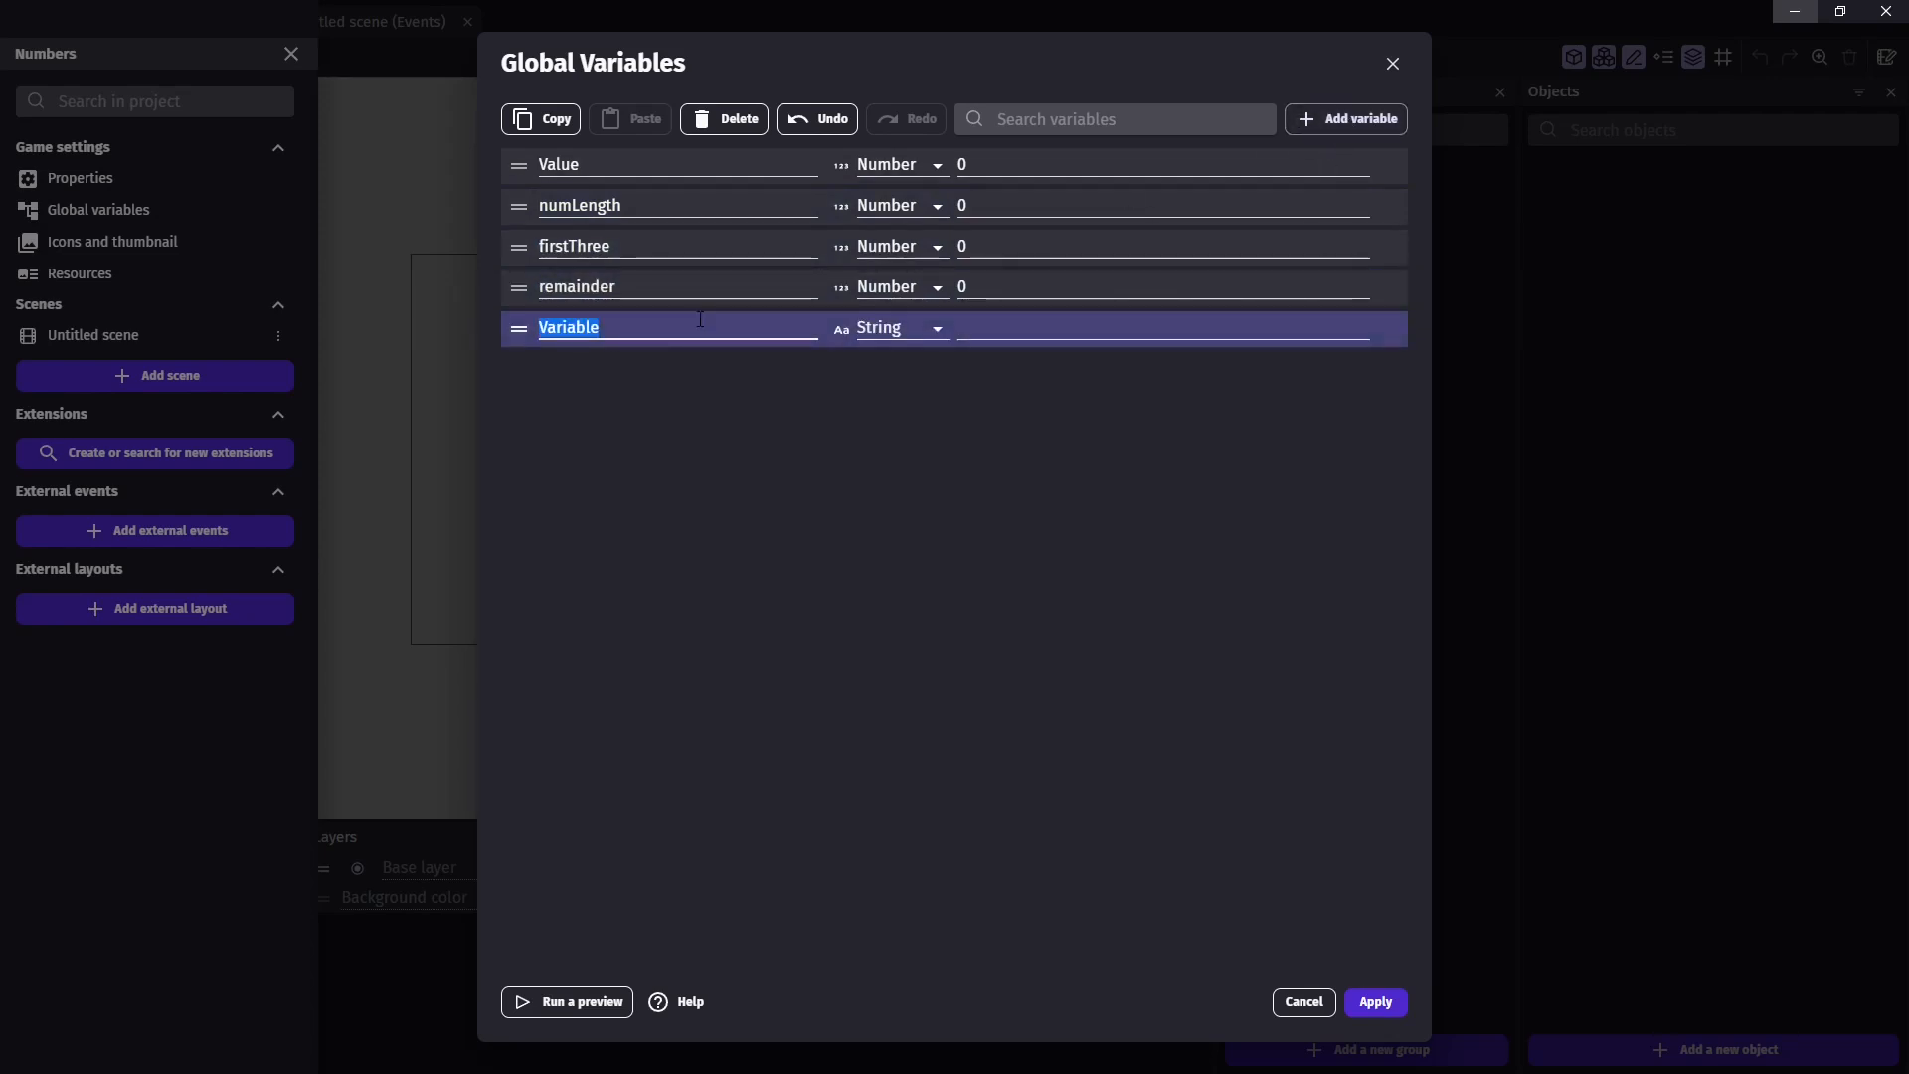
Name the variable Suffixes, make it an array, and give it seven string children
{"action": "type", "text": "Suffixes"}
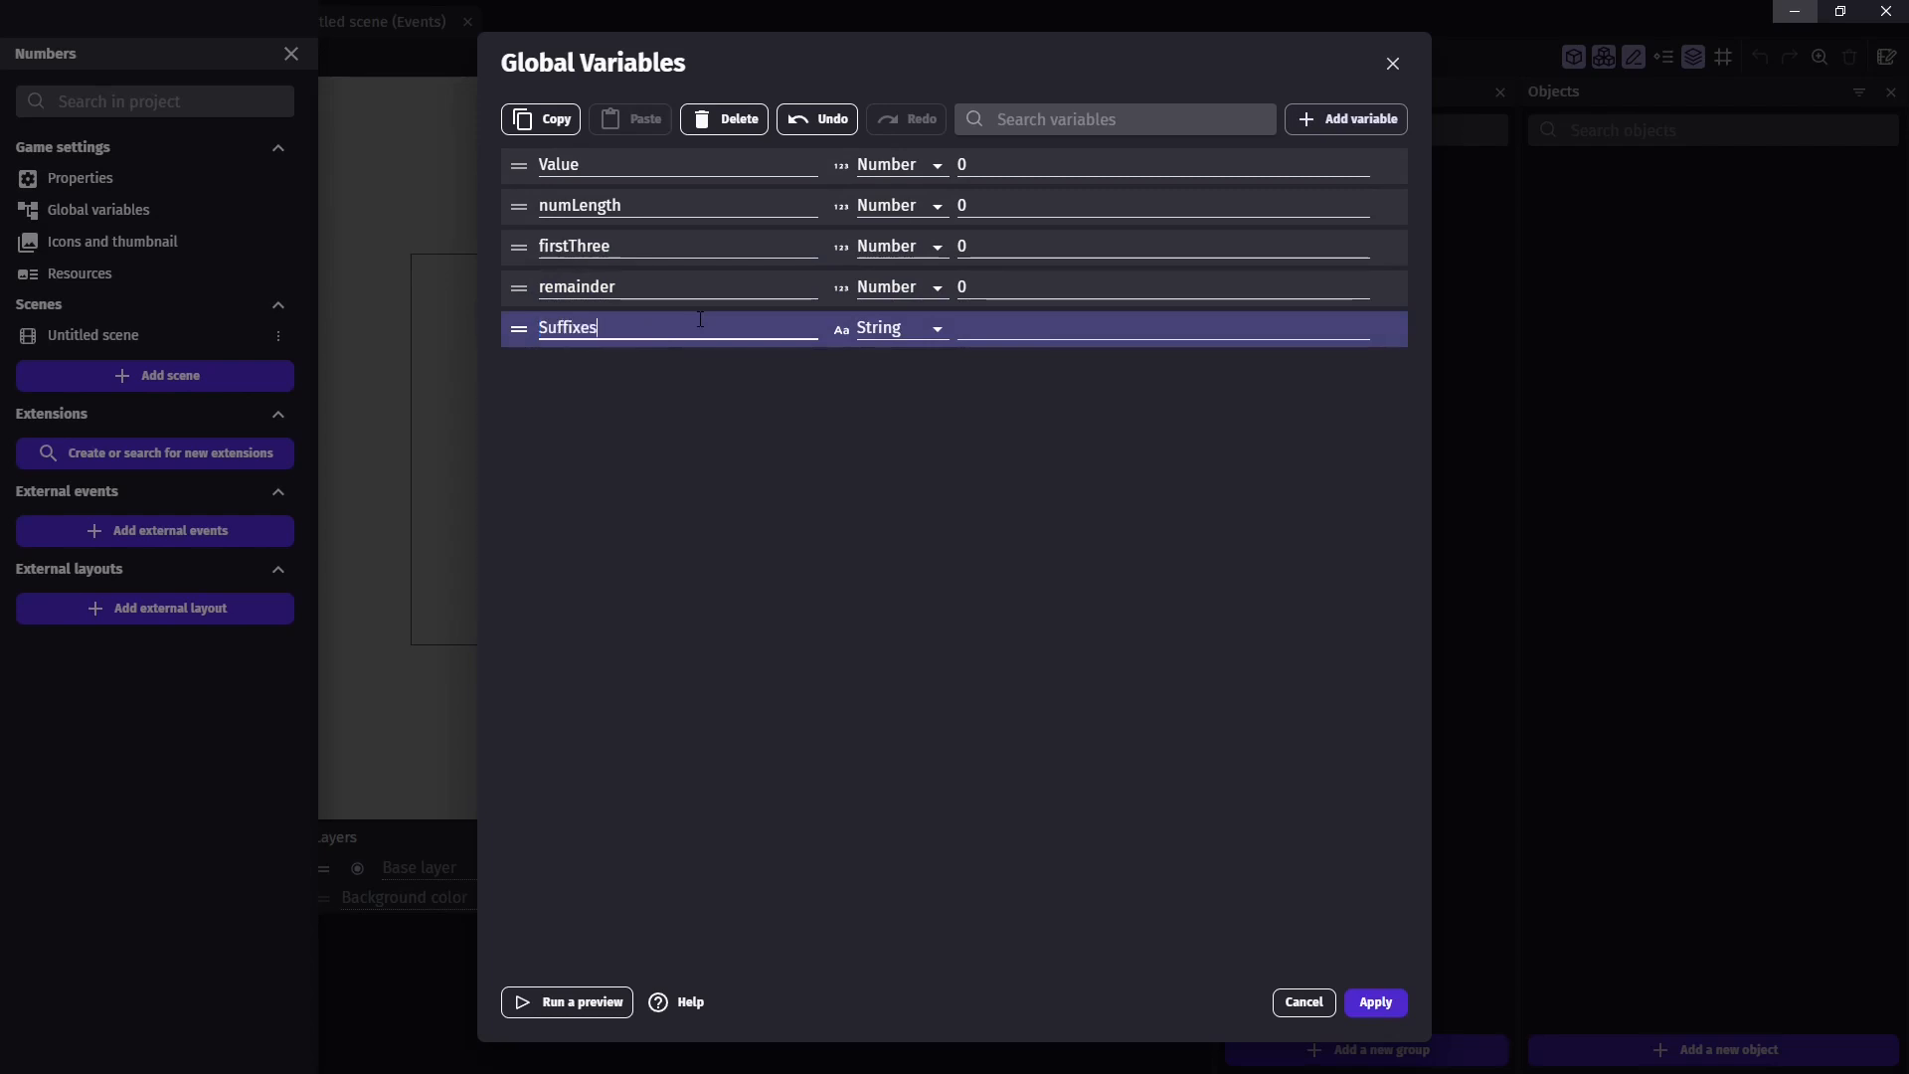
{"action": "left_click", "coordinate": [899, 329]}
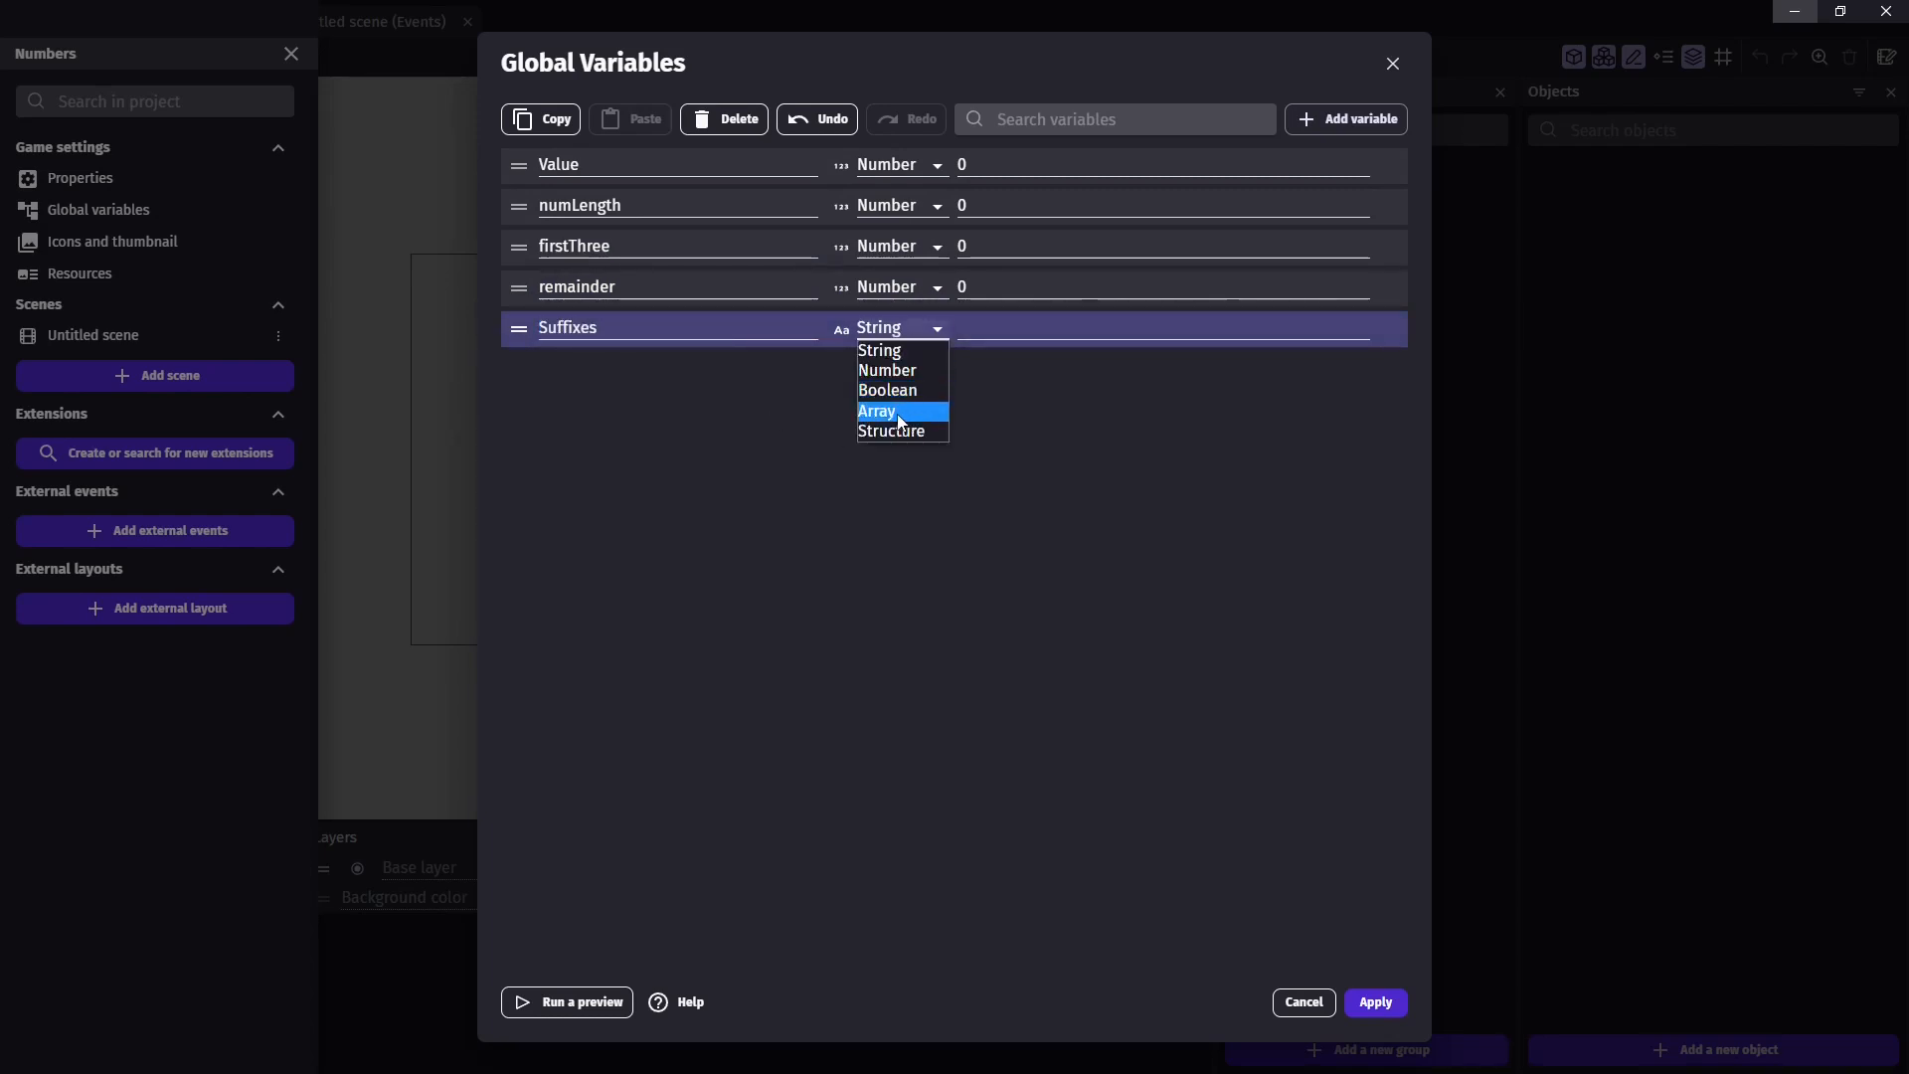
{"action": "left_click", "coordinate": [877, 410]}
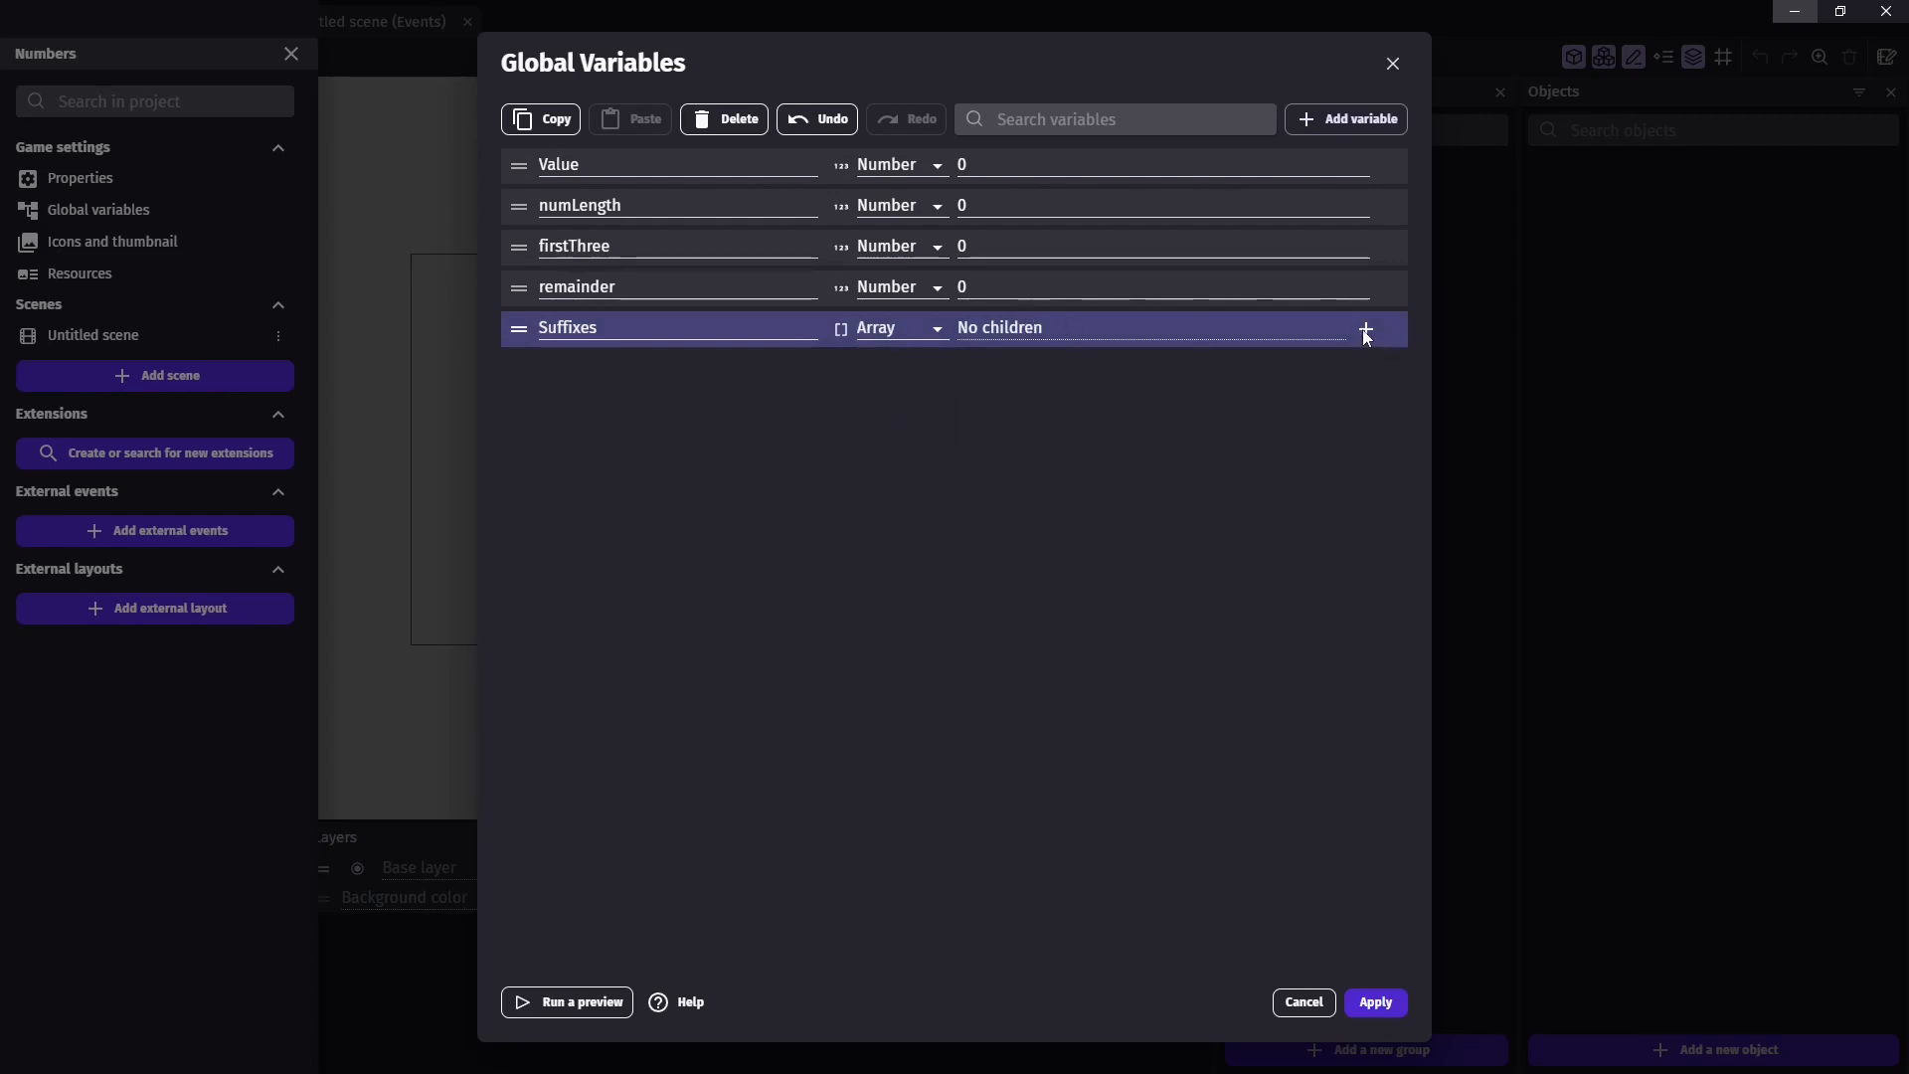
{"action": "left_click", "coordinate": [1364, 329]}
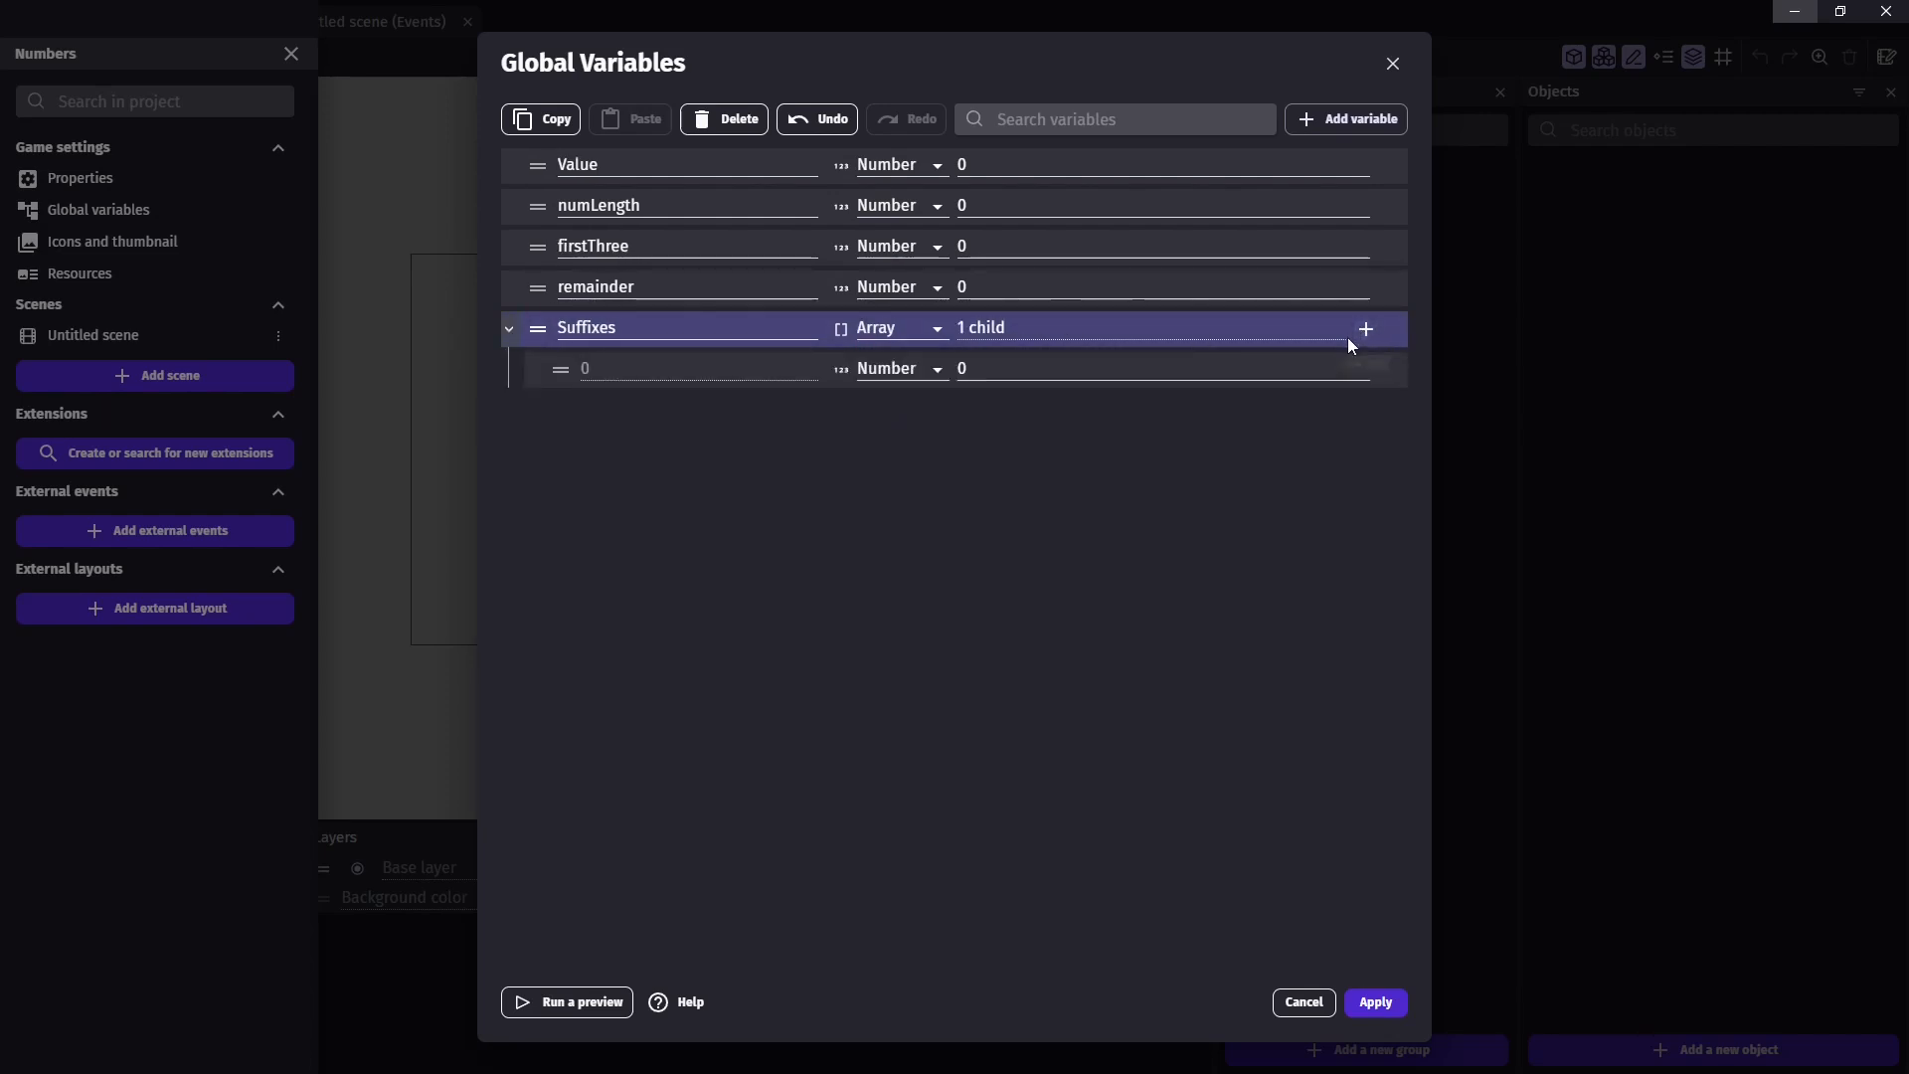
{"action": "left_click", "coordinate": [899, 368]}
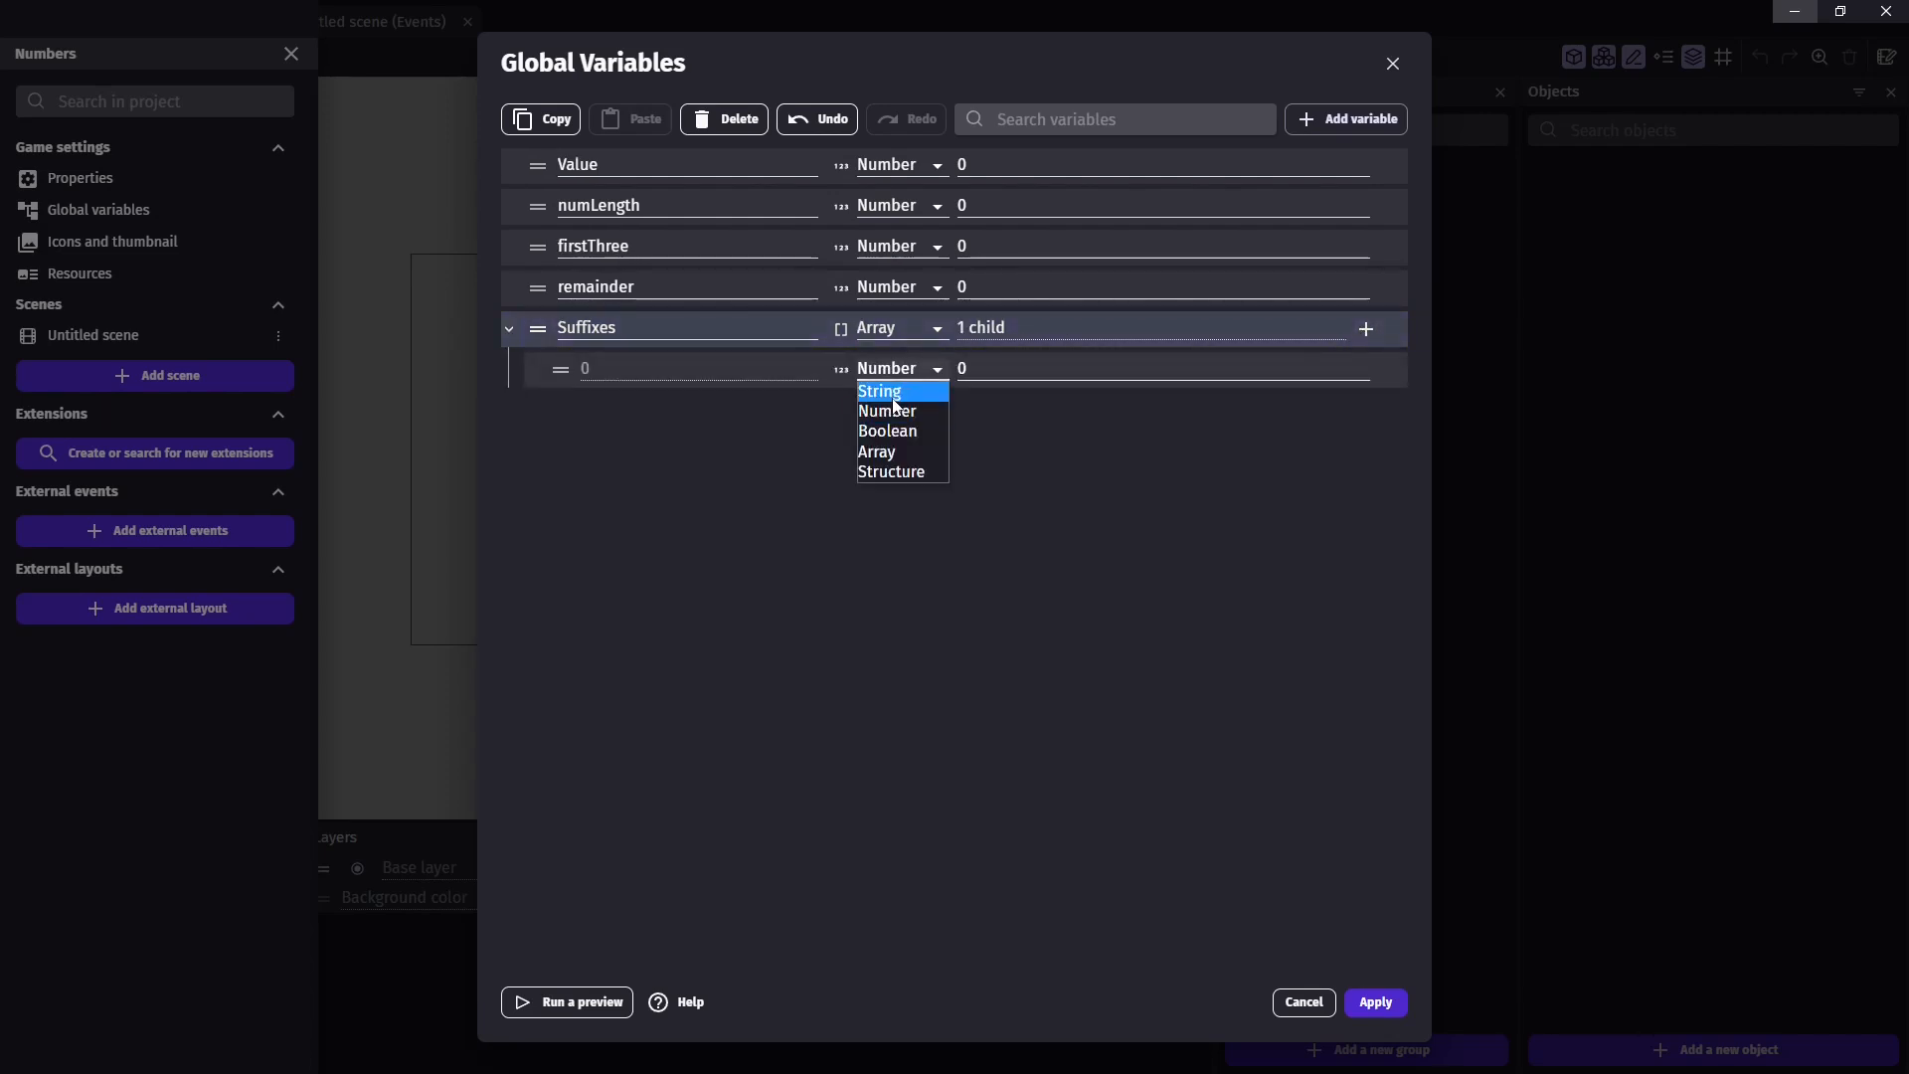
{"action": "left_click", "coordinate": [879, 391]}
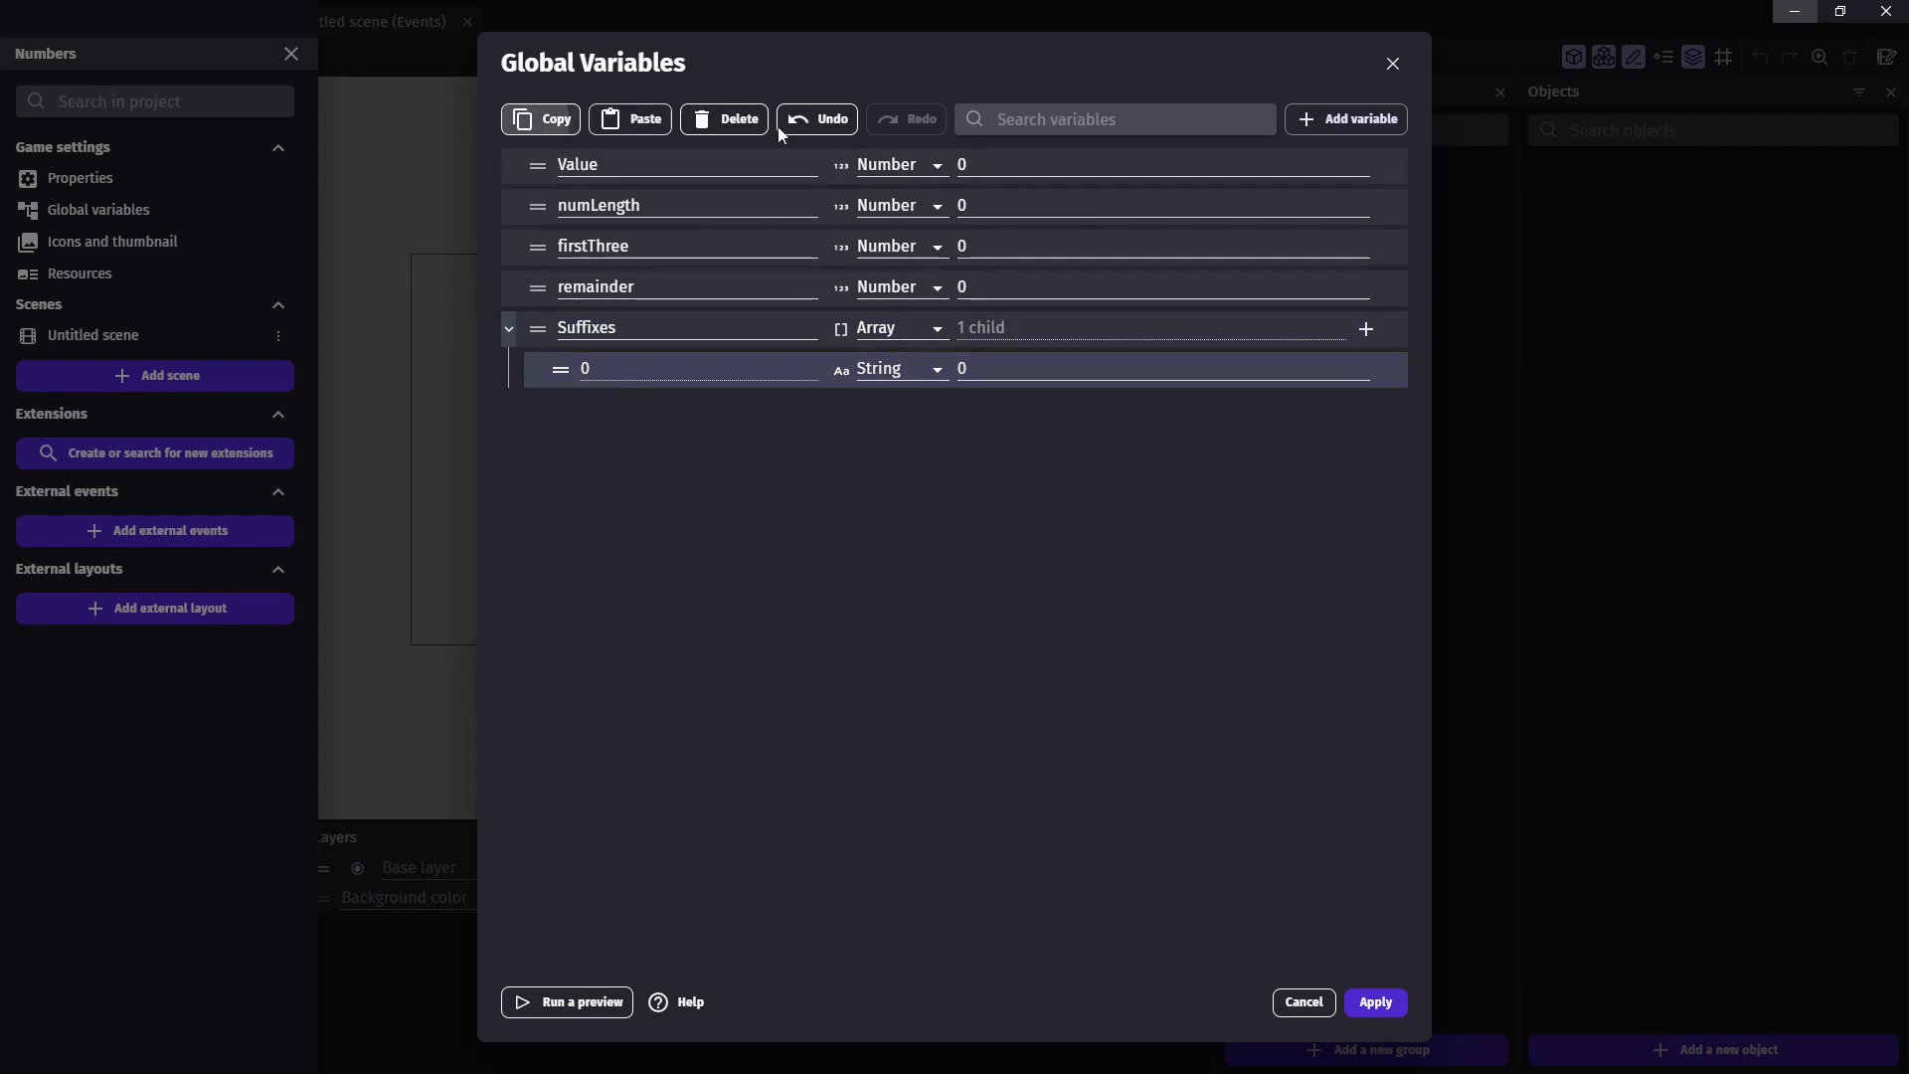
{"action": "left_click", "coordinate": [1364, 330]}
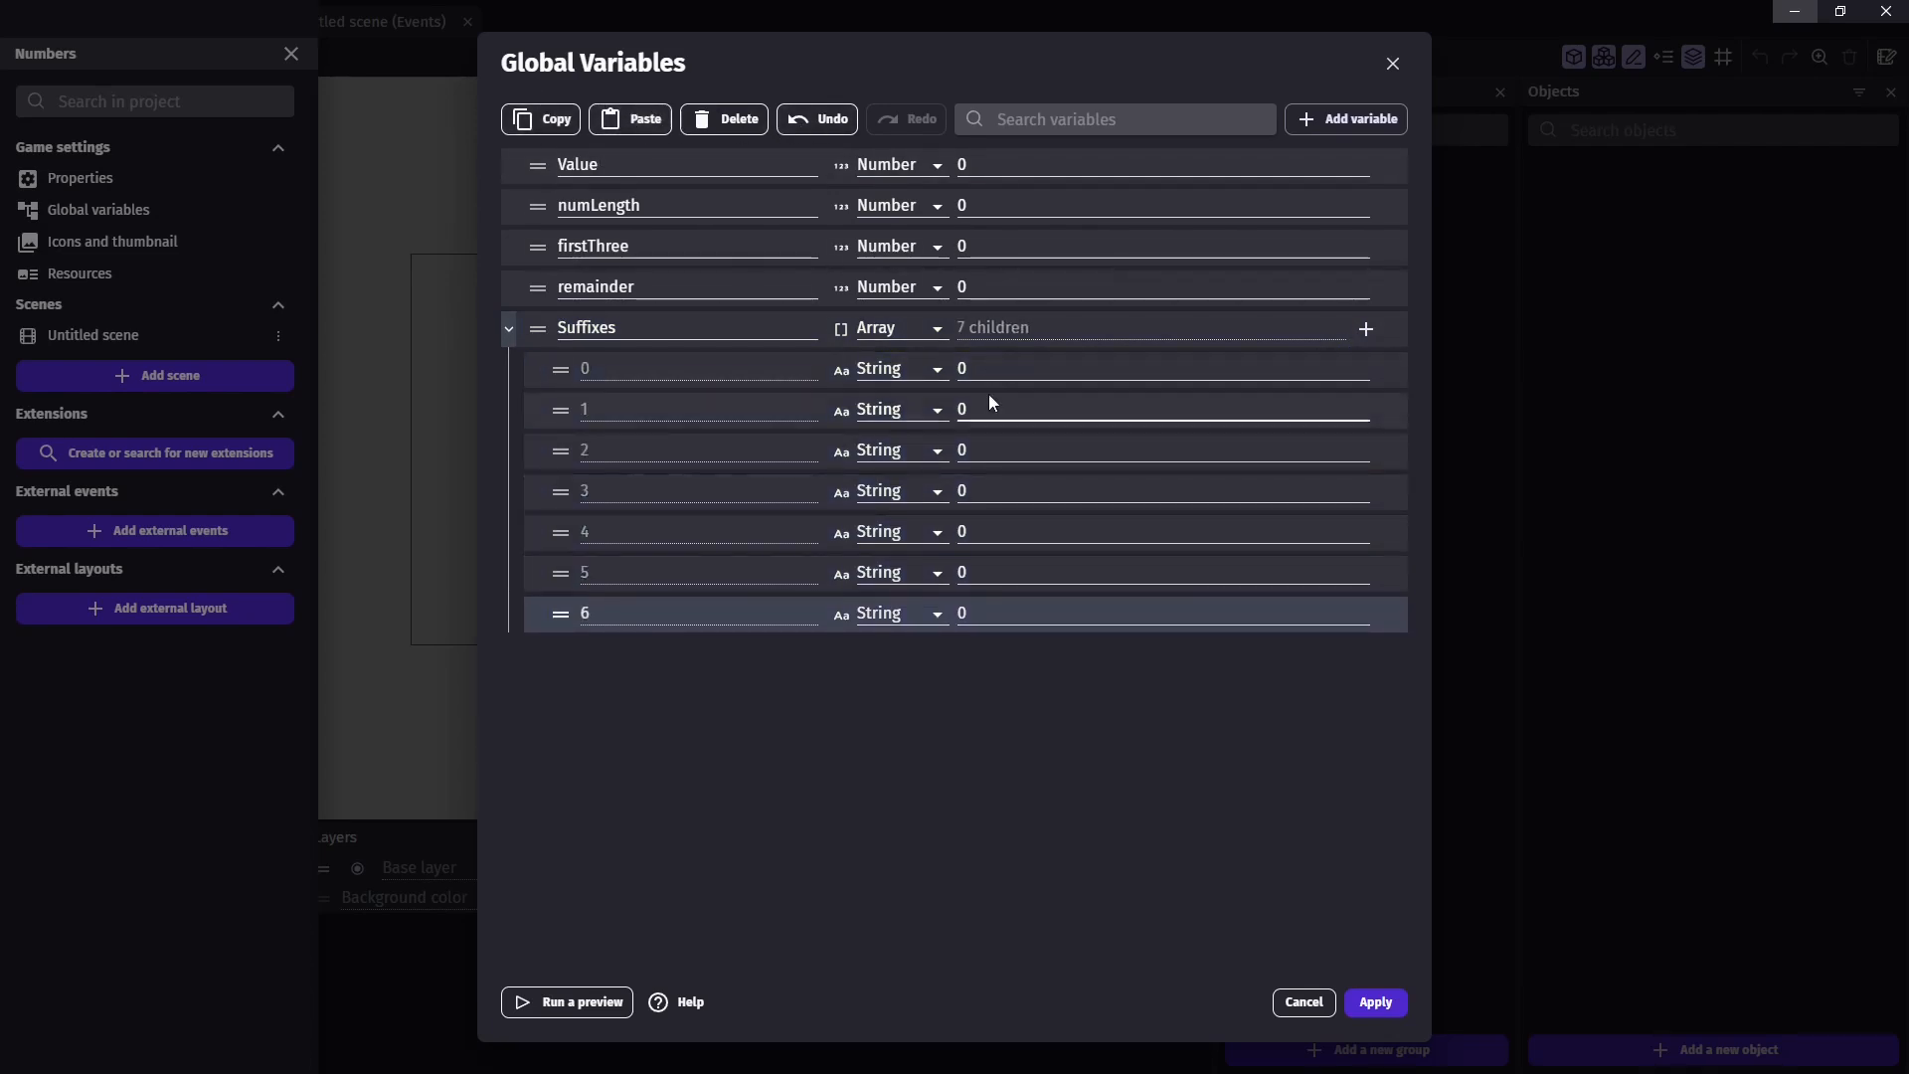
Fill the Suffixes children with blank, K, M, B, T, Qa and Qu
{"action": "left_click", "coordinate": [1157, 368]}
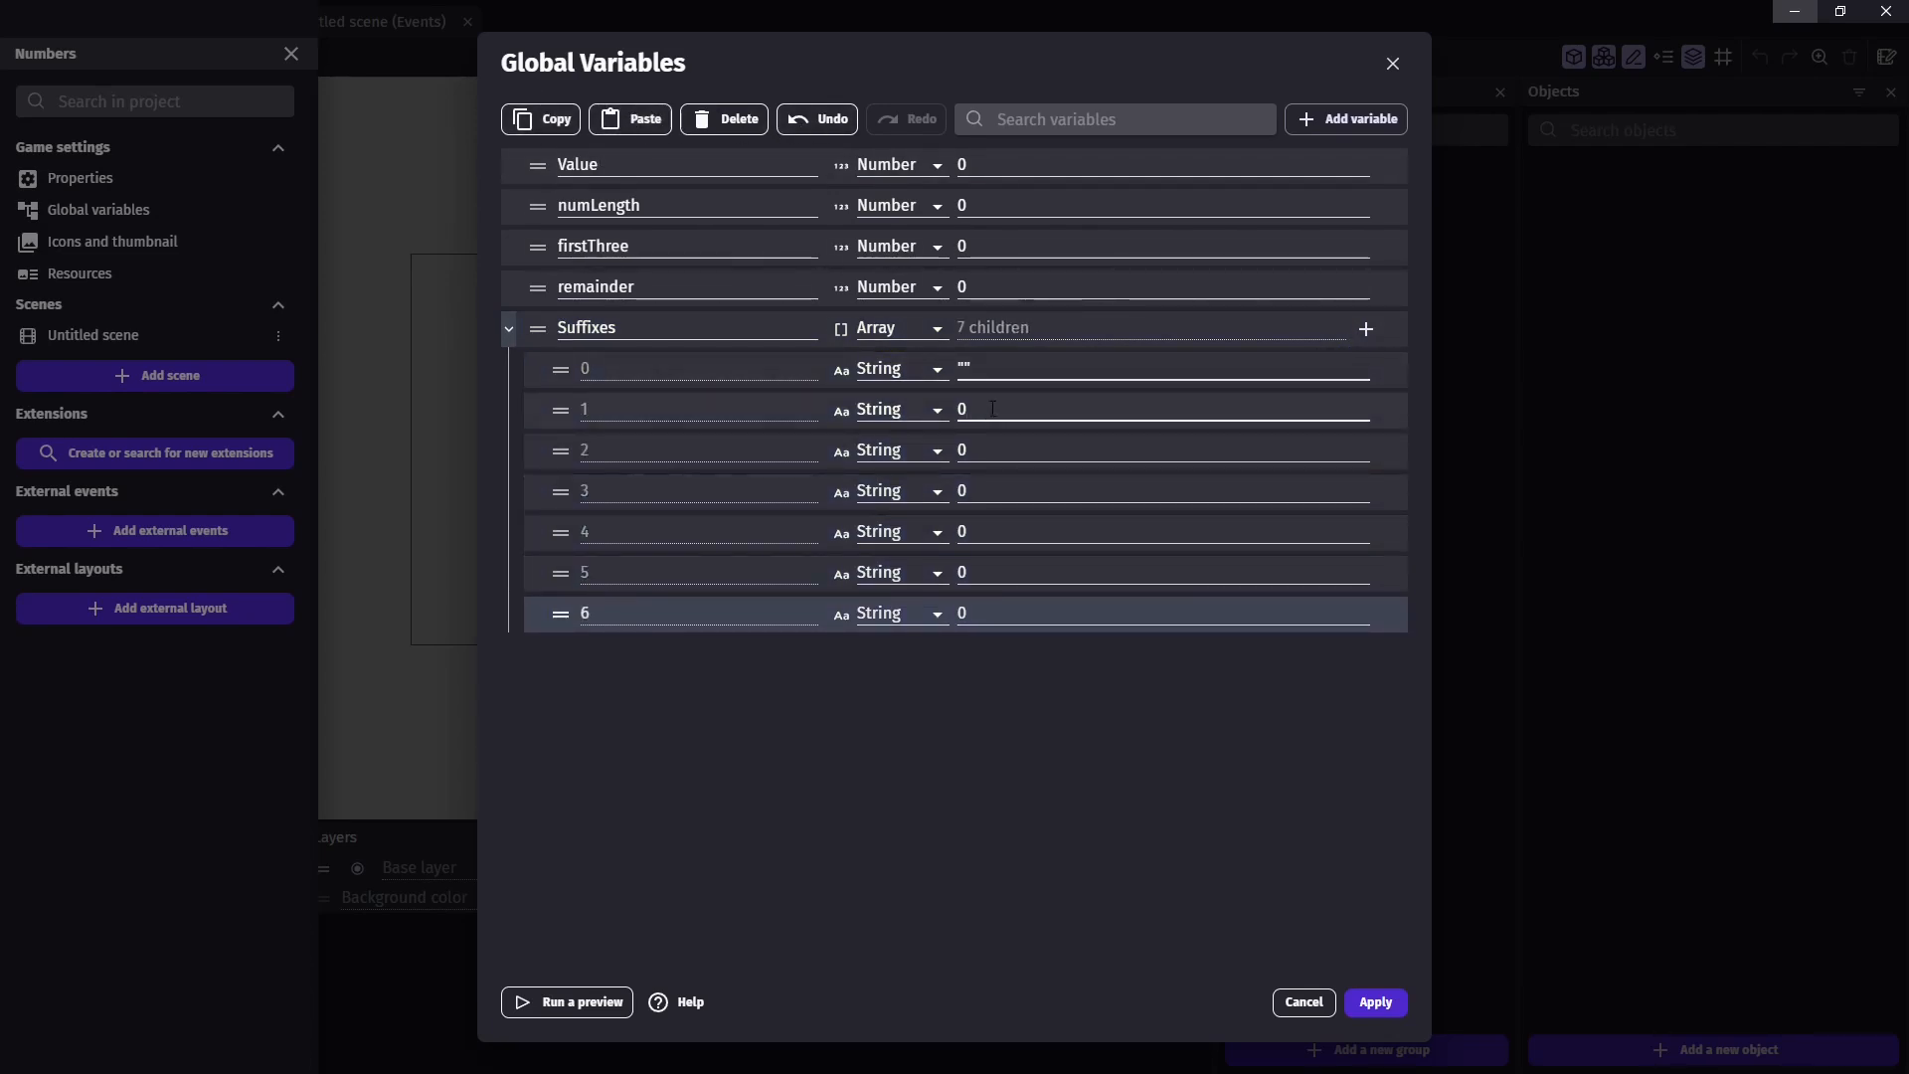
{"action": "type", "text": "M"}
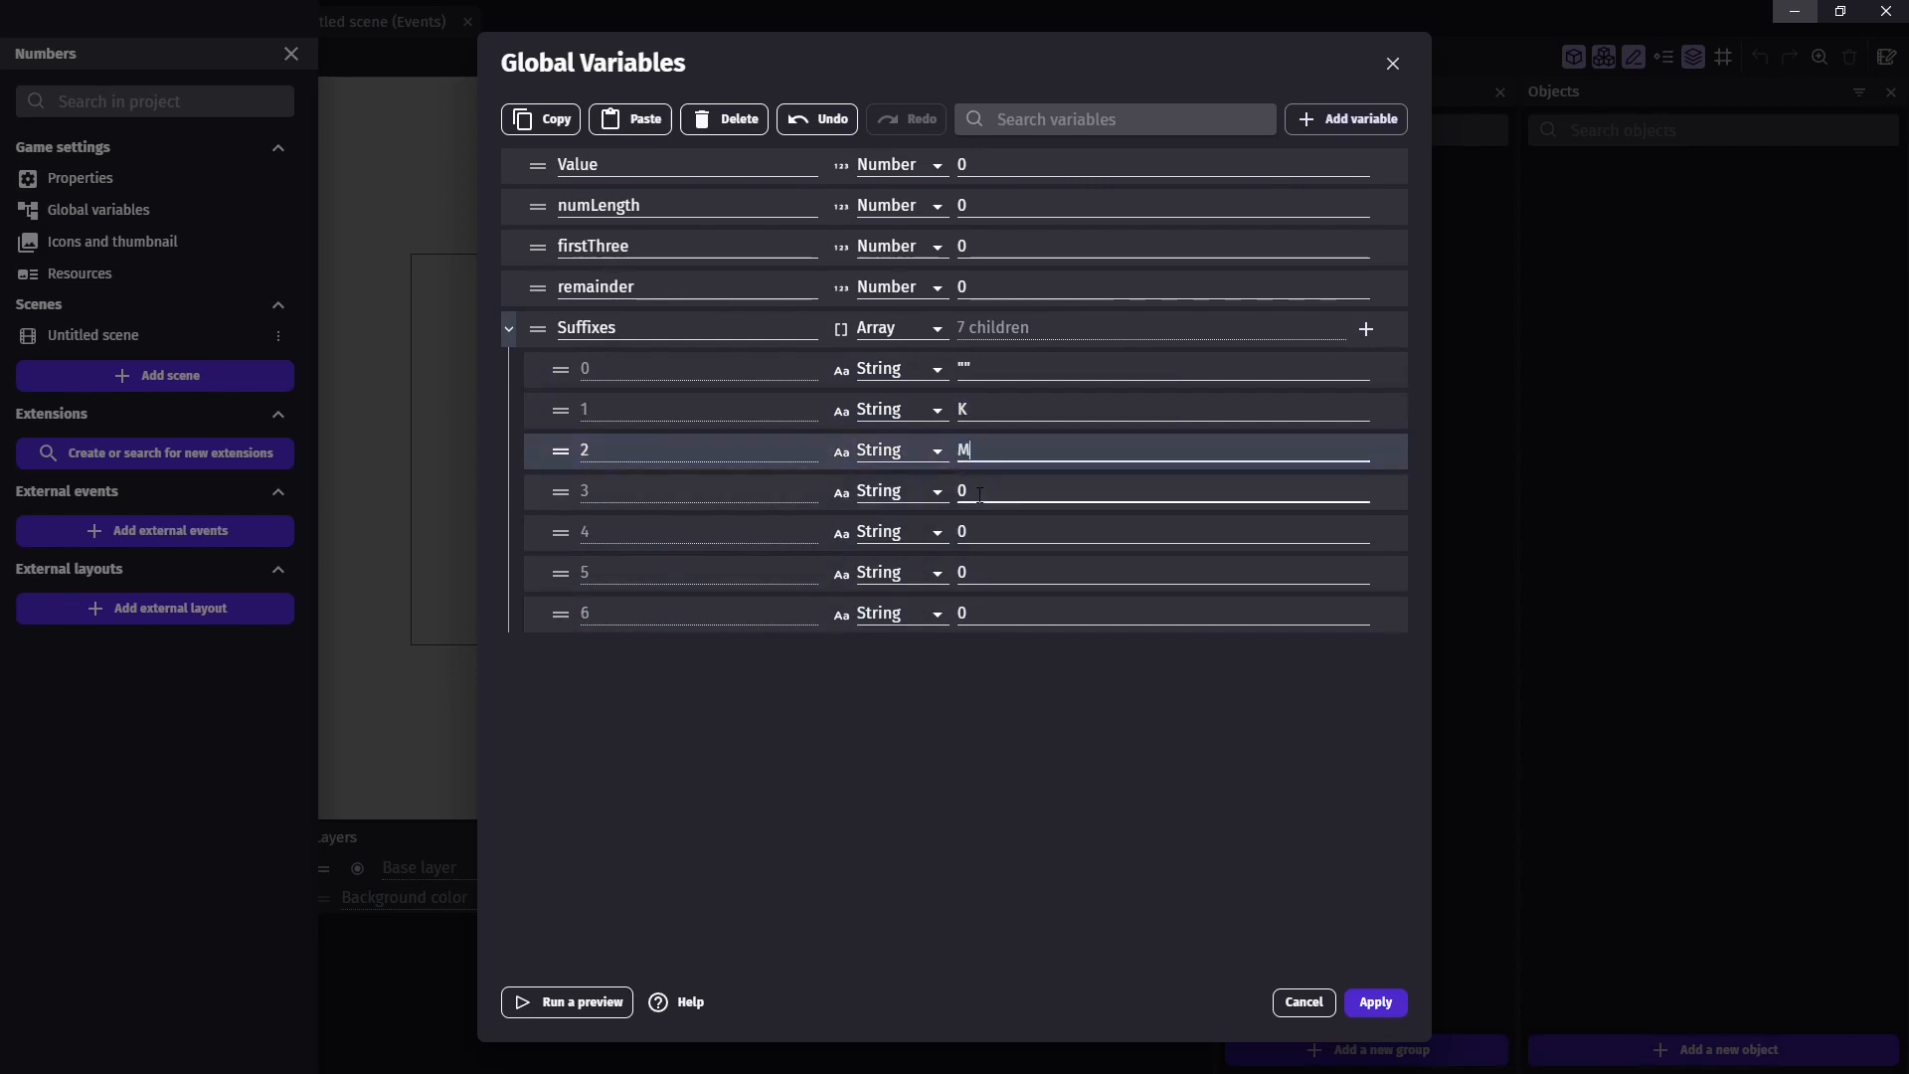
{"action": "type", "text": "T"}
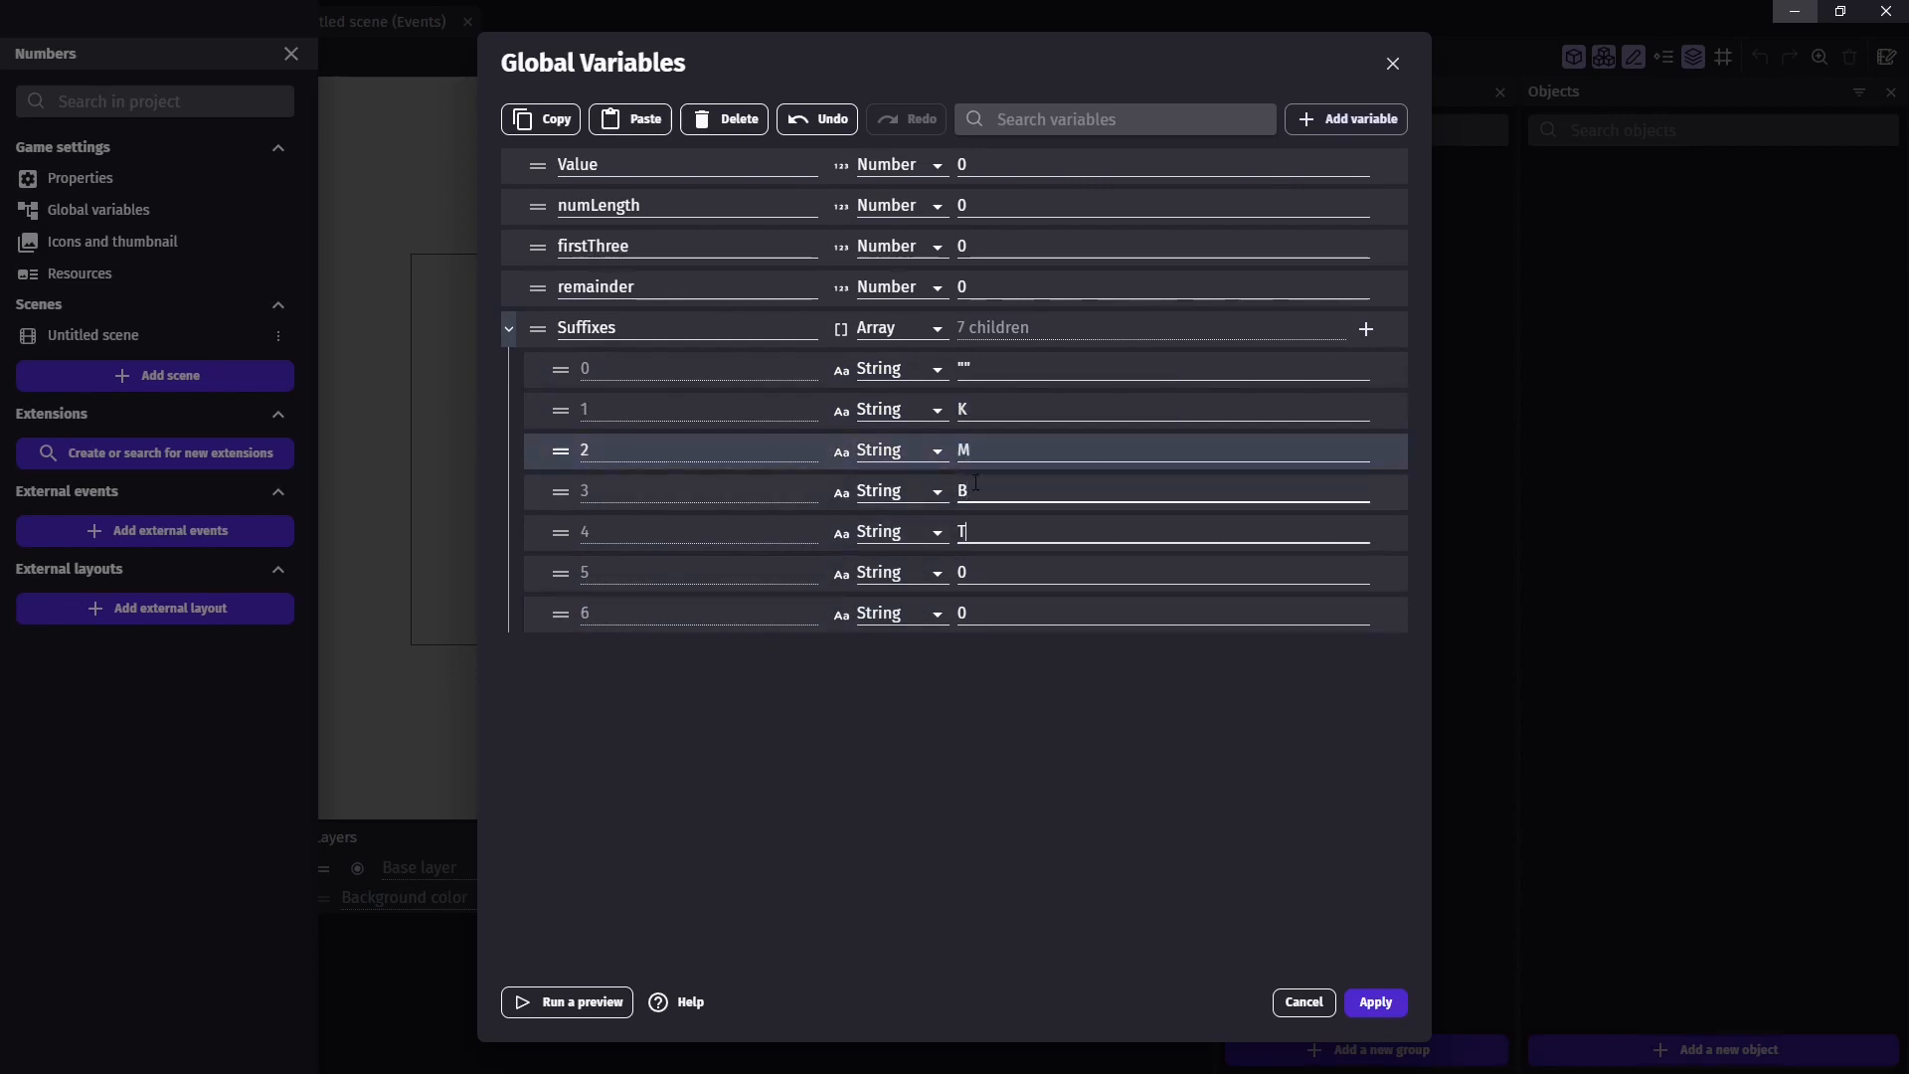
{"action": "type", "text": "Qa"}
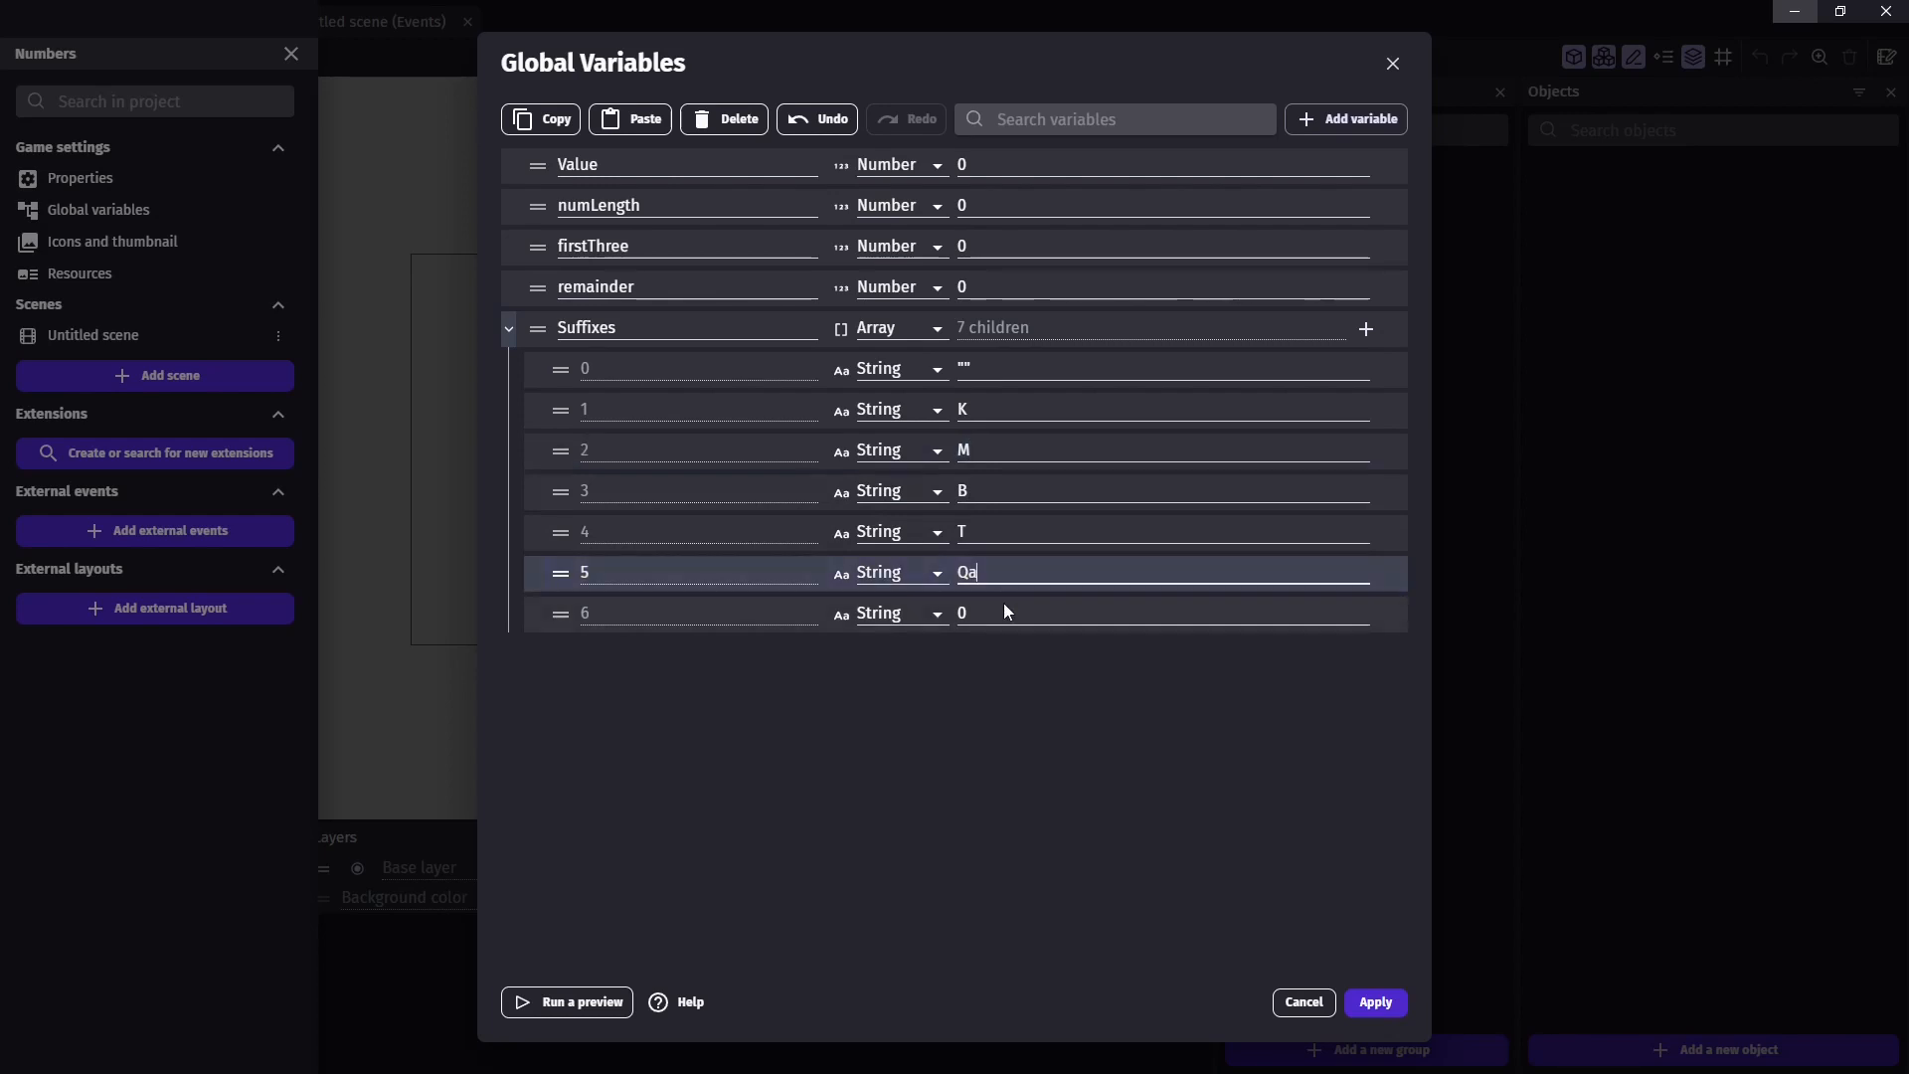
{"action": "type", "text": "Qu"}
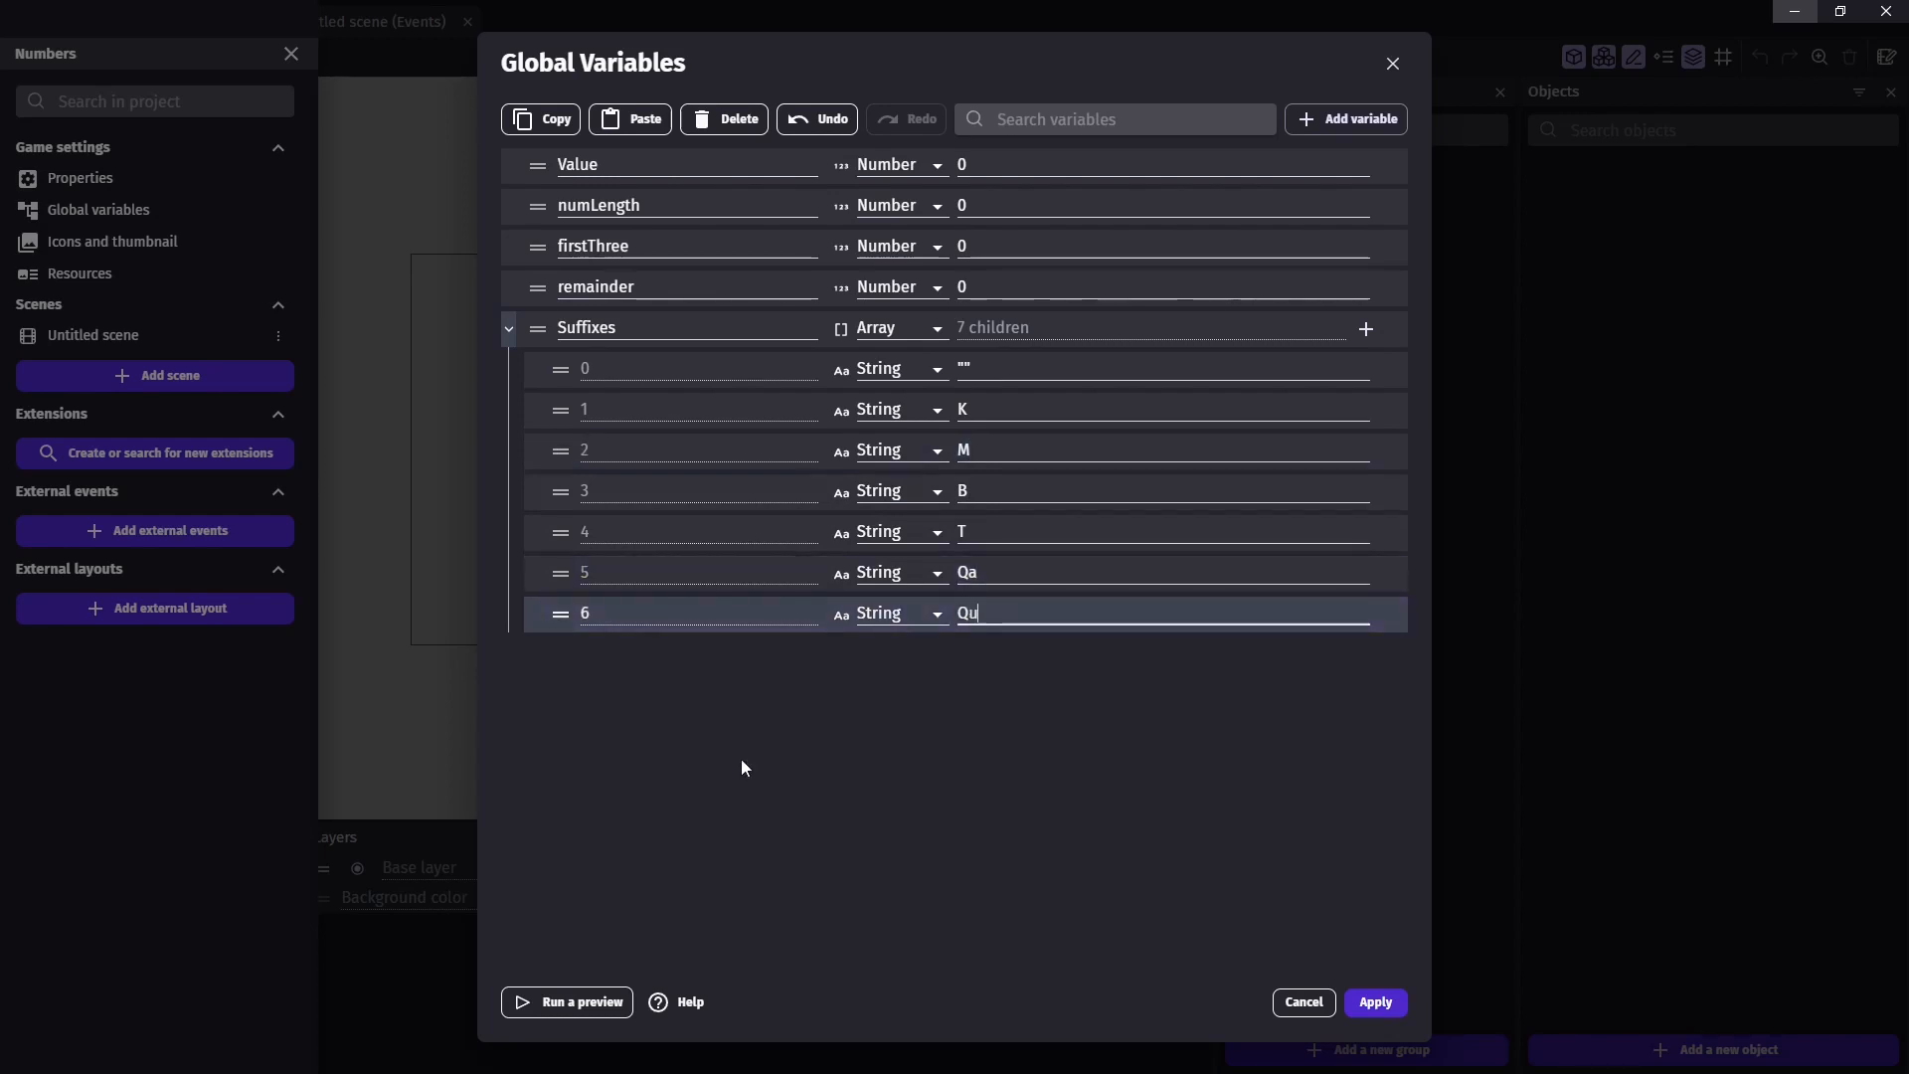
Add an eighth Suffixes element 'Sx' and apply the global variables
{"action": "left_click", "coordinate": [1363, 329]}
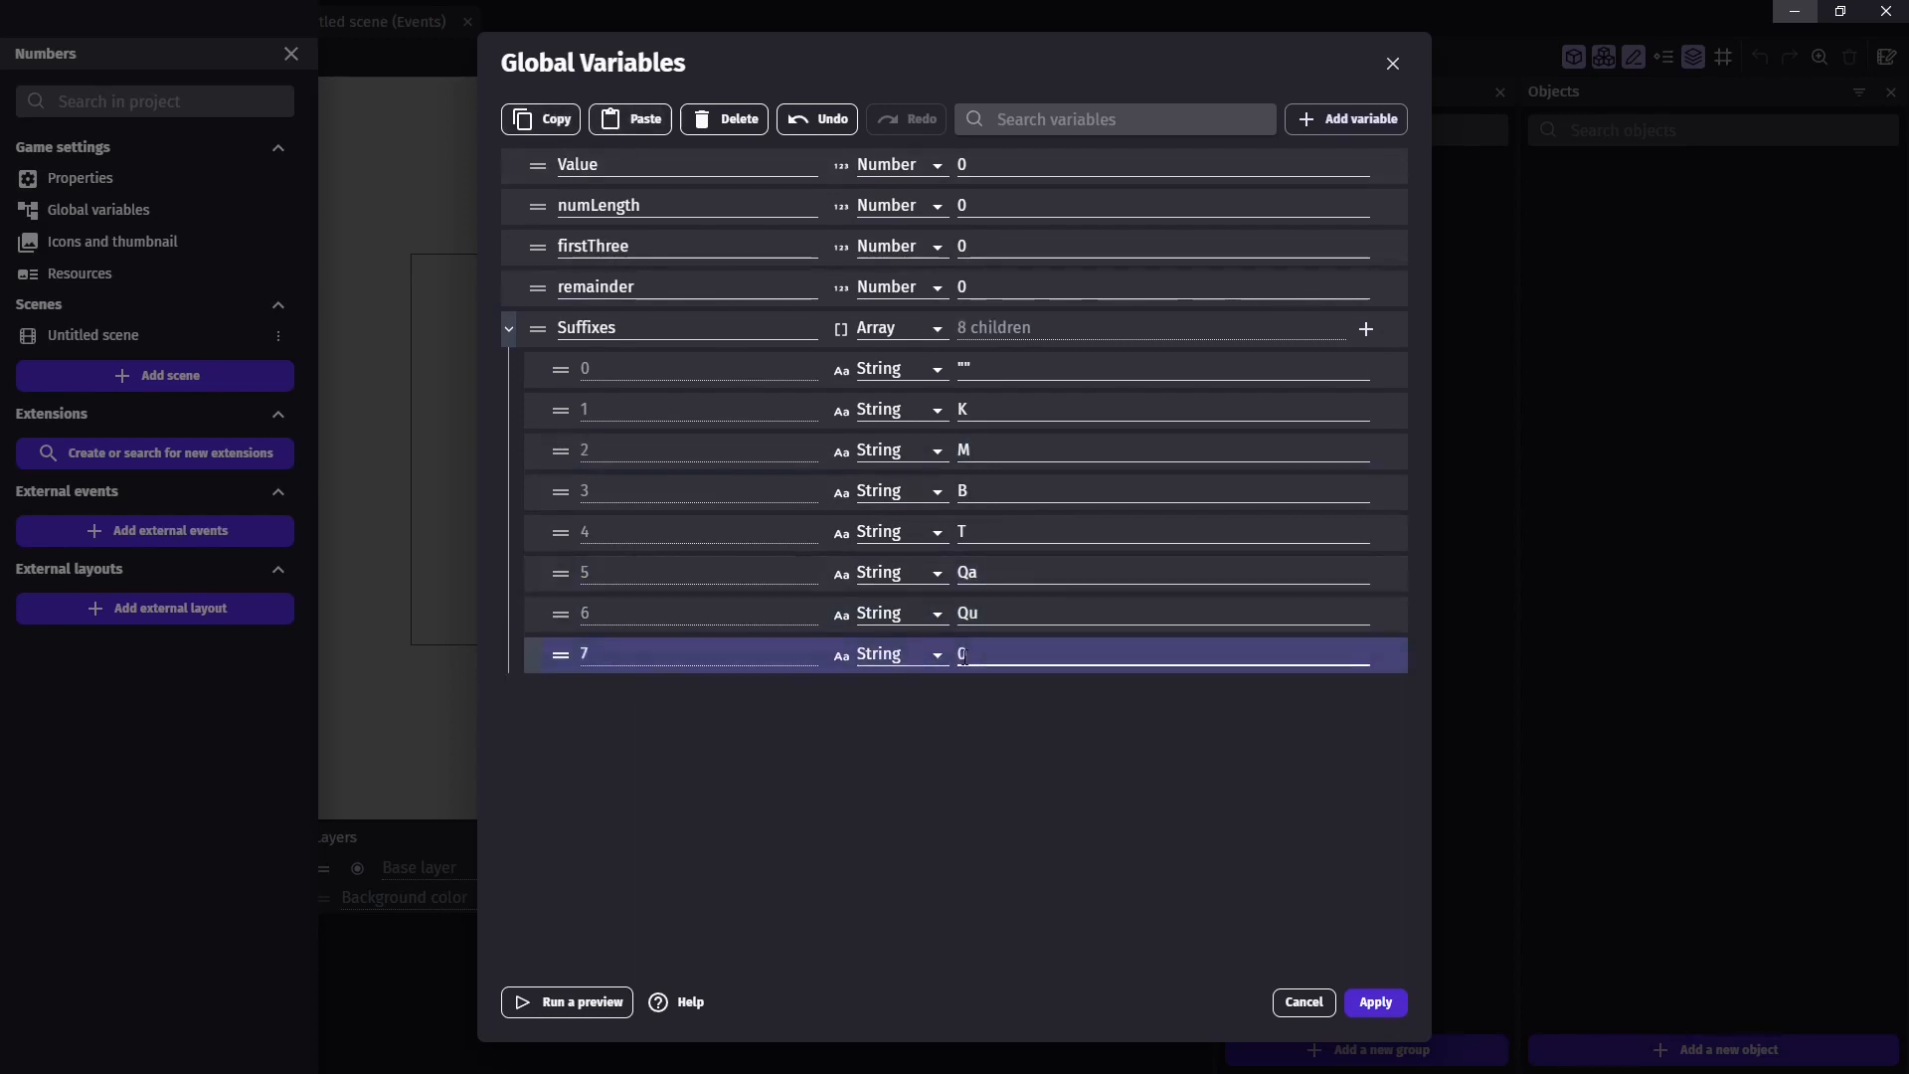
{"action": "type", "text": "Sx"}
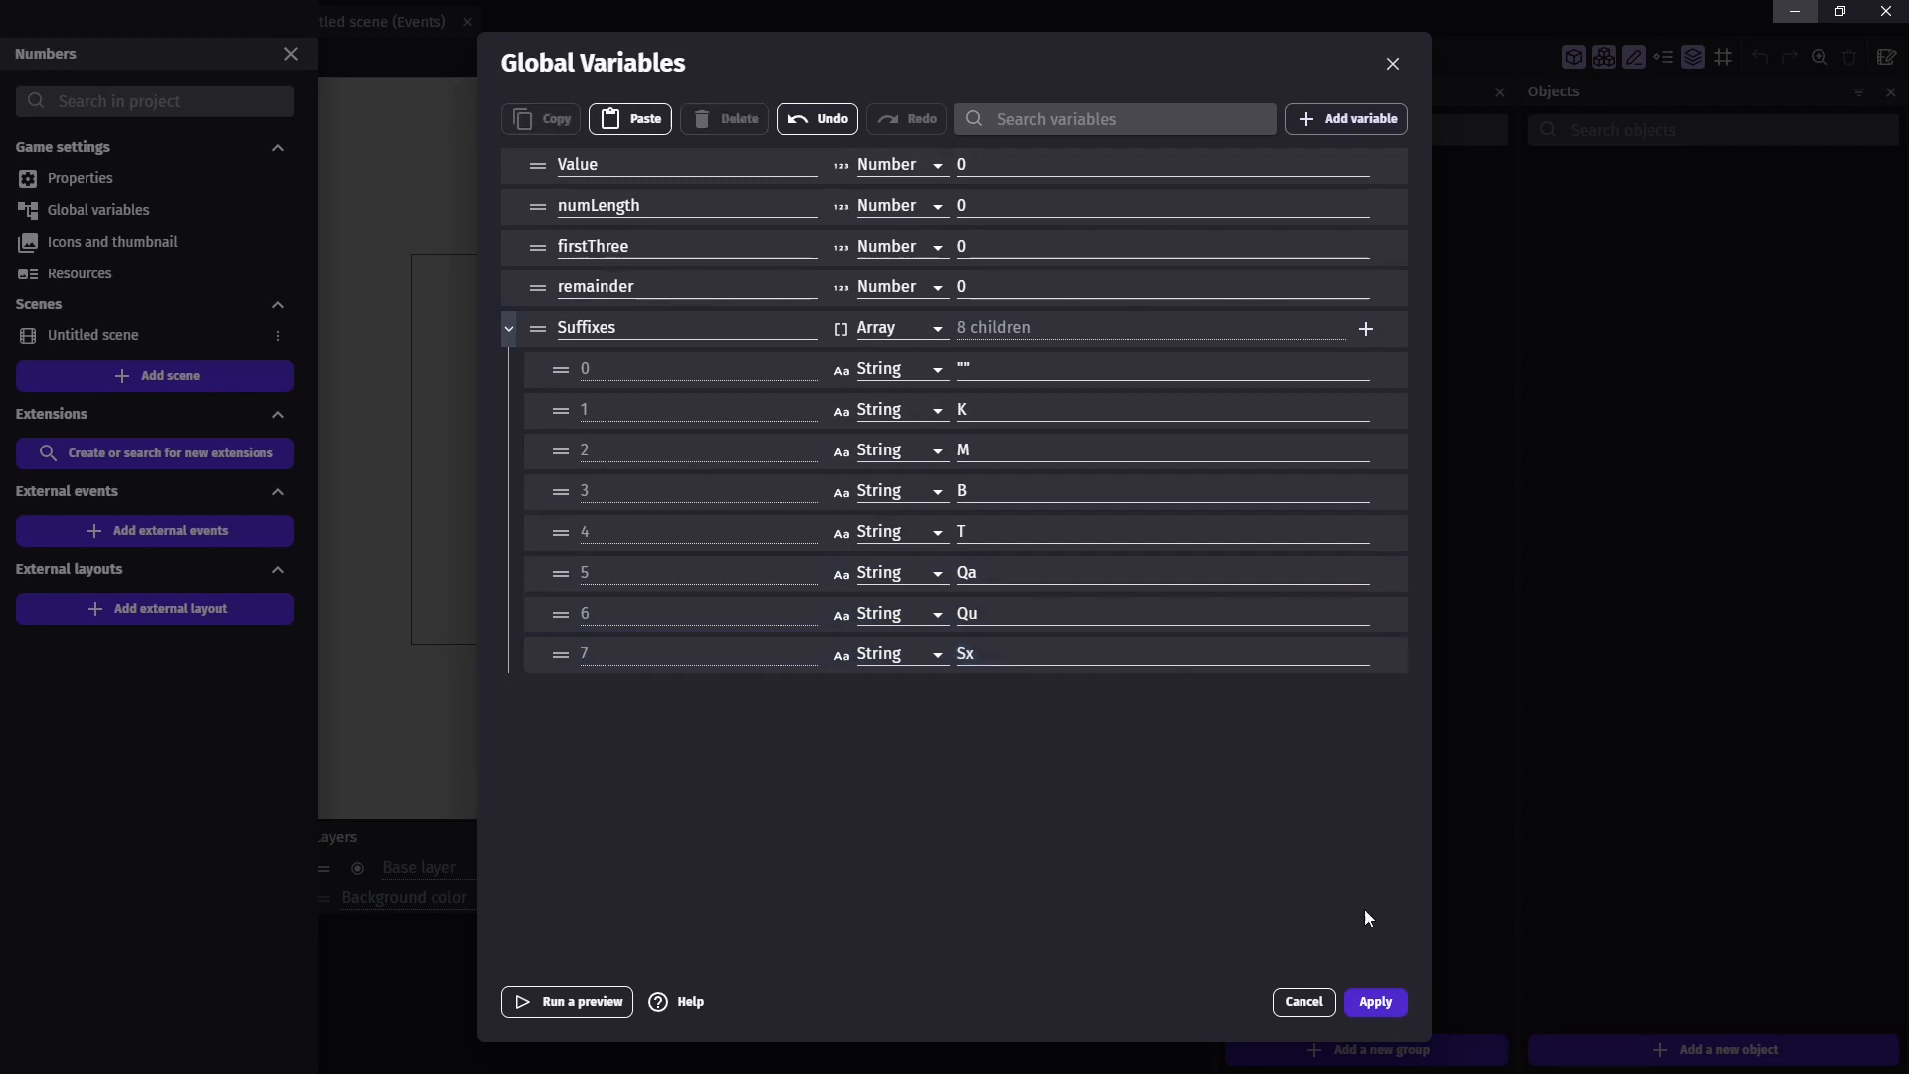
{"action": "left_click", "coordinate": [1373, 1002]}
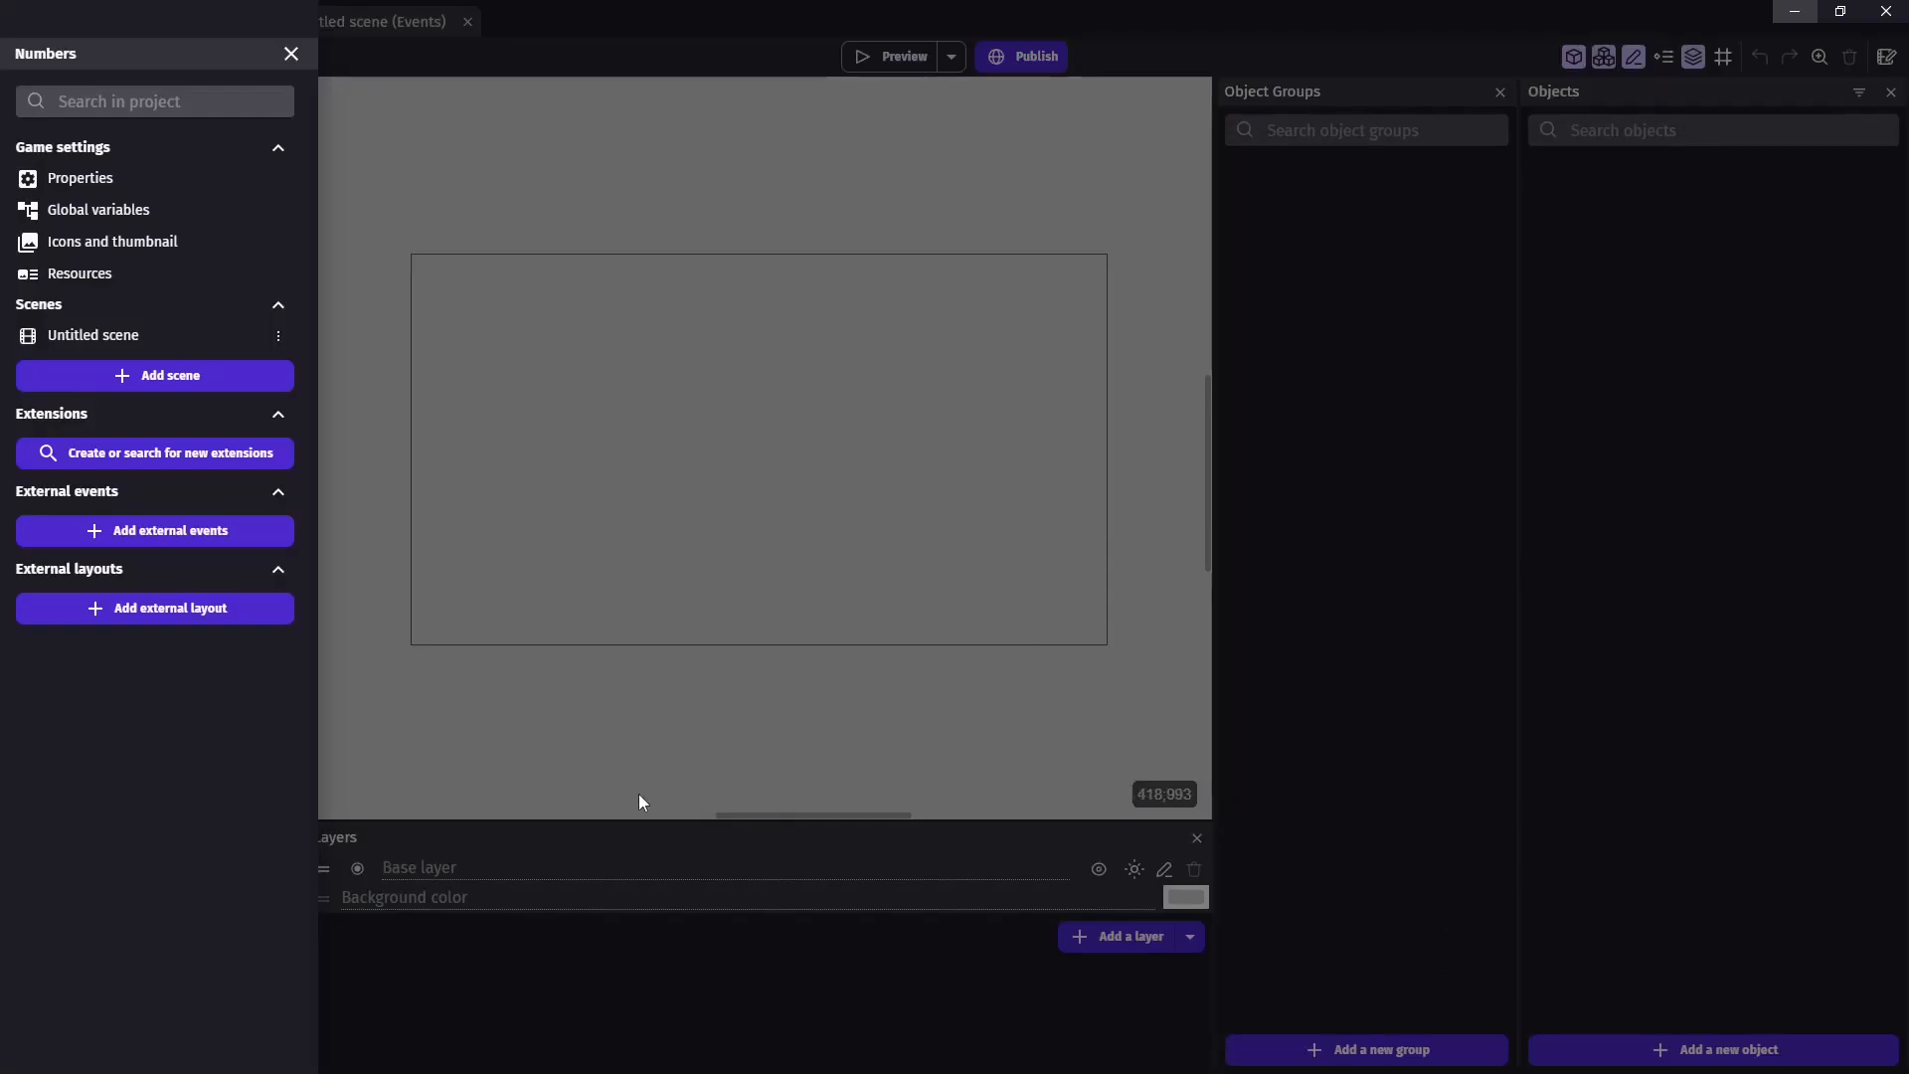
Add the StartingValue text object to the scene
{"action": "left_click", "coordinate": [190, 22]}
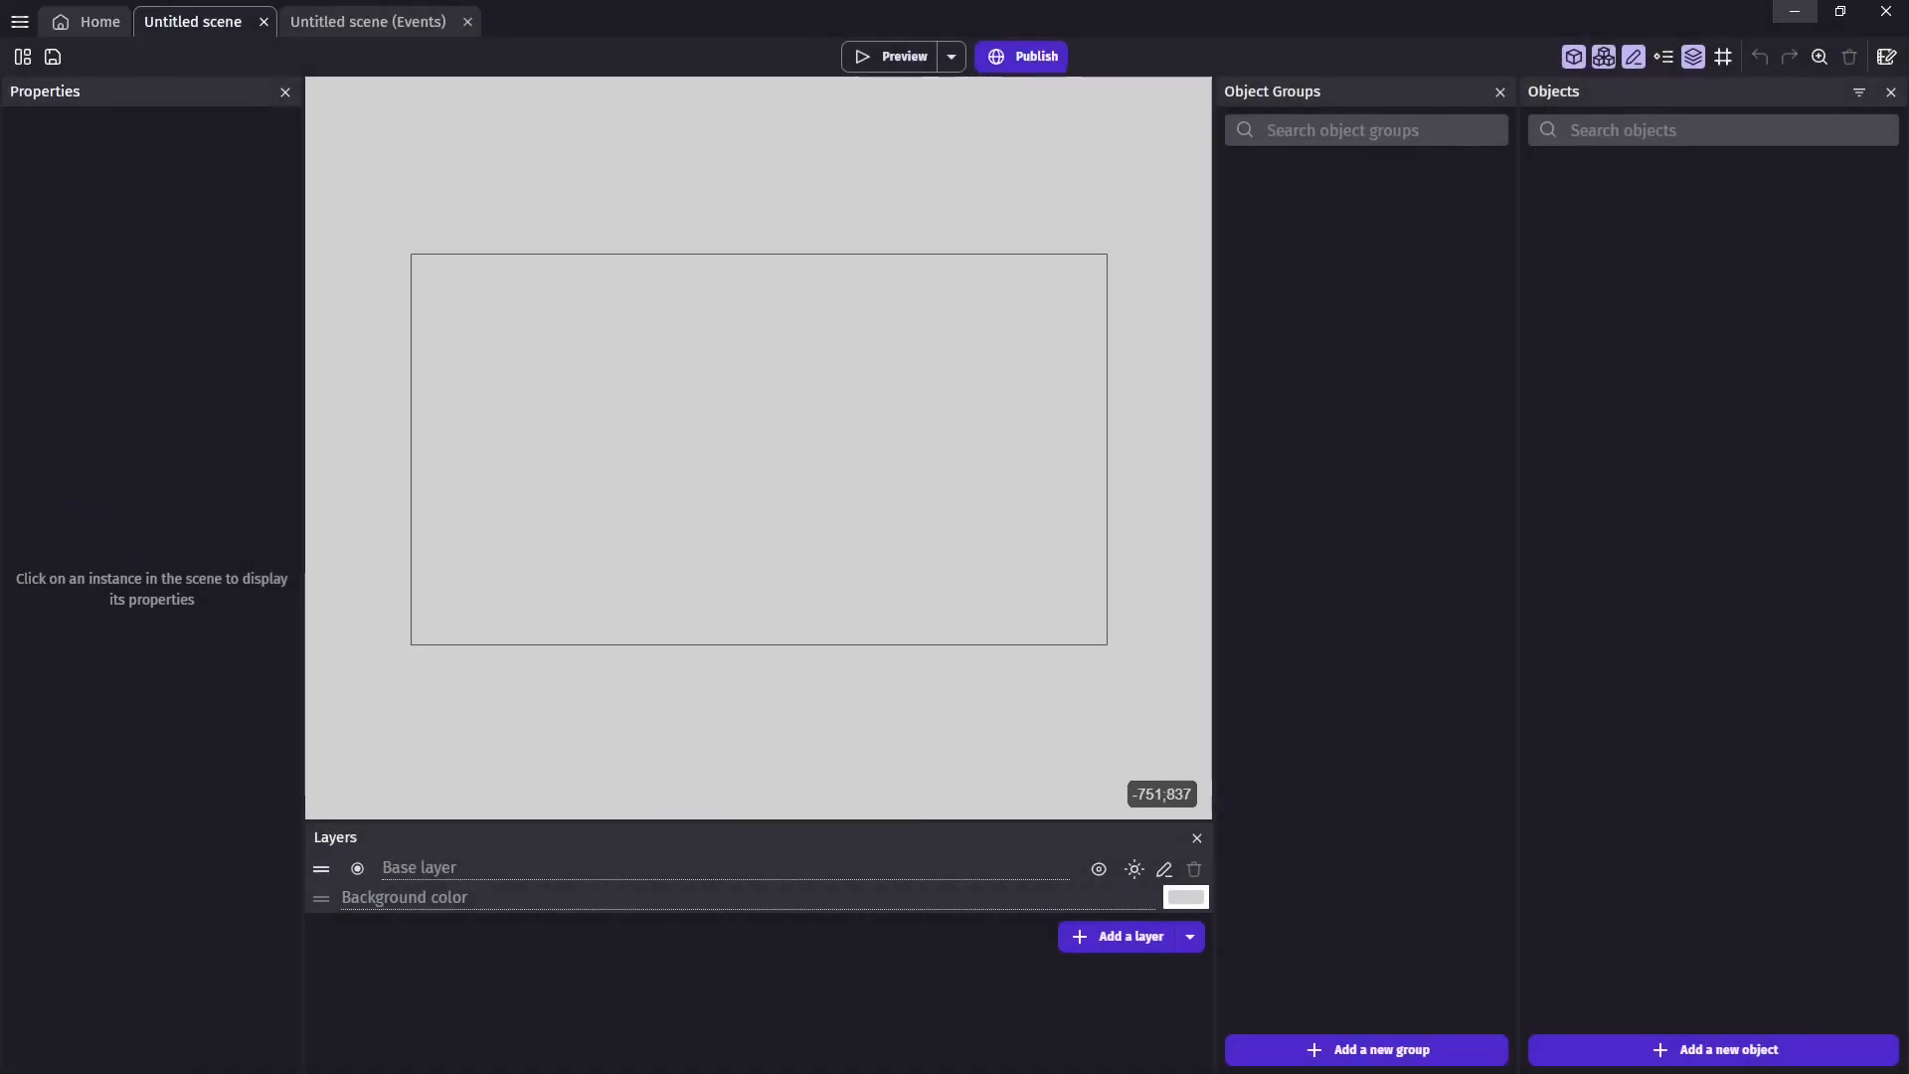
{"action": "left_click", "coordinate": [1724, 1050]}
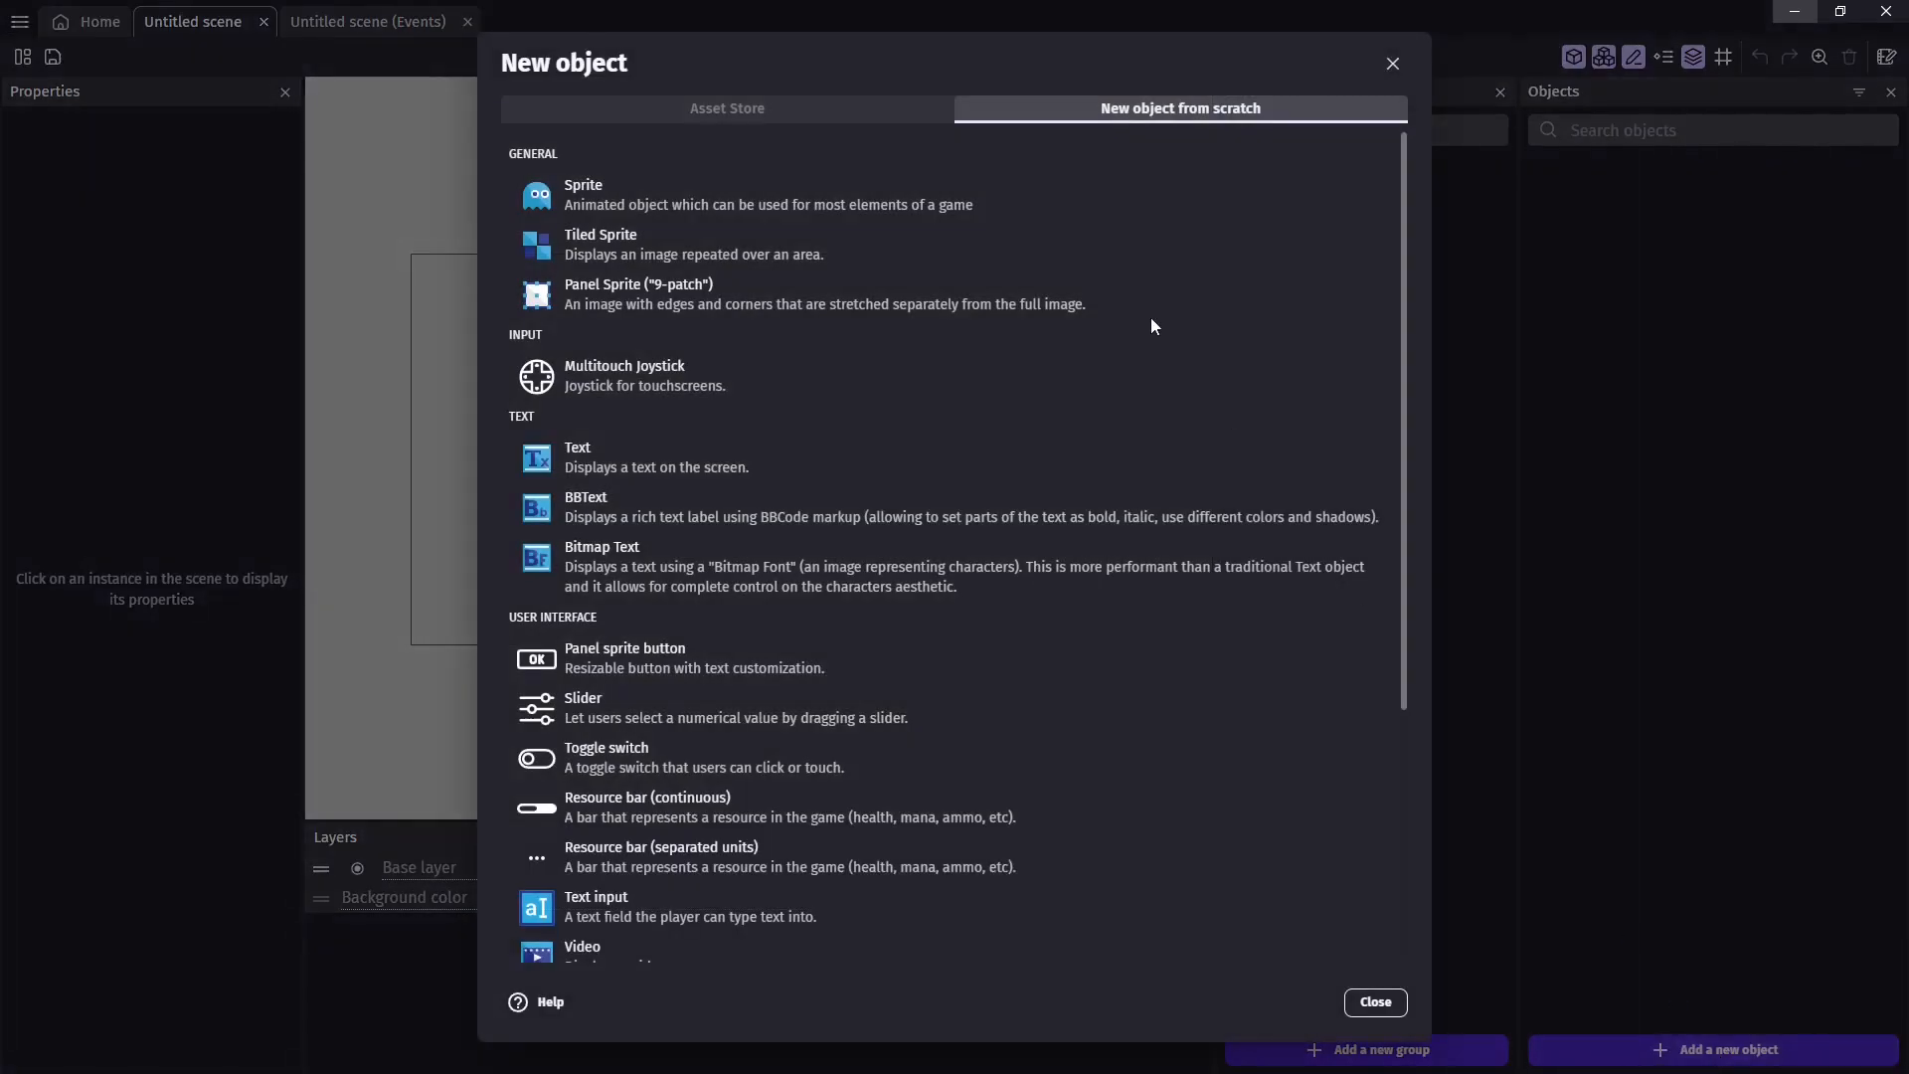
{"action": "left_click", "coordinate": [577, 455]}
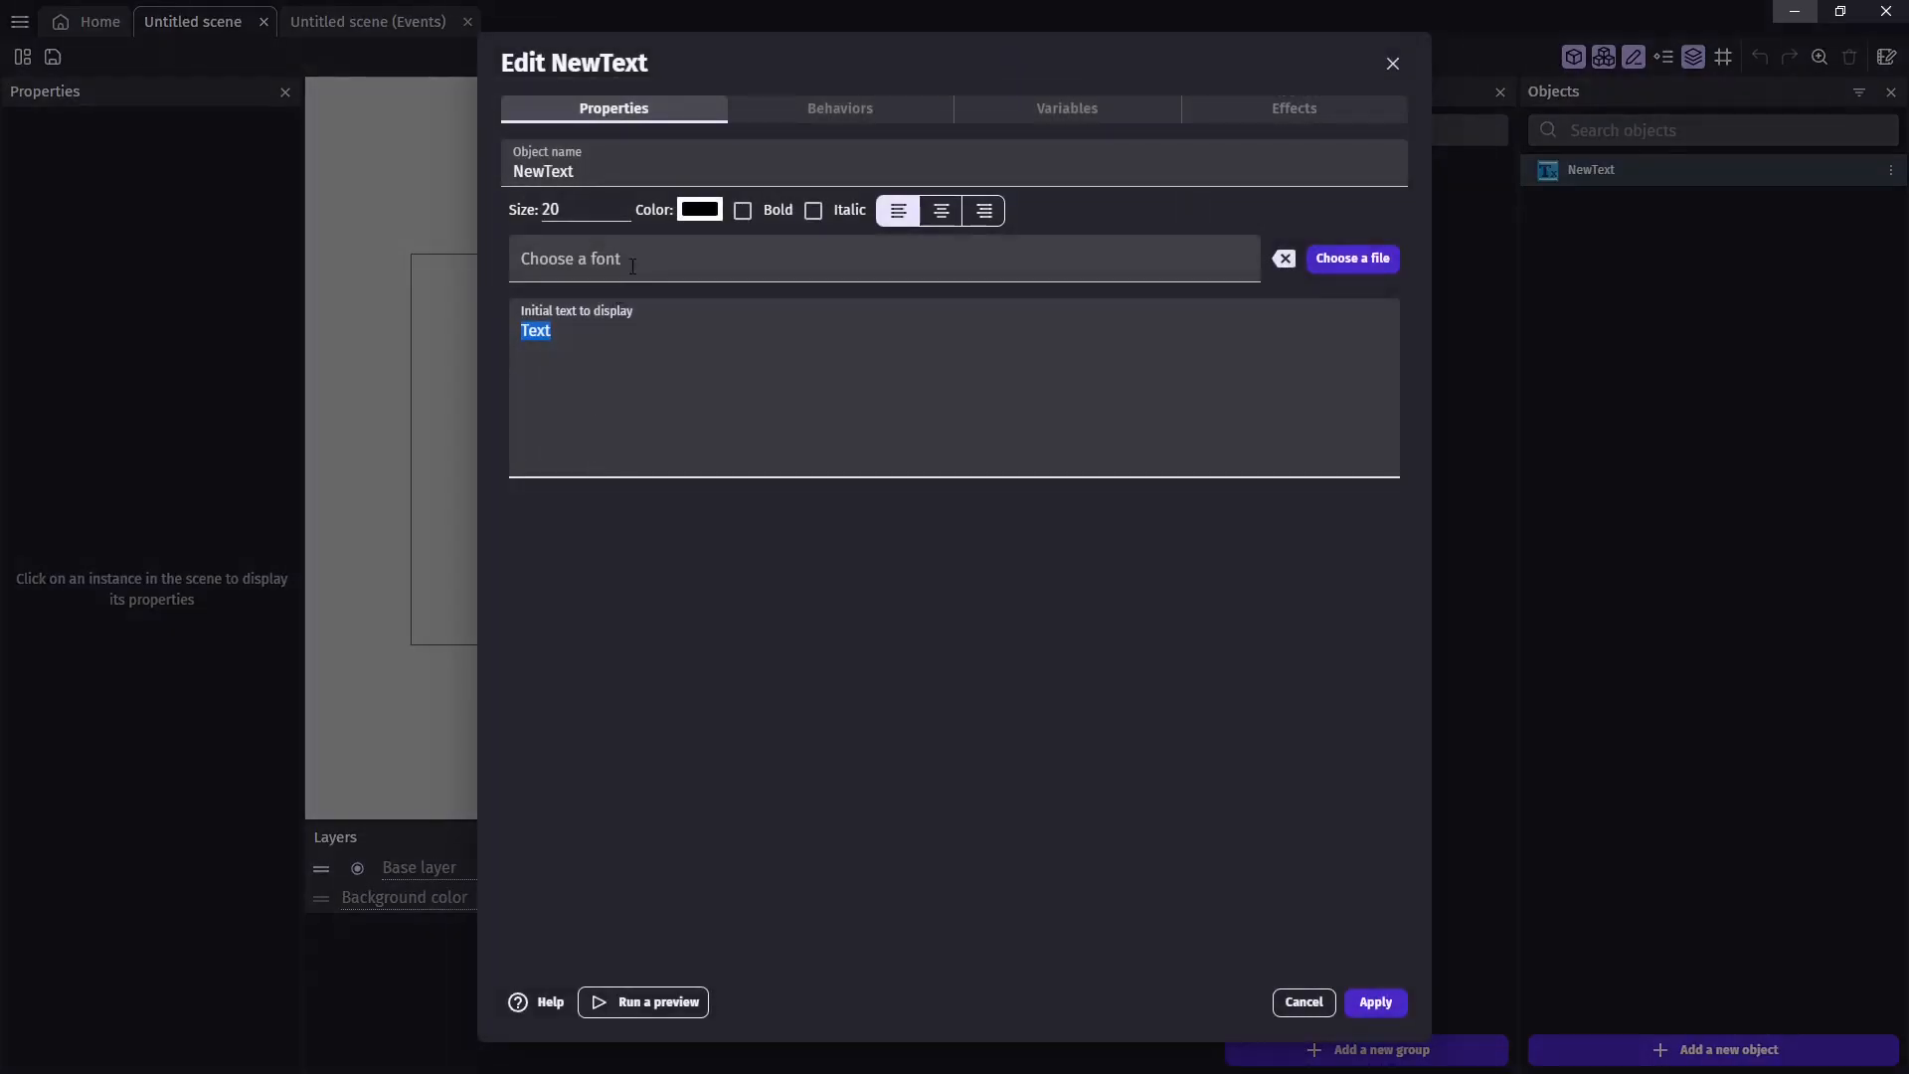
{"action": "left_click", "coordinate": [1373, 1003]}
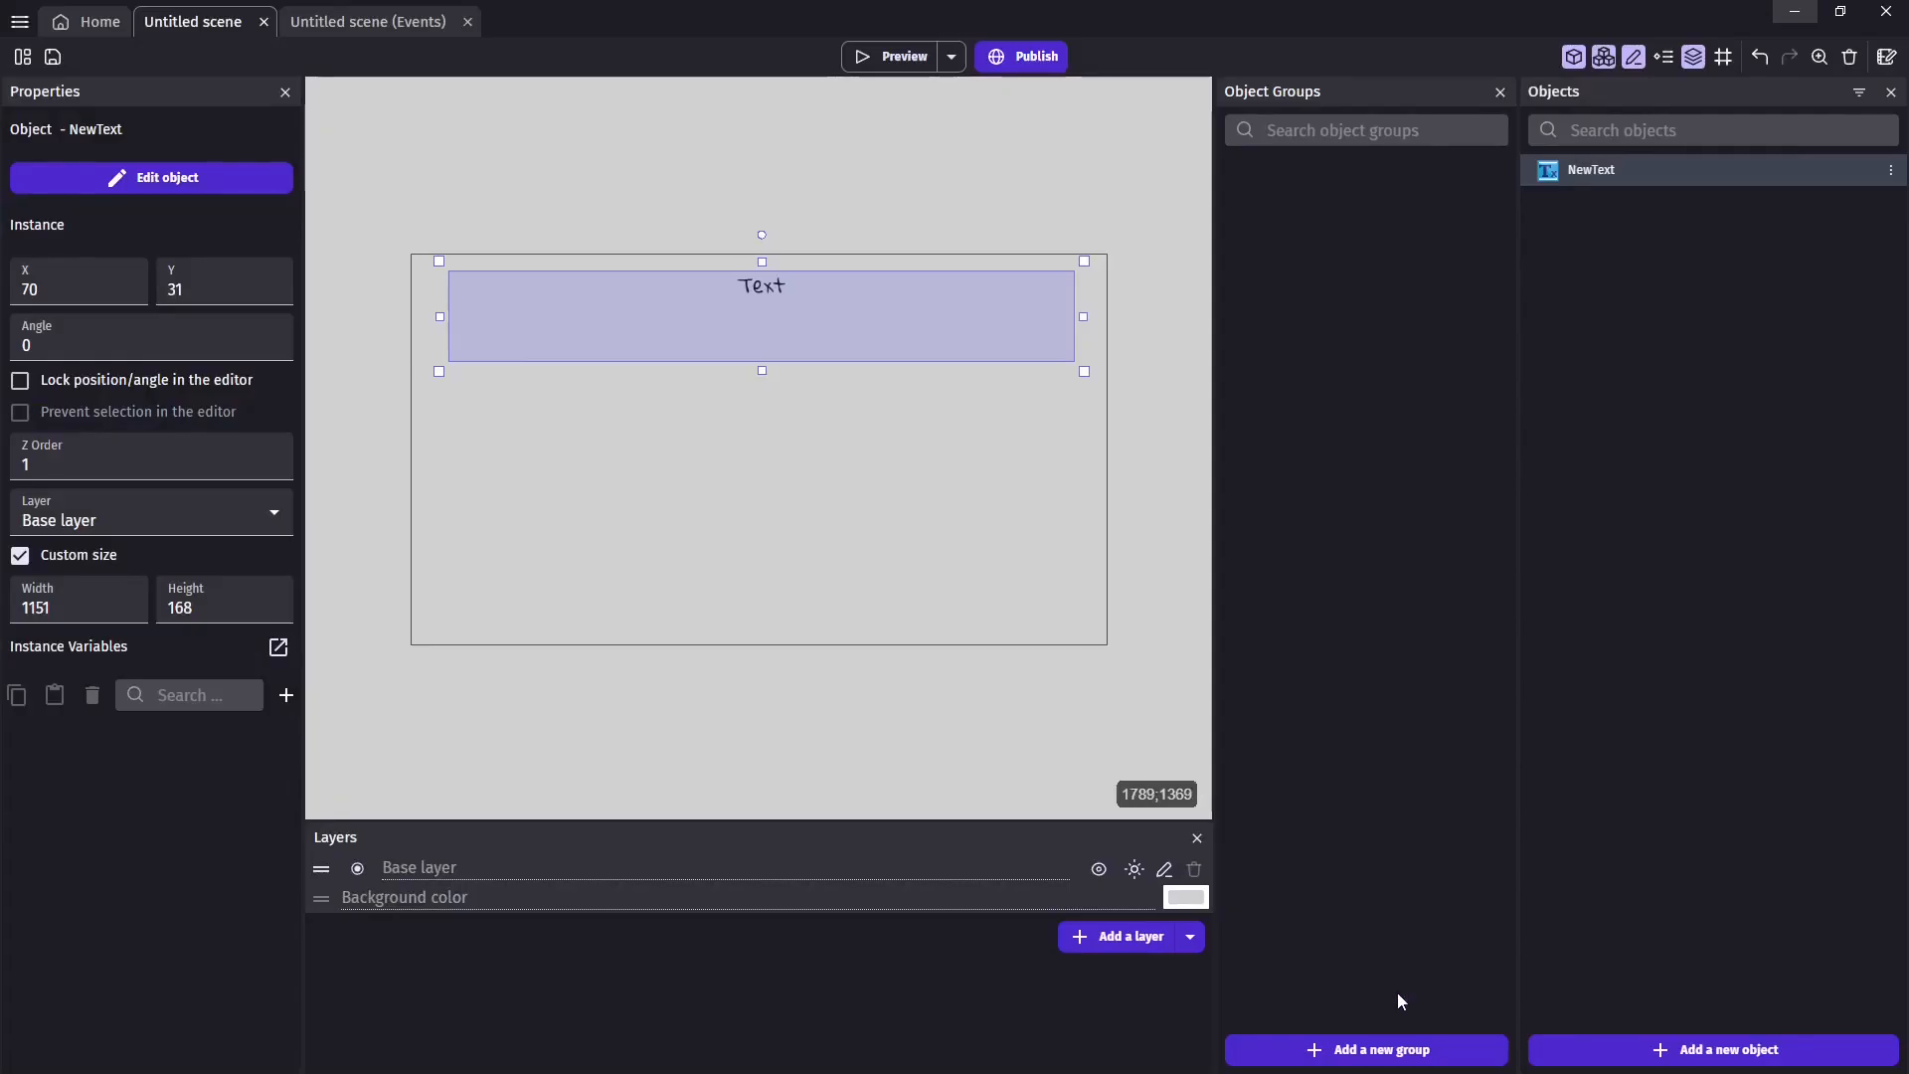
Add the larger blue ShortValue text object with custom font
{"action": "left_click", "coordinate": [1726, 1050]}
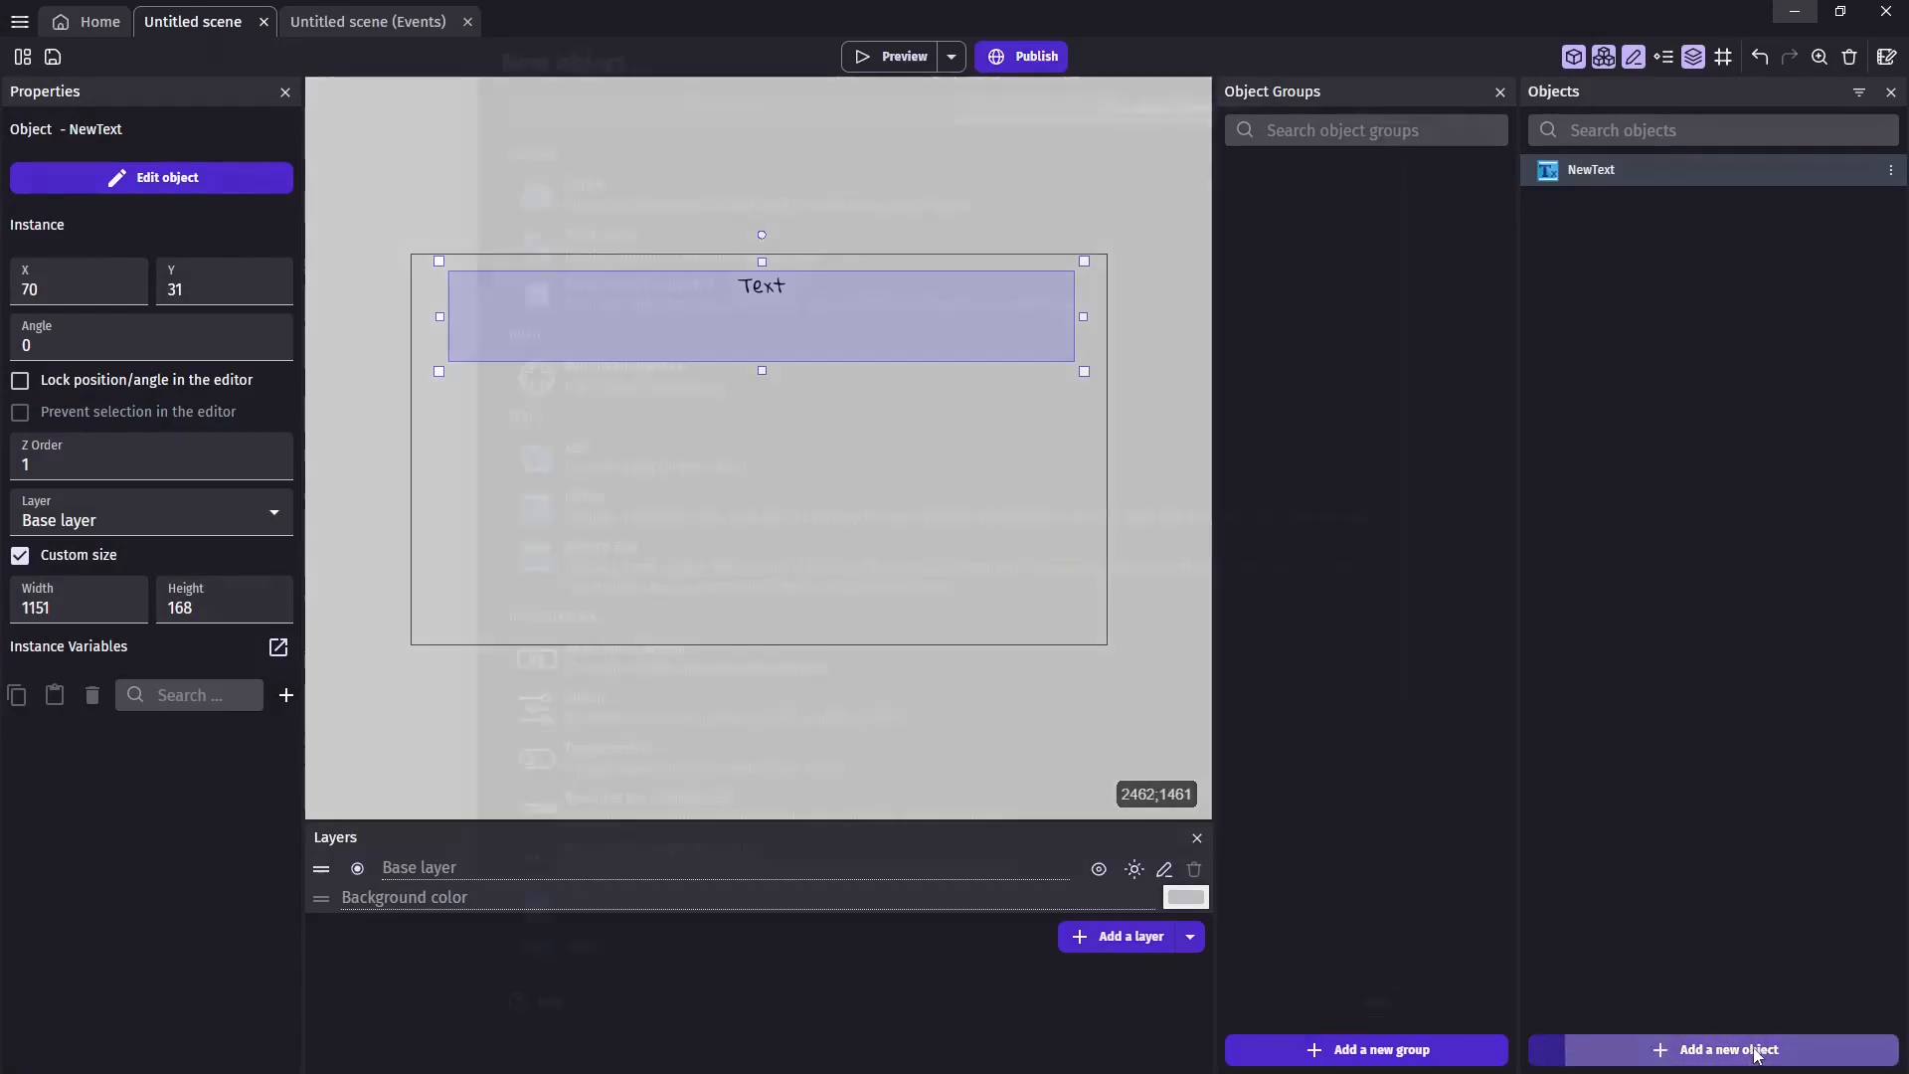
{"action": "left_click", "coordinate": [1721, 1050]}
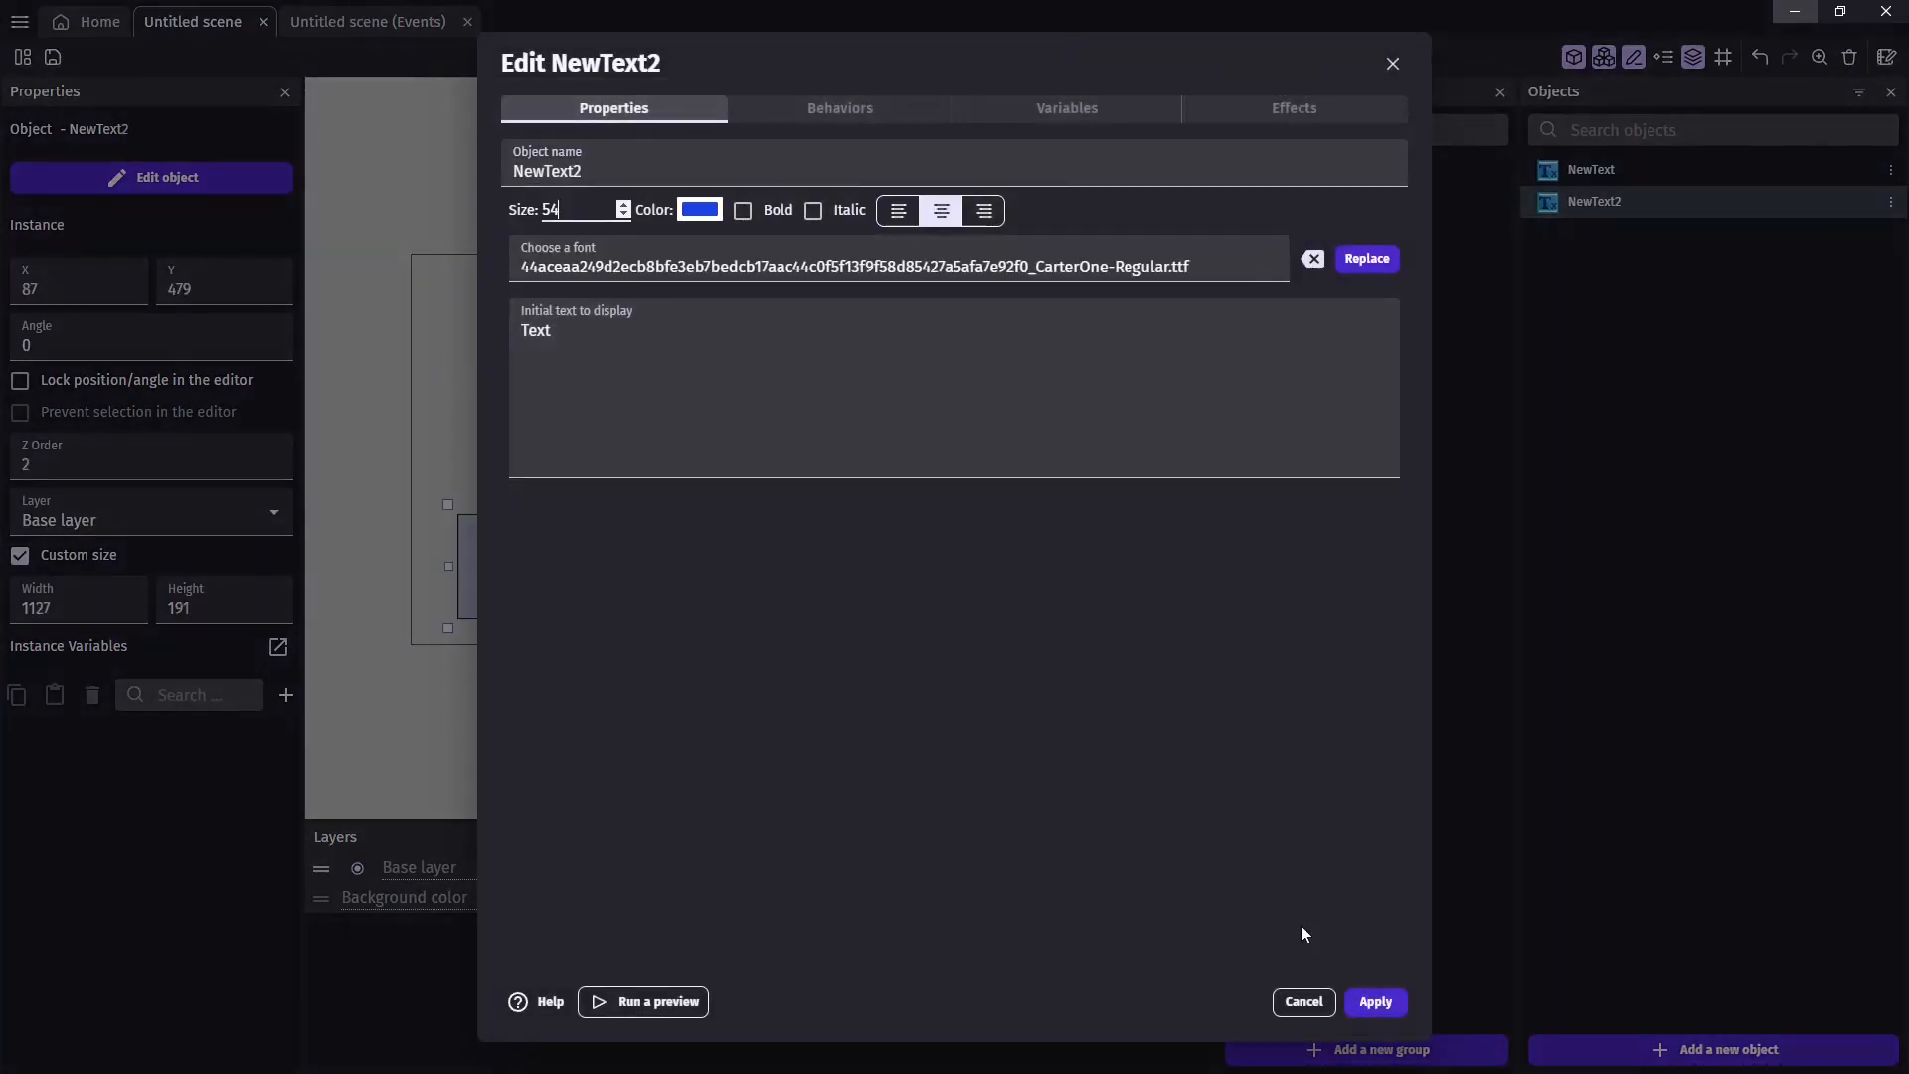
{"action": "left_click", "coordinate": [1373, 1002]}
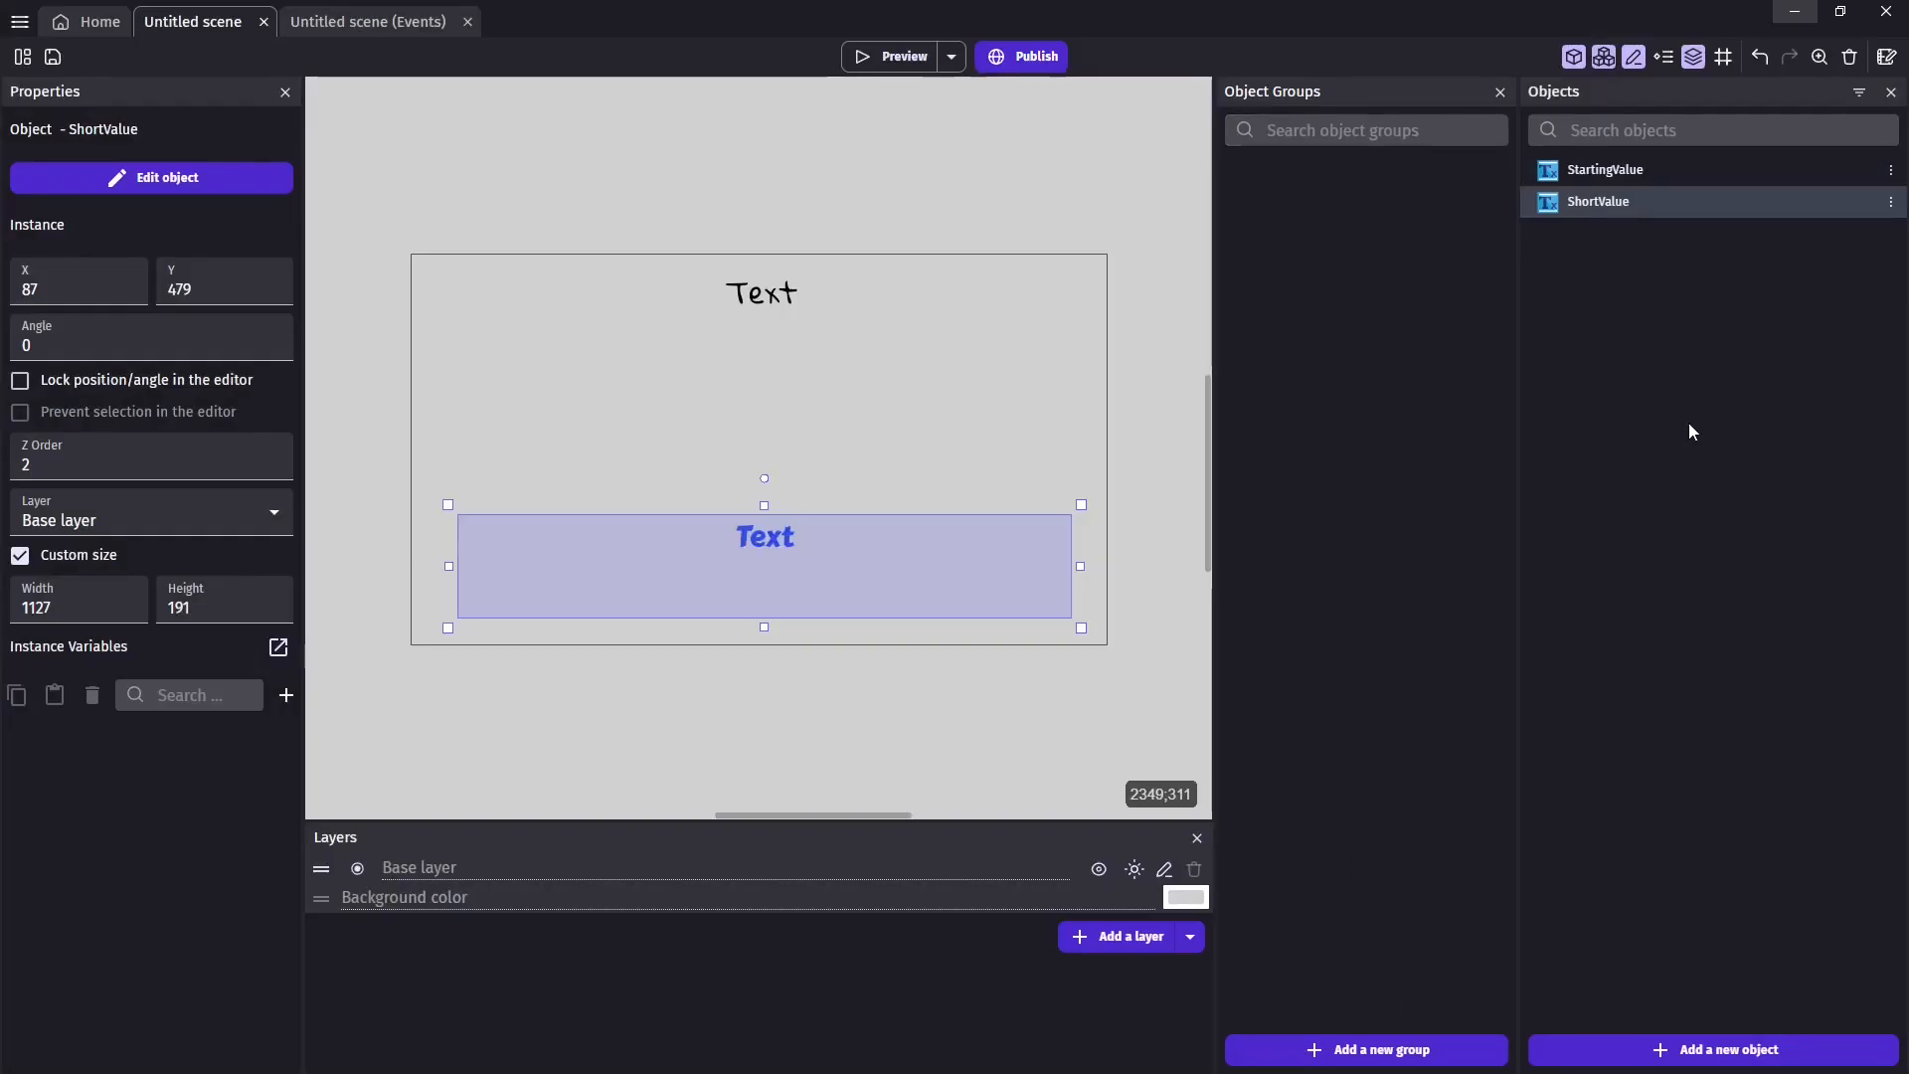
{"action": "mouse_move", "coordinate": [1369, 535]}
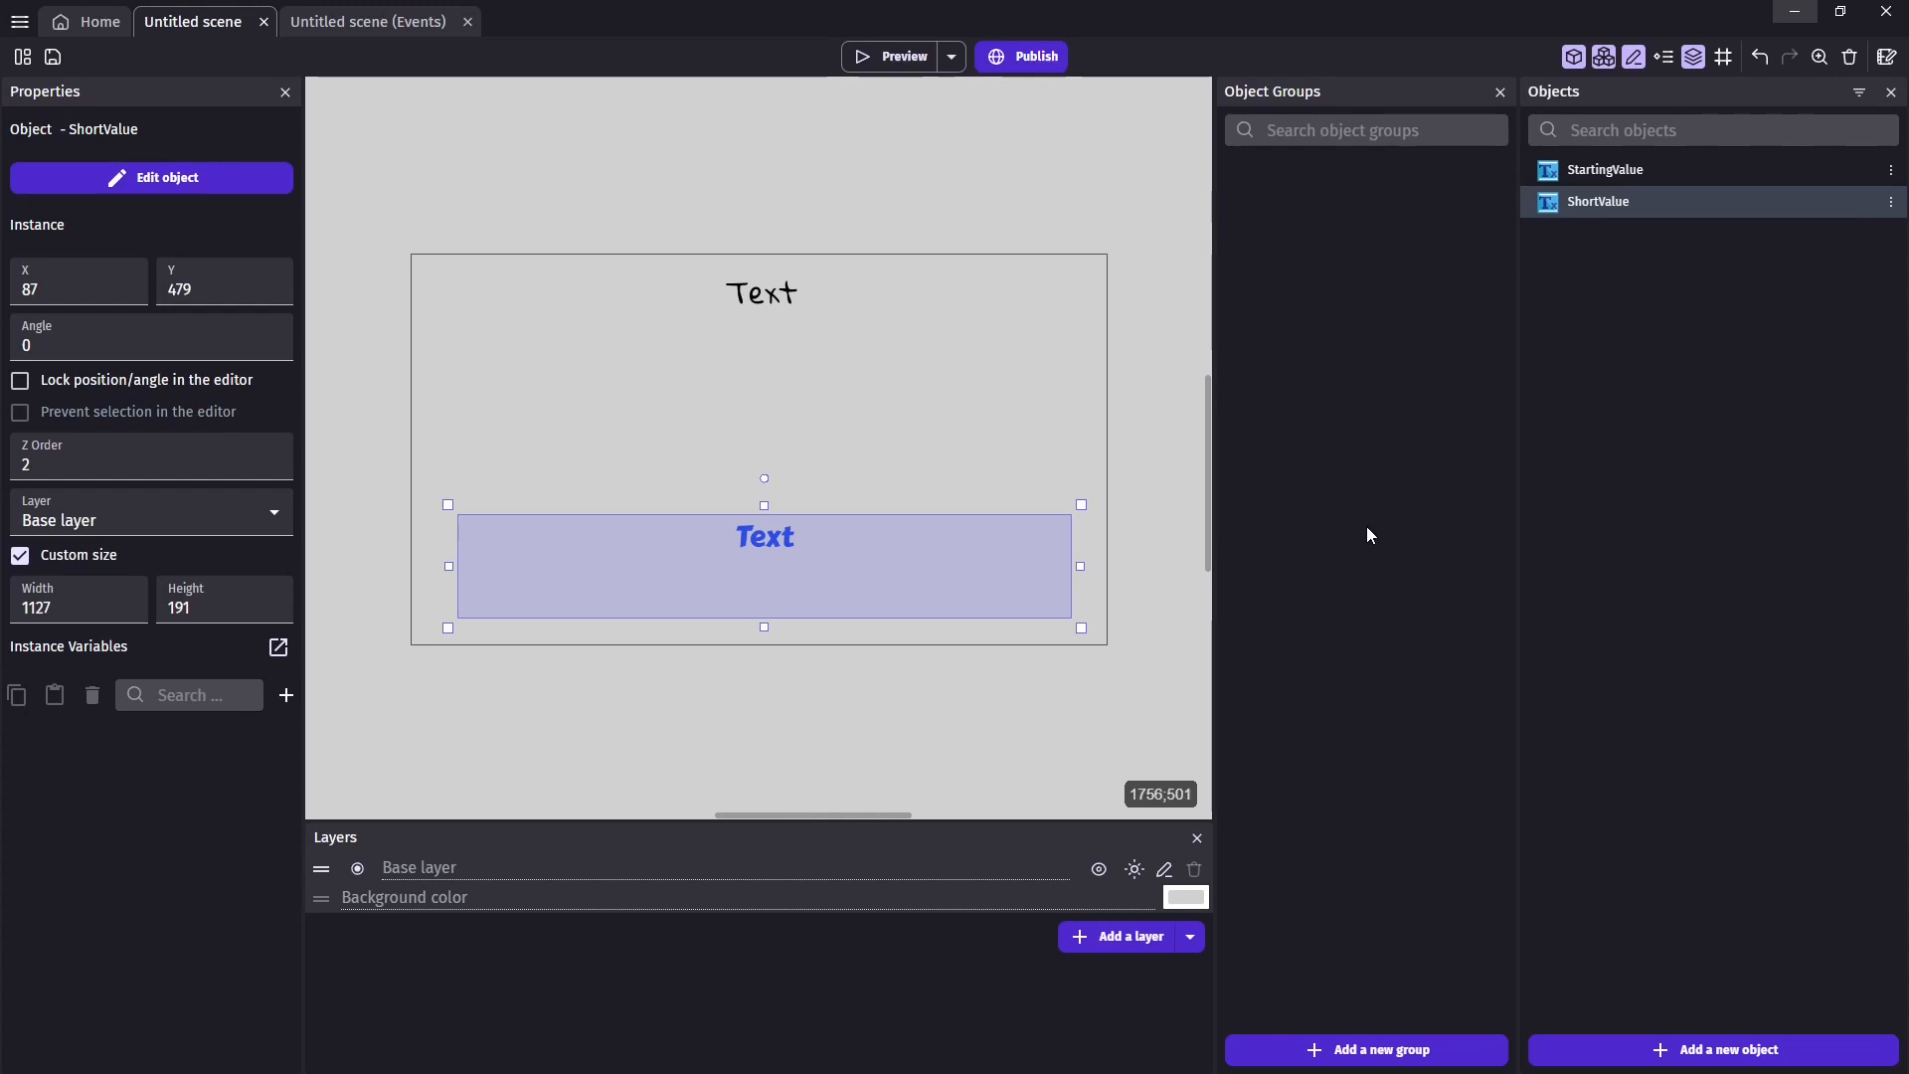
{"action": "mouse_move", "coordinate": [711, 429]}
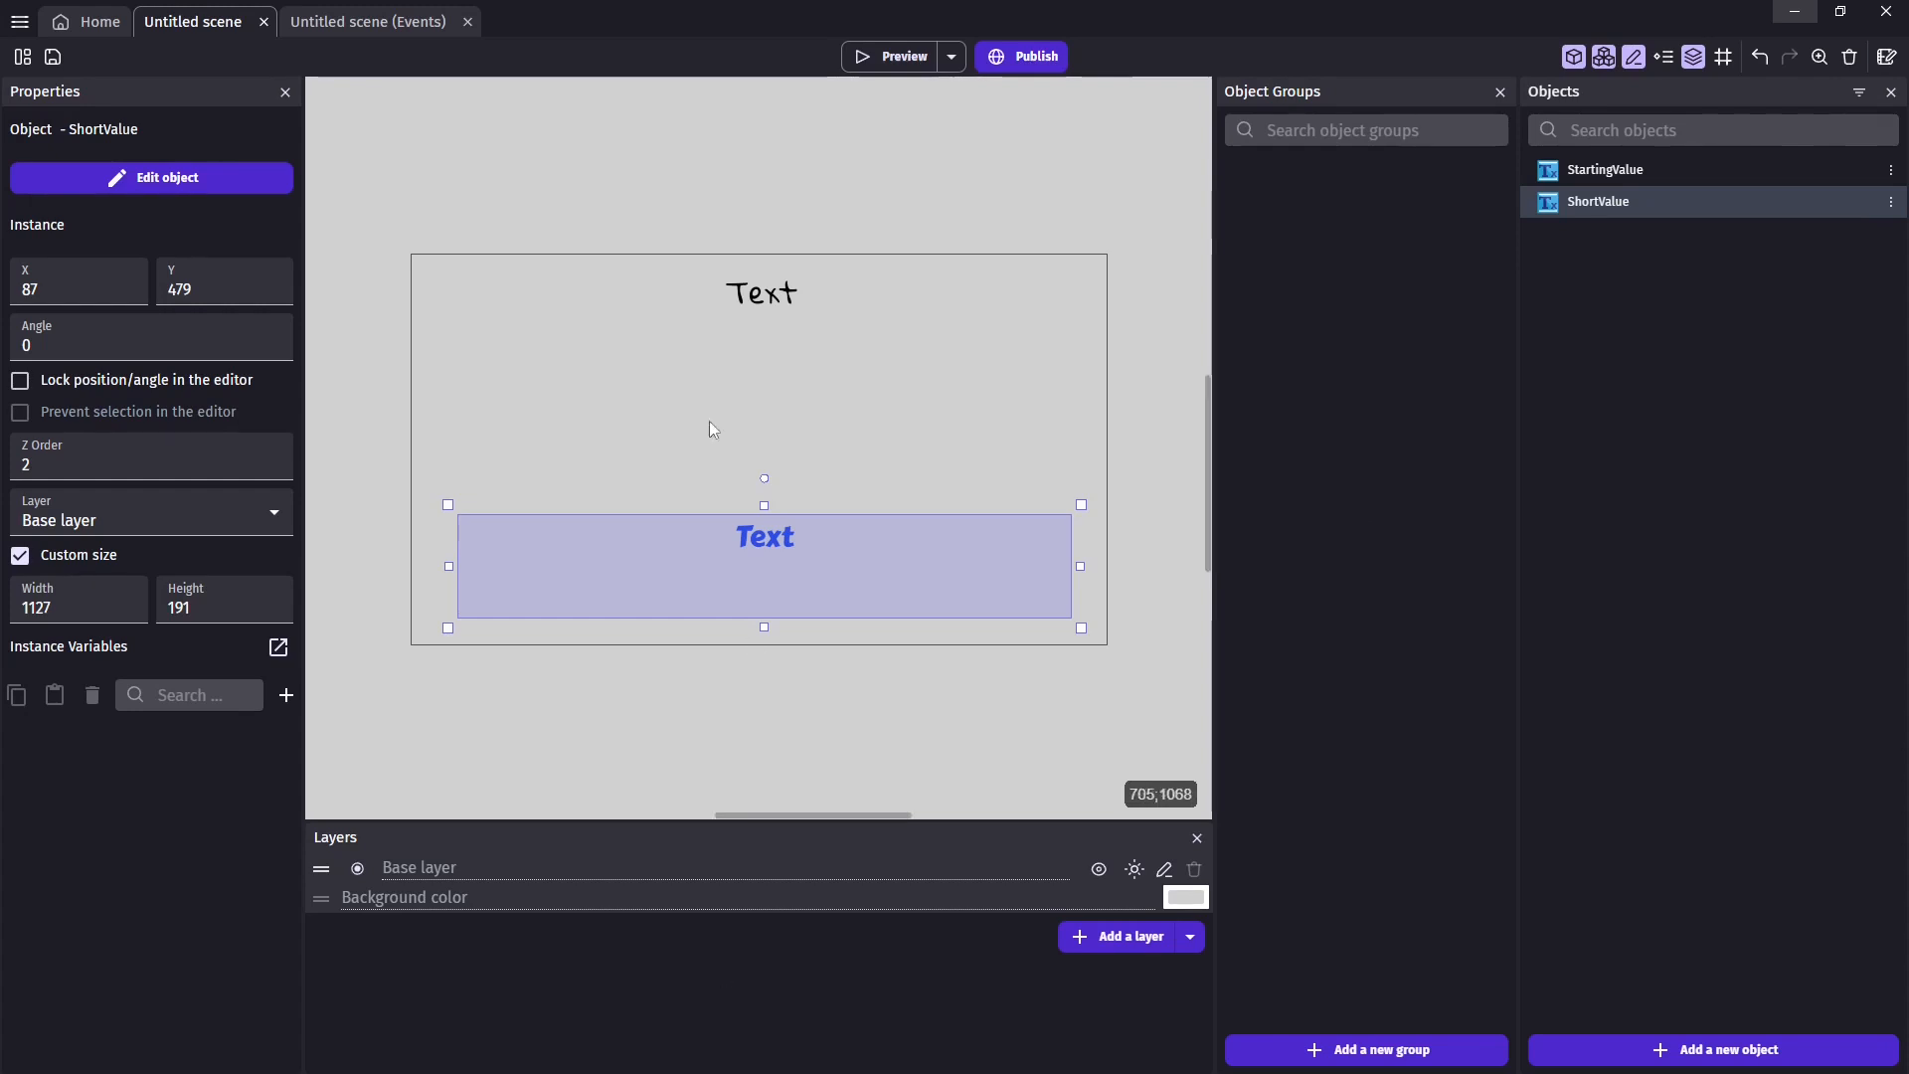
Add an action setting StartingValue's text to ToString(GlobalVariable(Value))
{"action": "left_click", "coordinate": [367, 21]}
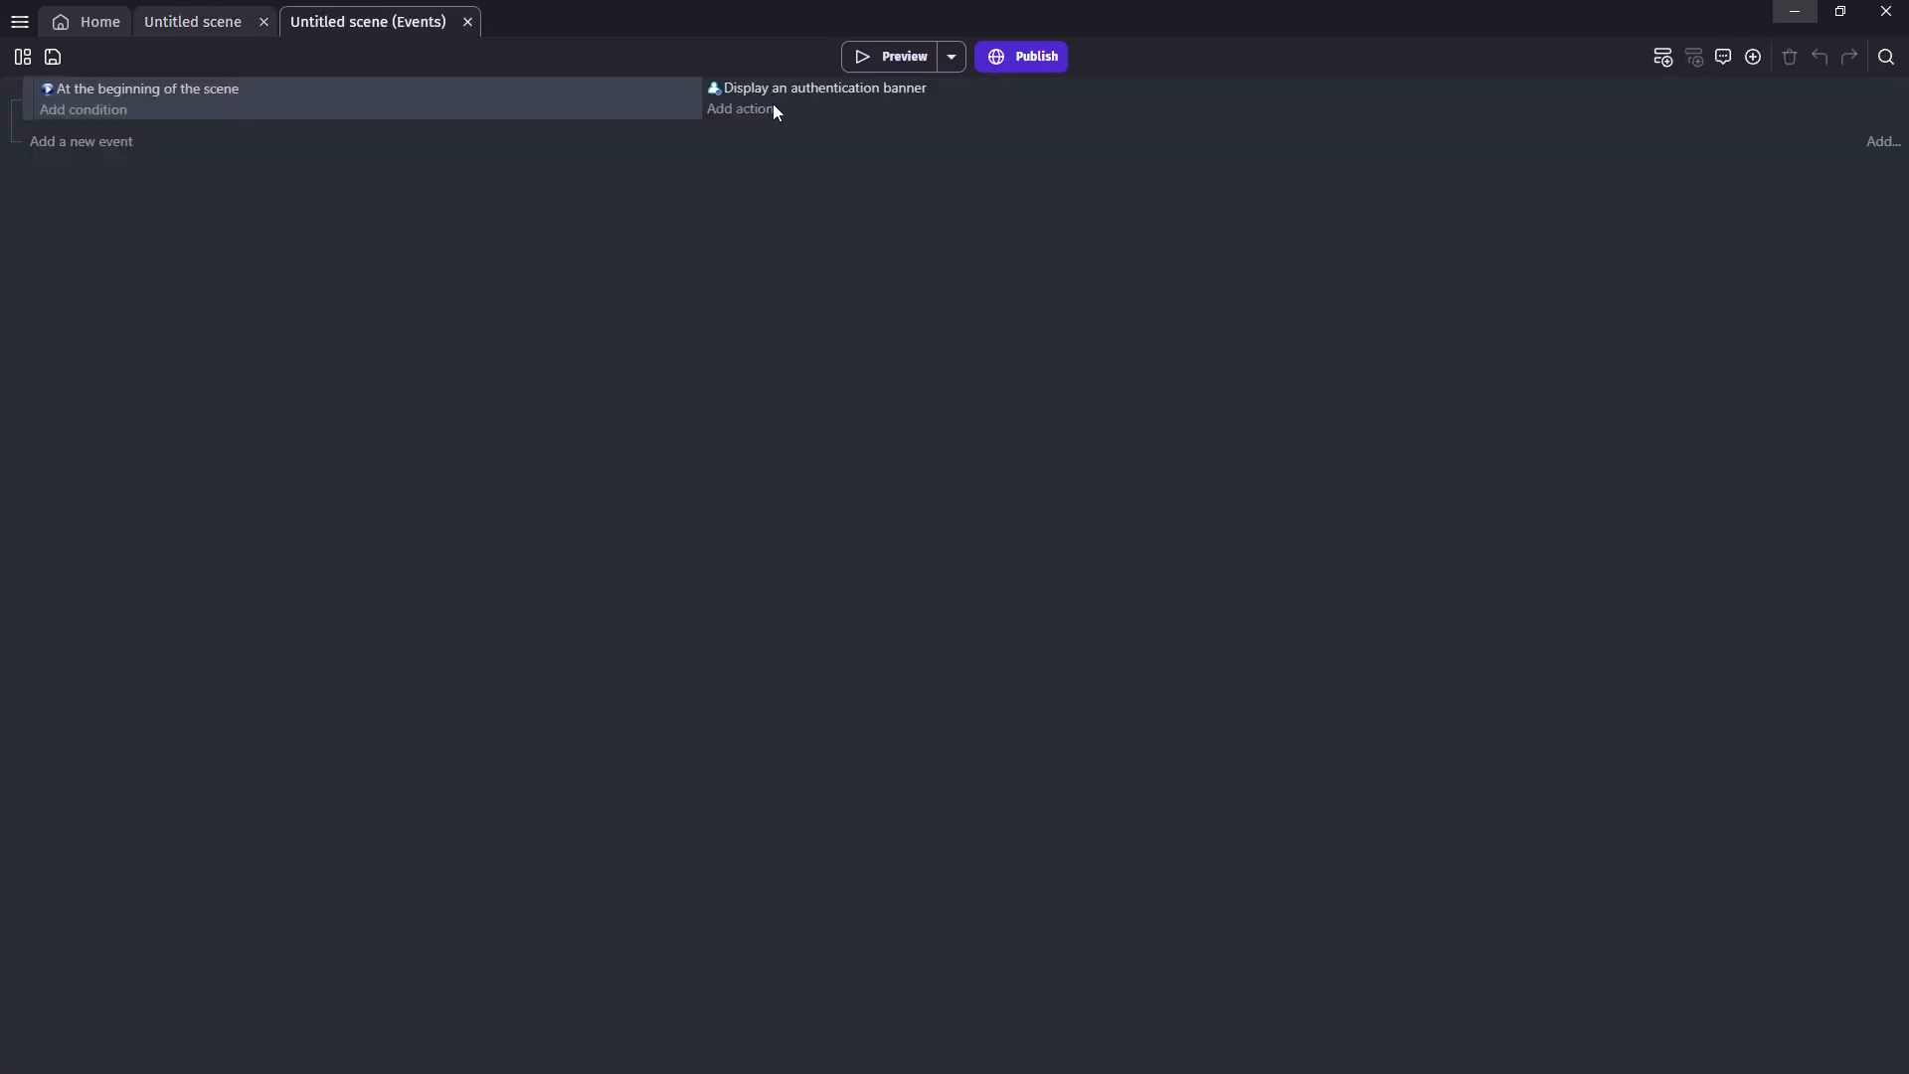
{"action": "left_click", "coordinate": [738, 108]}
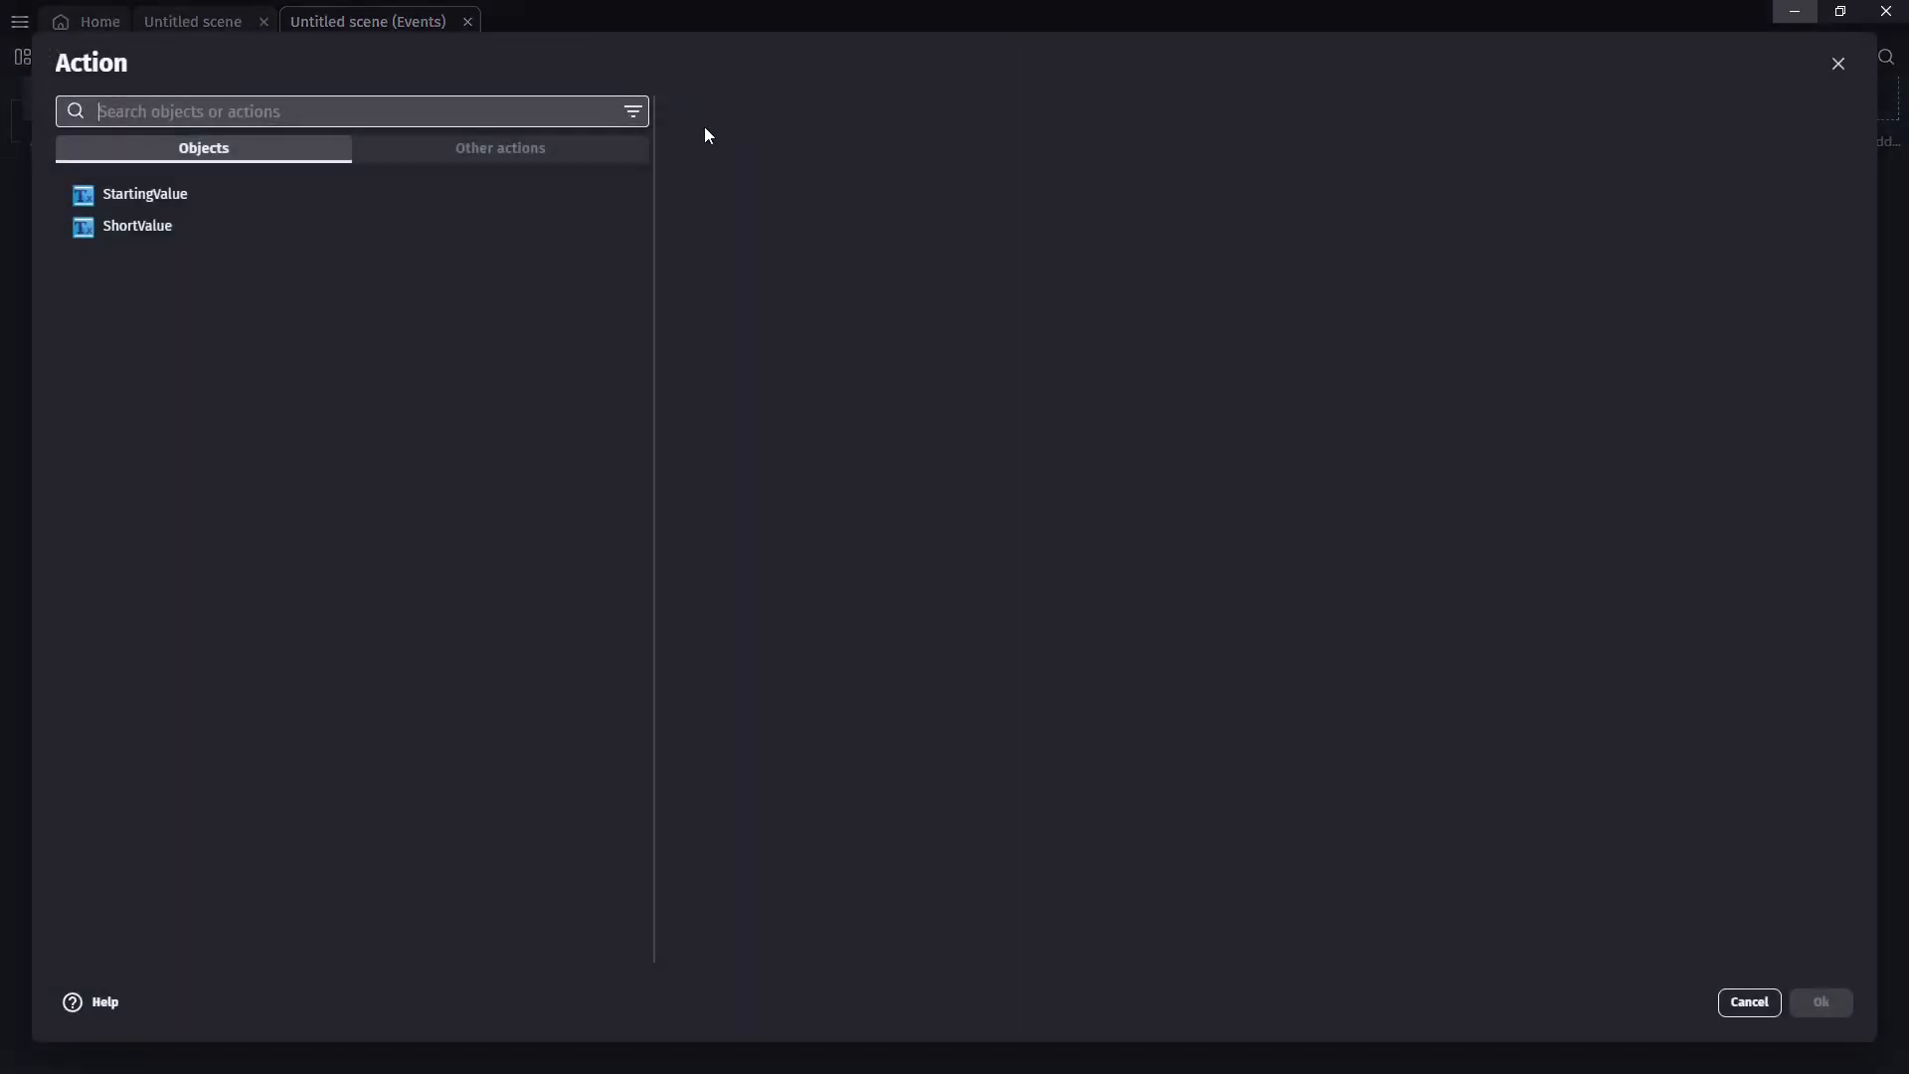
{"action": "left_click", "coordinate": [146, 194]}
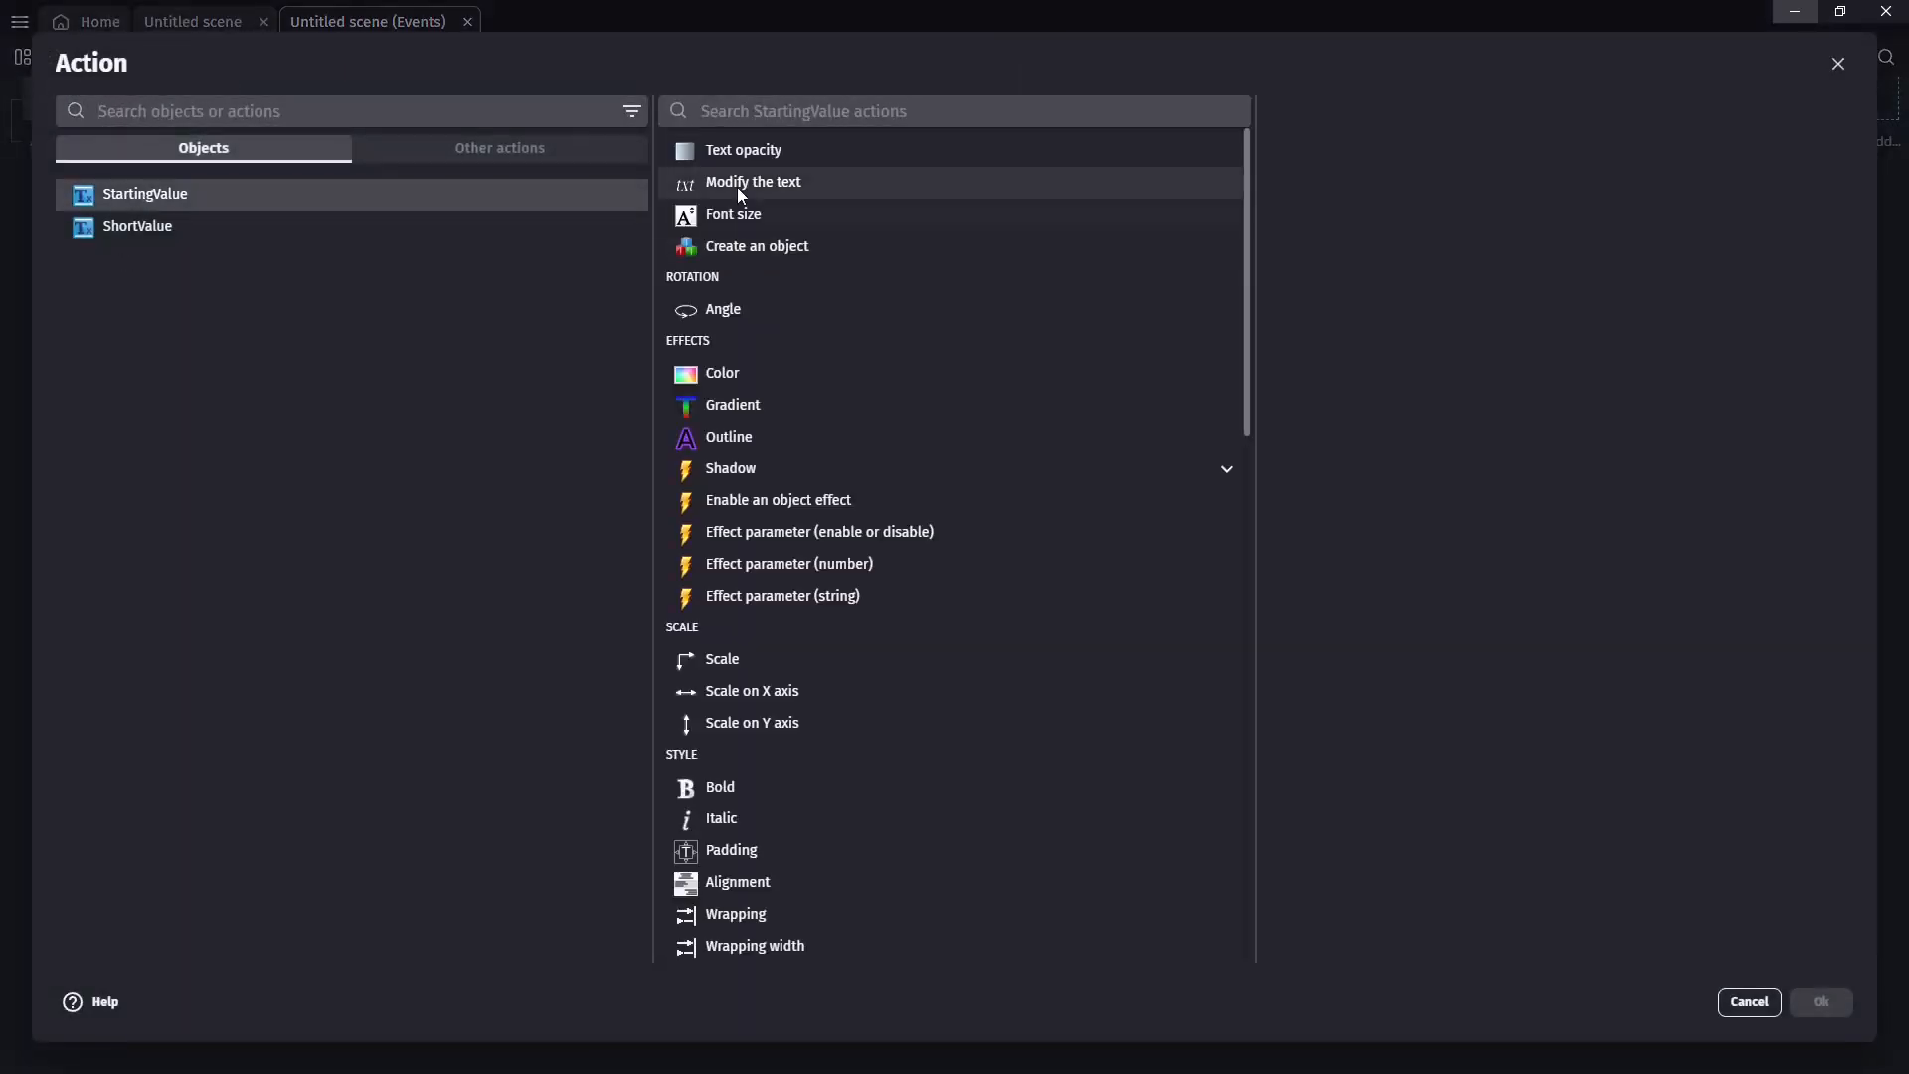
{"action": "left_click", "coordinate": [753, 181]}
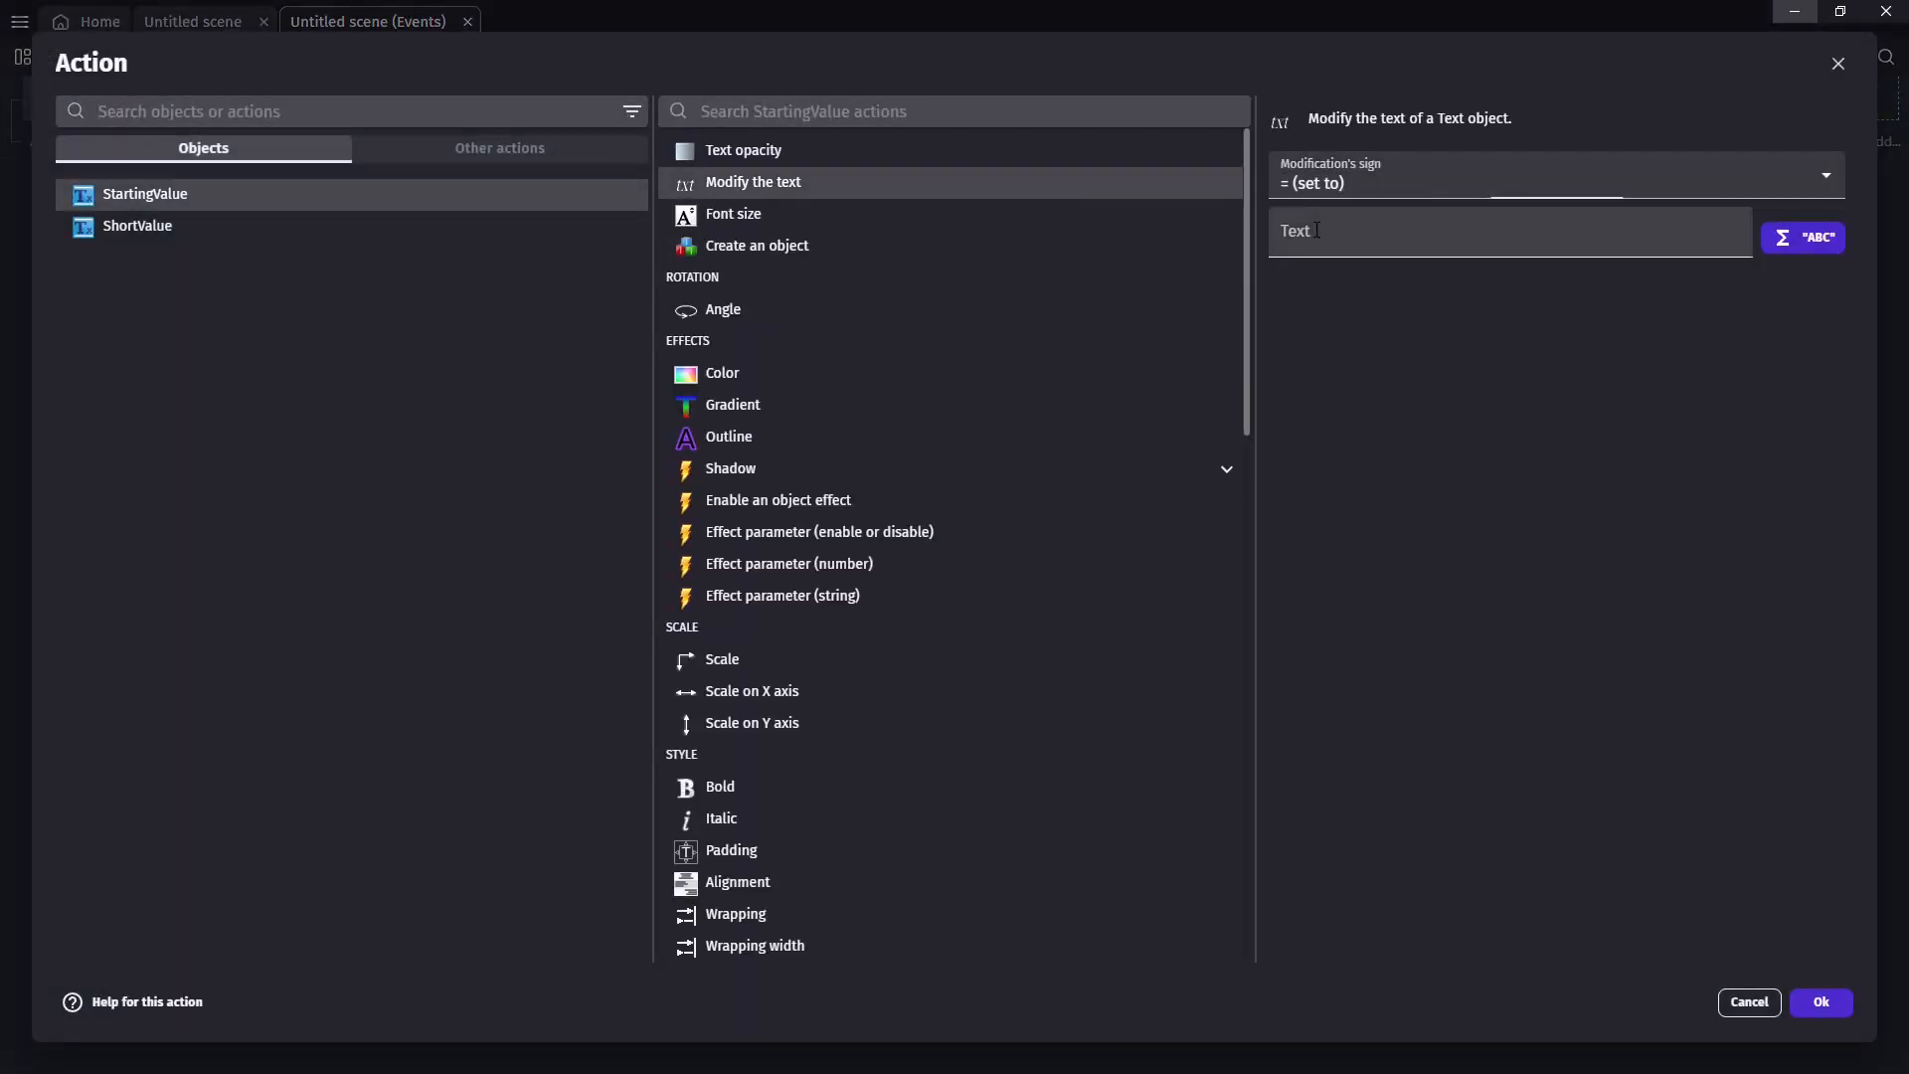
{"action": "type", "text": "glob"}
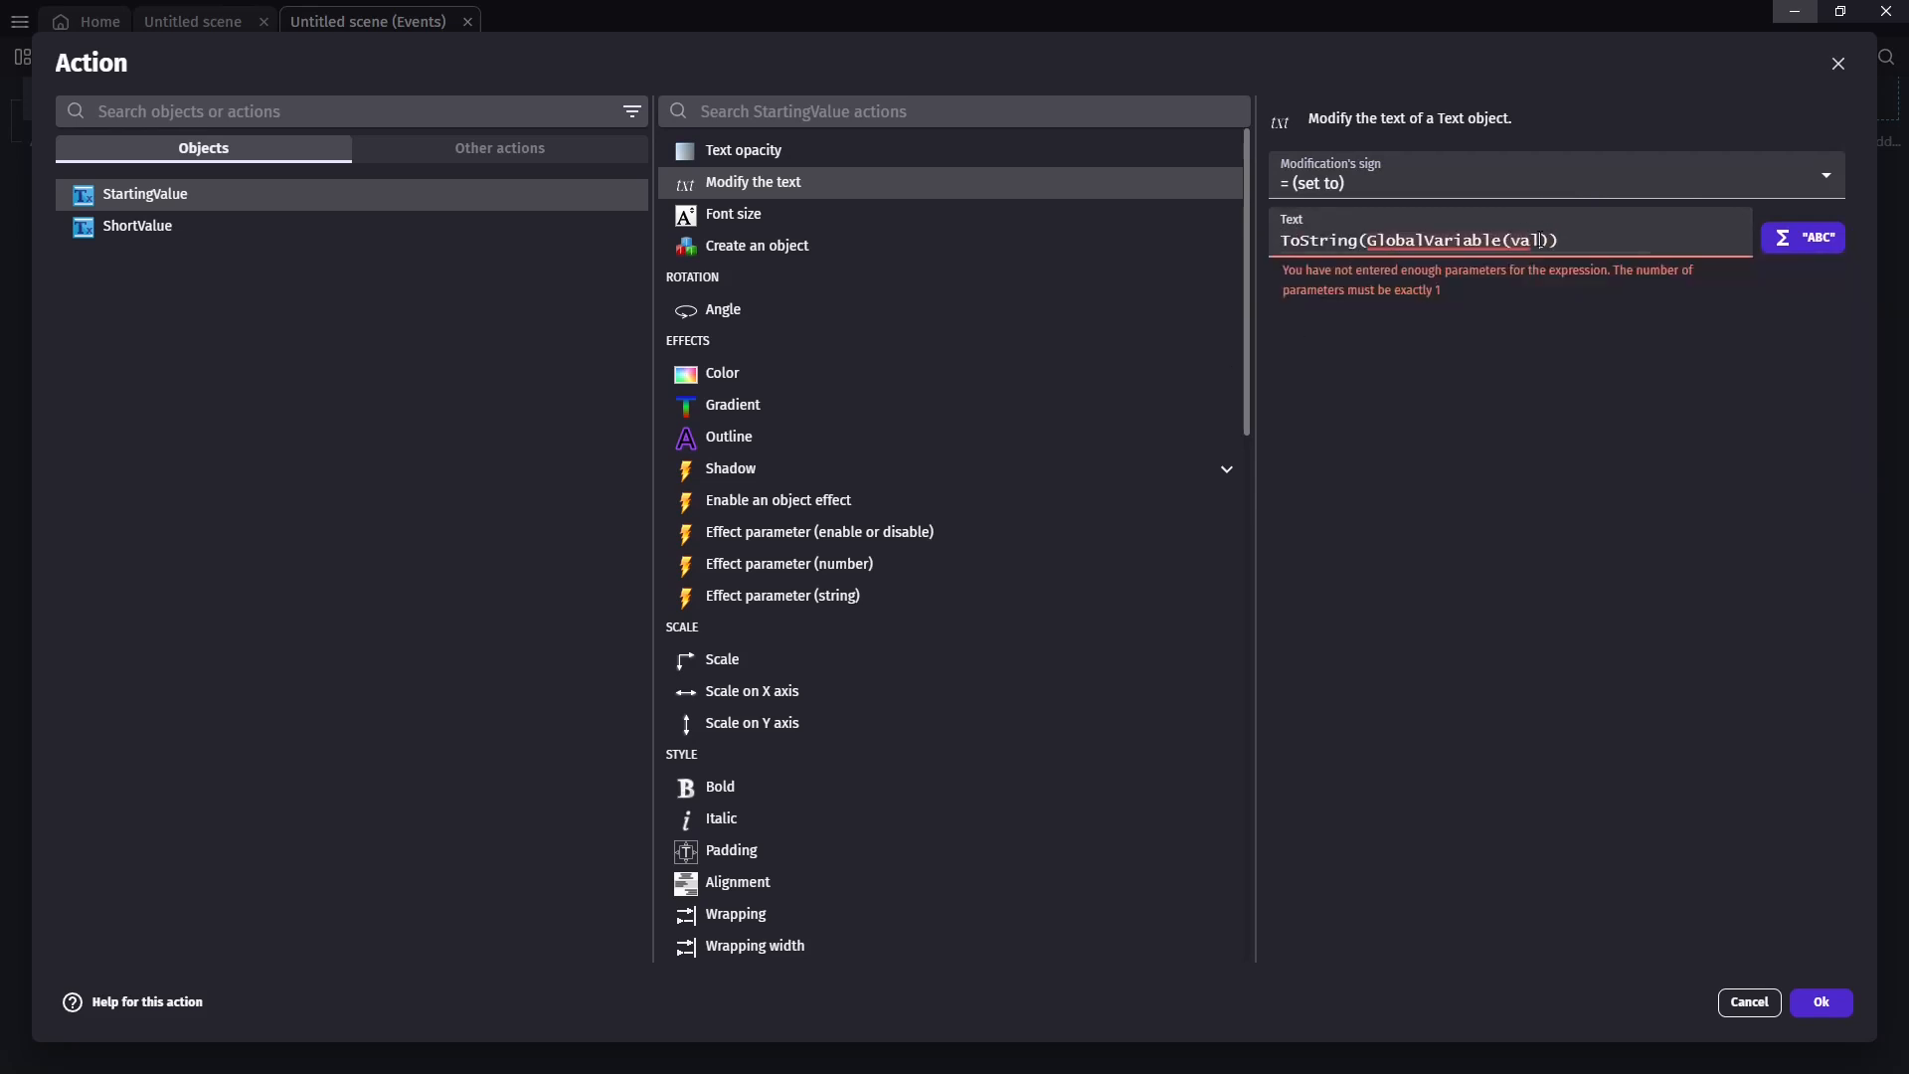
{"action": "left_click", "coordinate": [1819, 1001]}
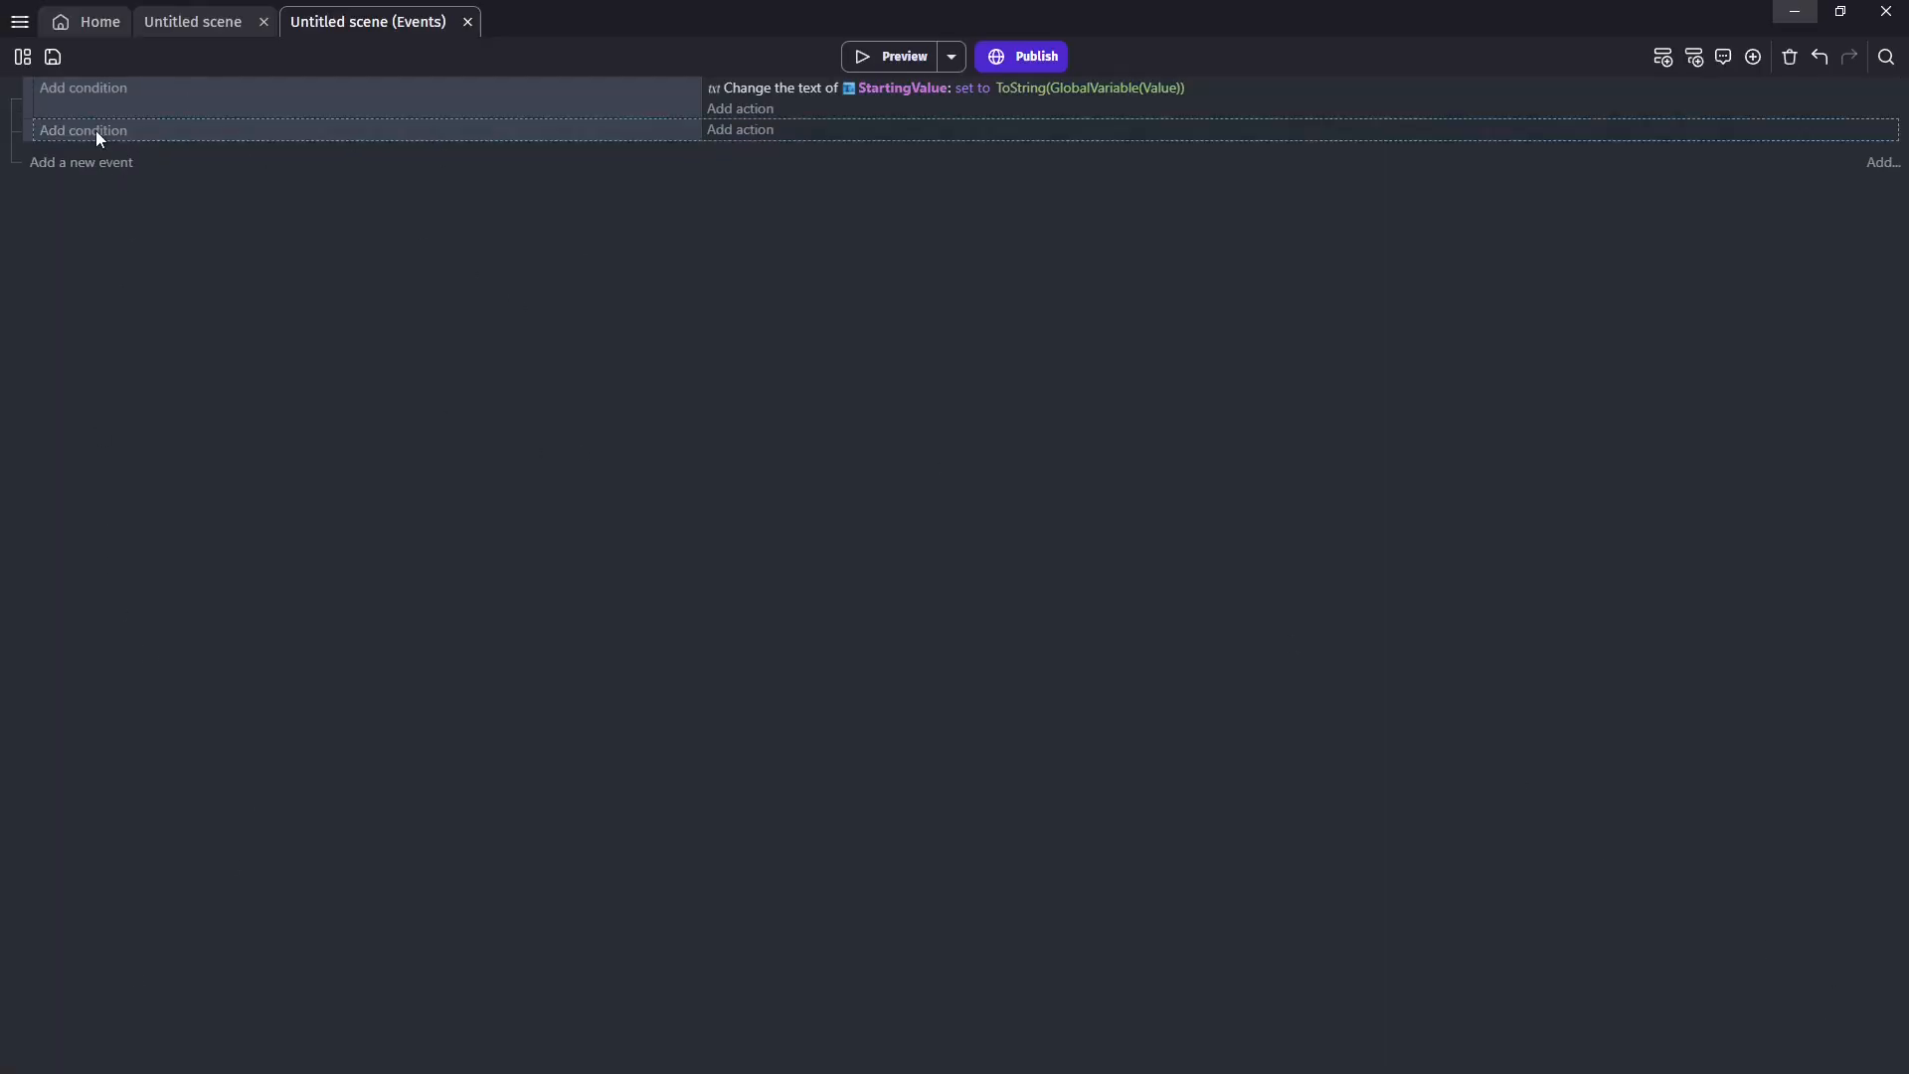
Start the "ValueUpdate" scene timer when the scene begins
{"action": "left_click", "coordinate": [83, 130]}
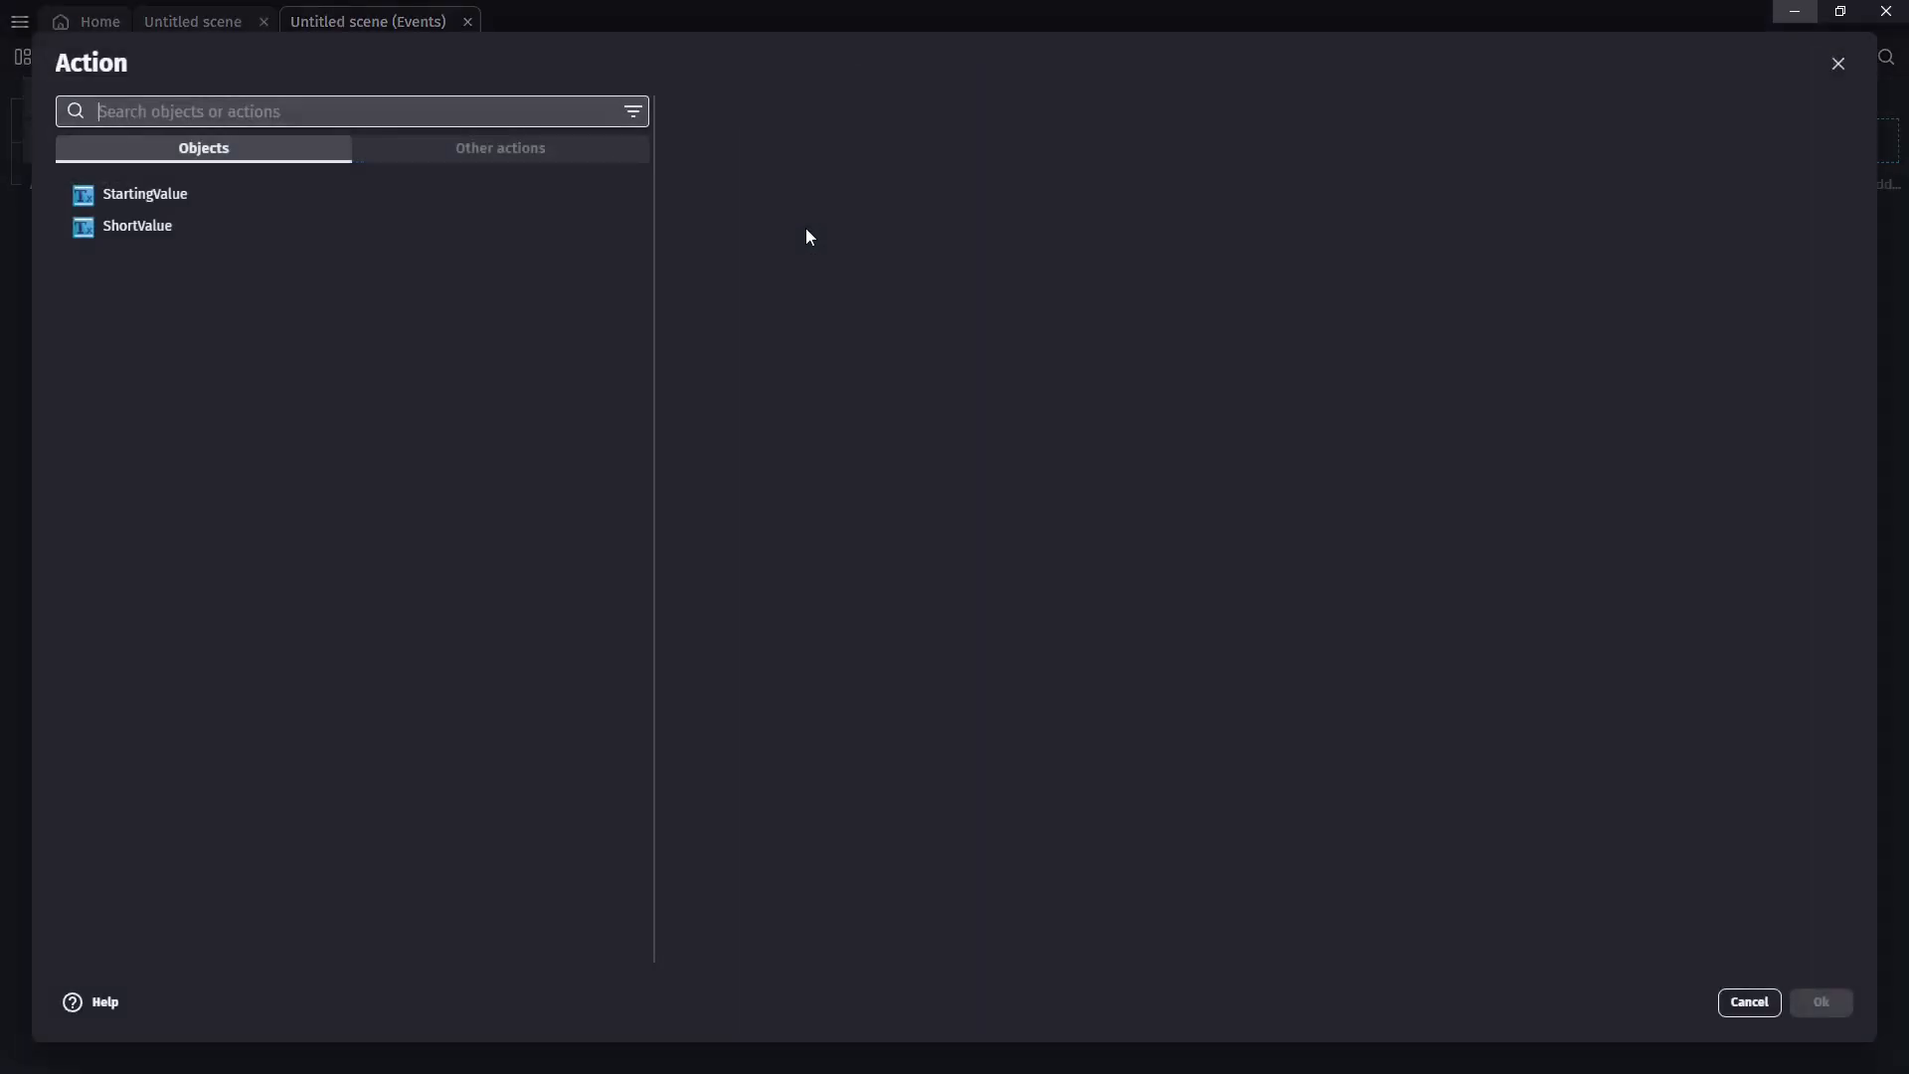
{"action": "type", "text": "timer"}
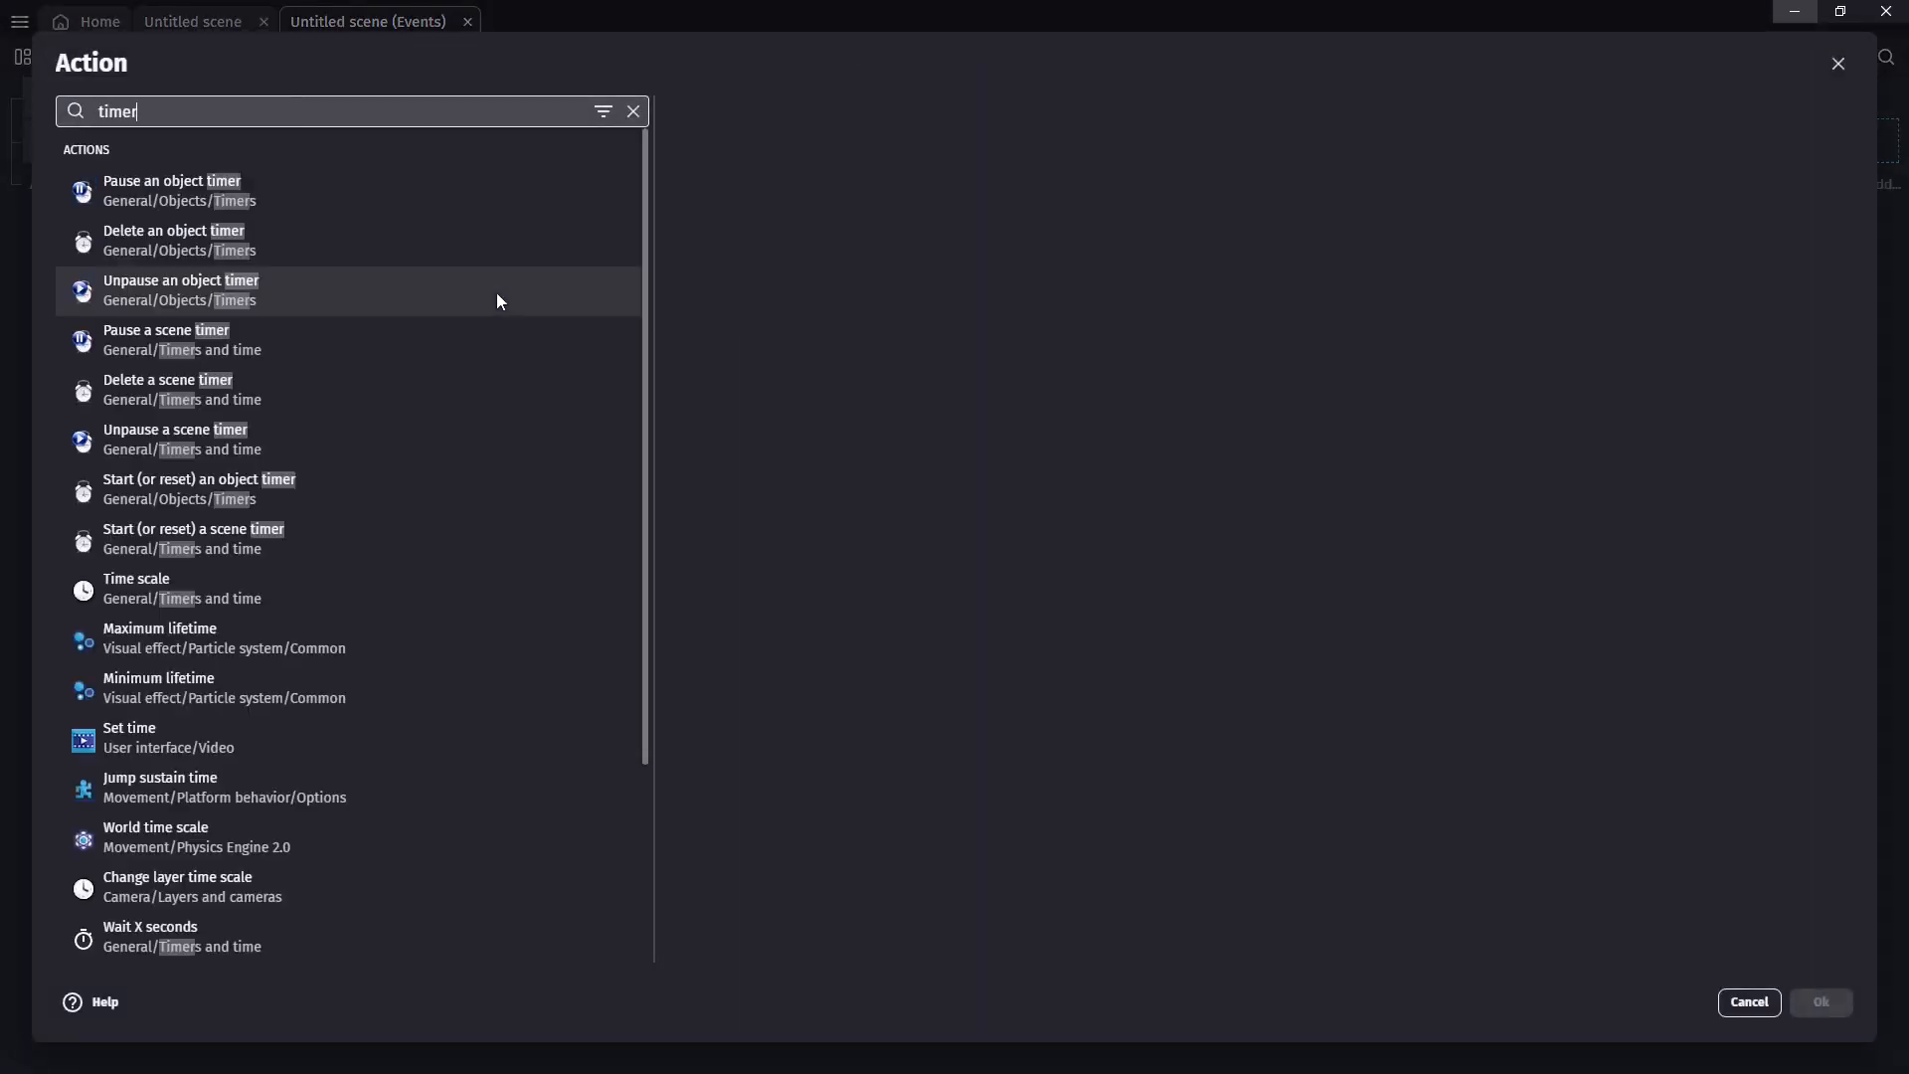
{"action": "left_click", "coordinate": [192, 538]}
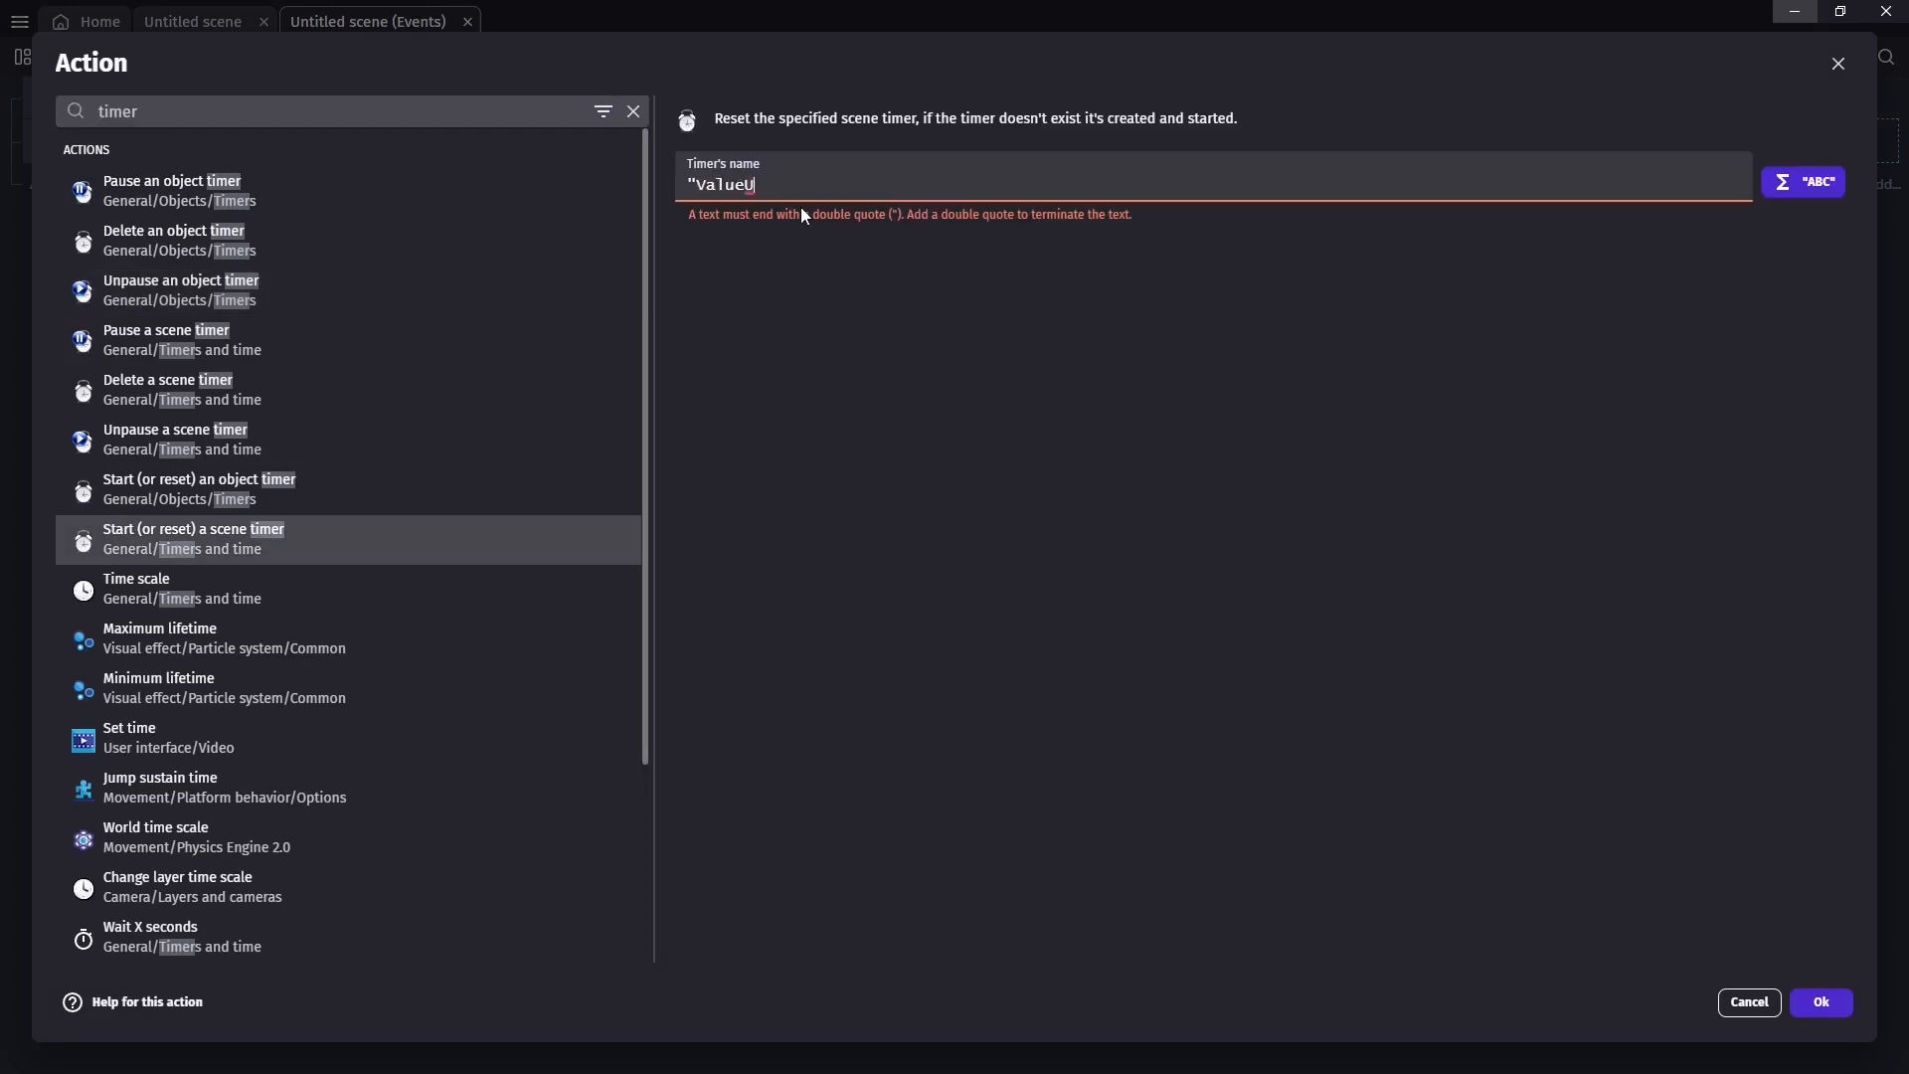
{"action": "type", "text": "pdate\""}
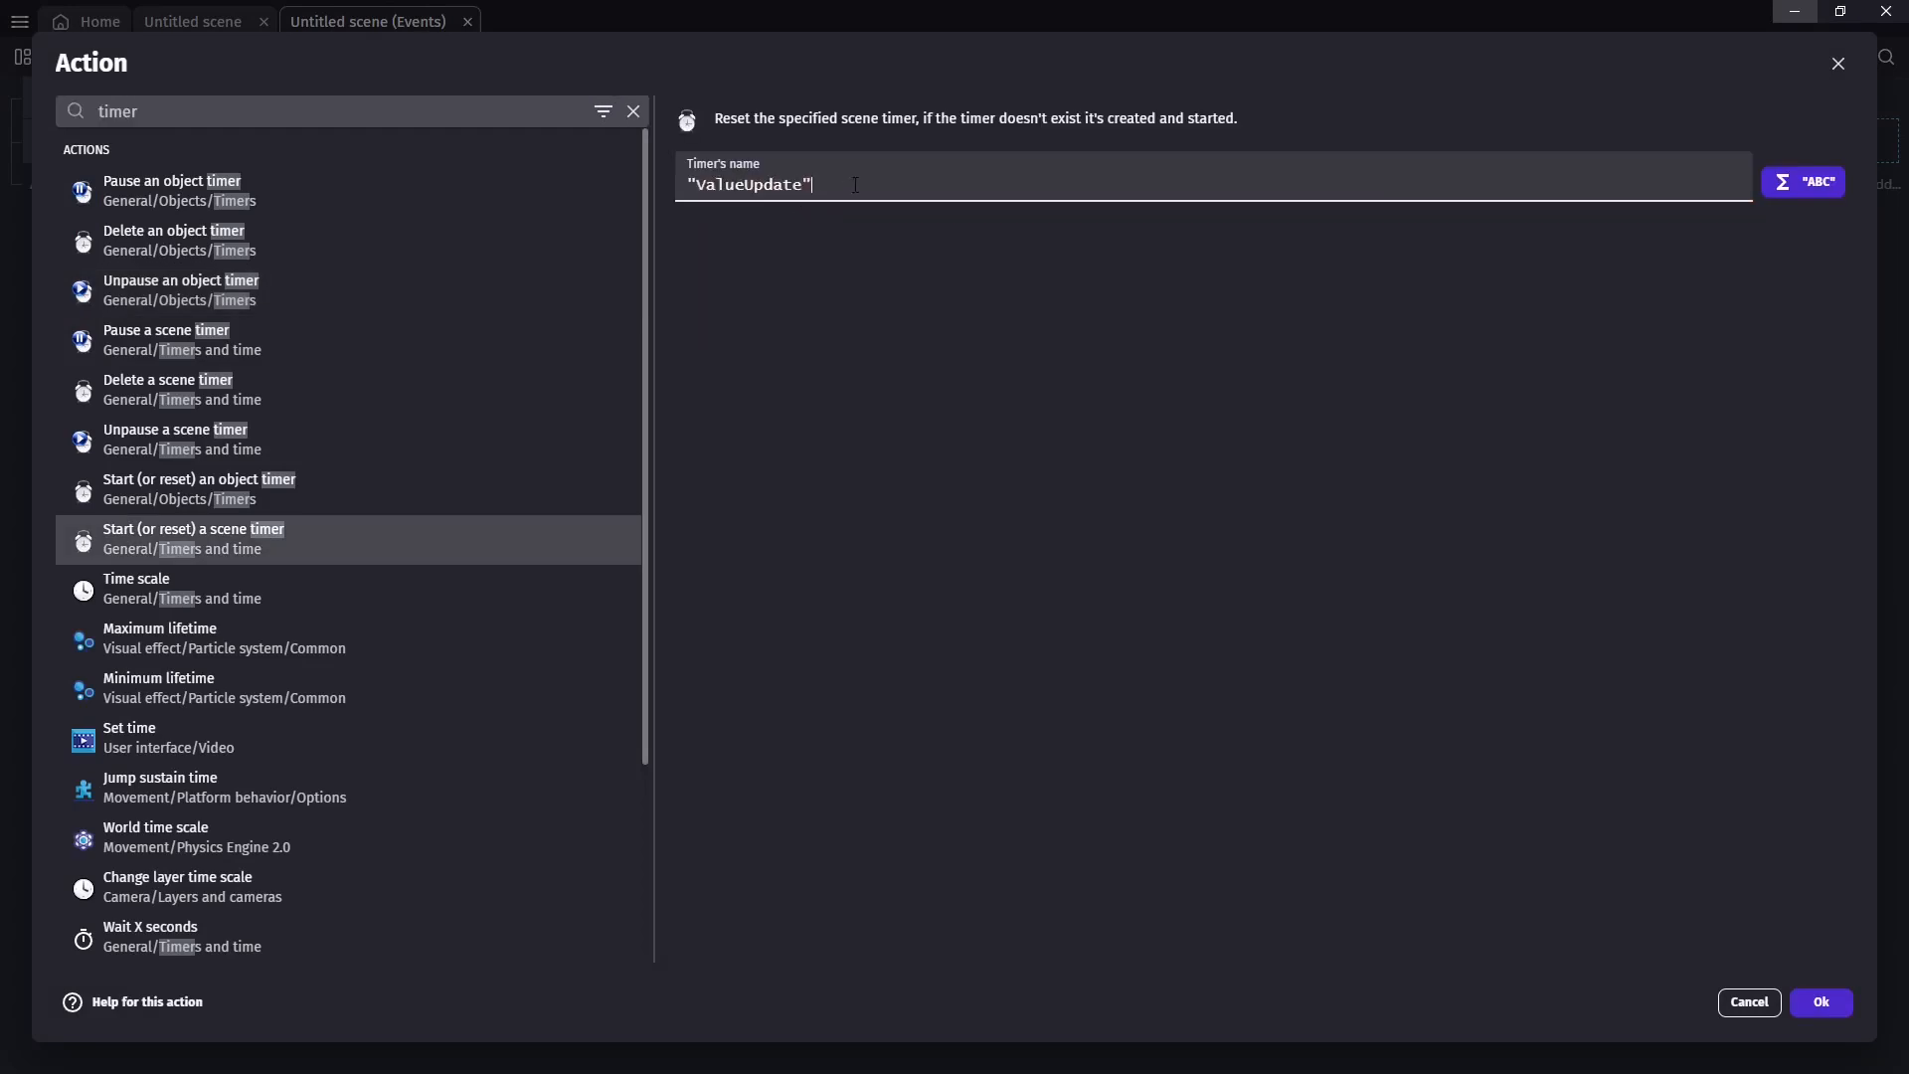
{"action": "left_click", "coordinate": [1819, 1002]}
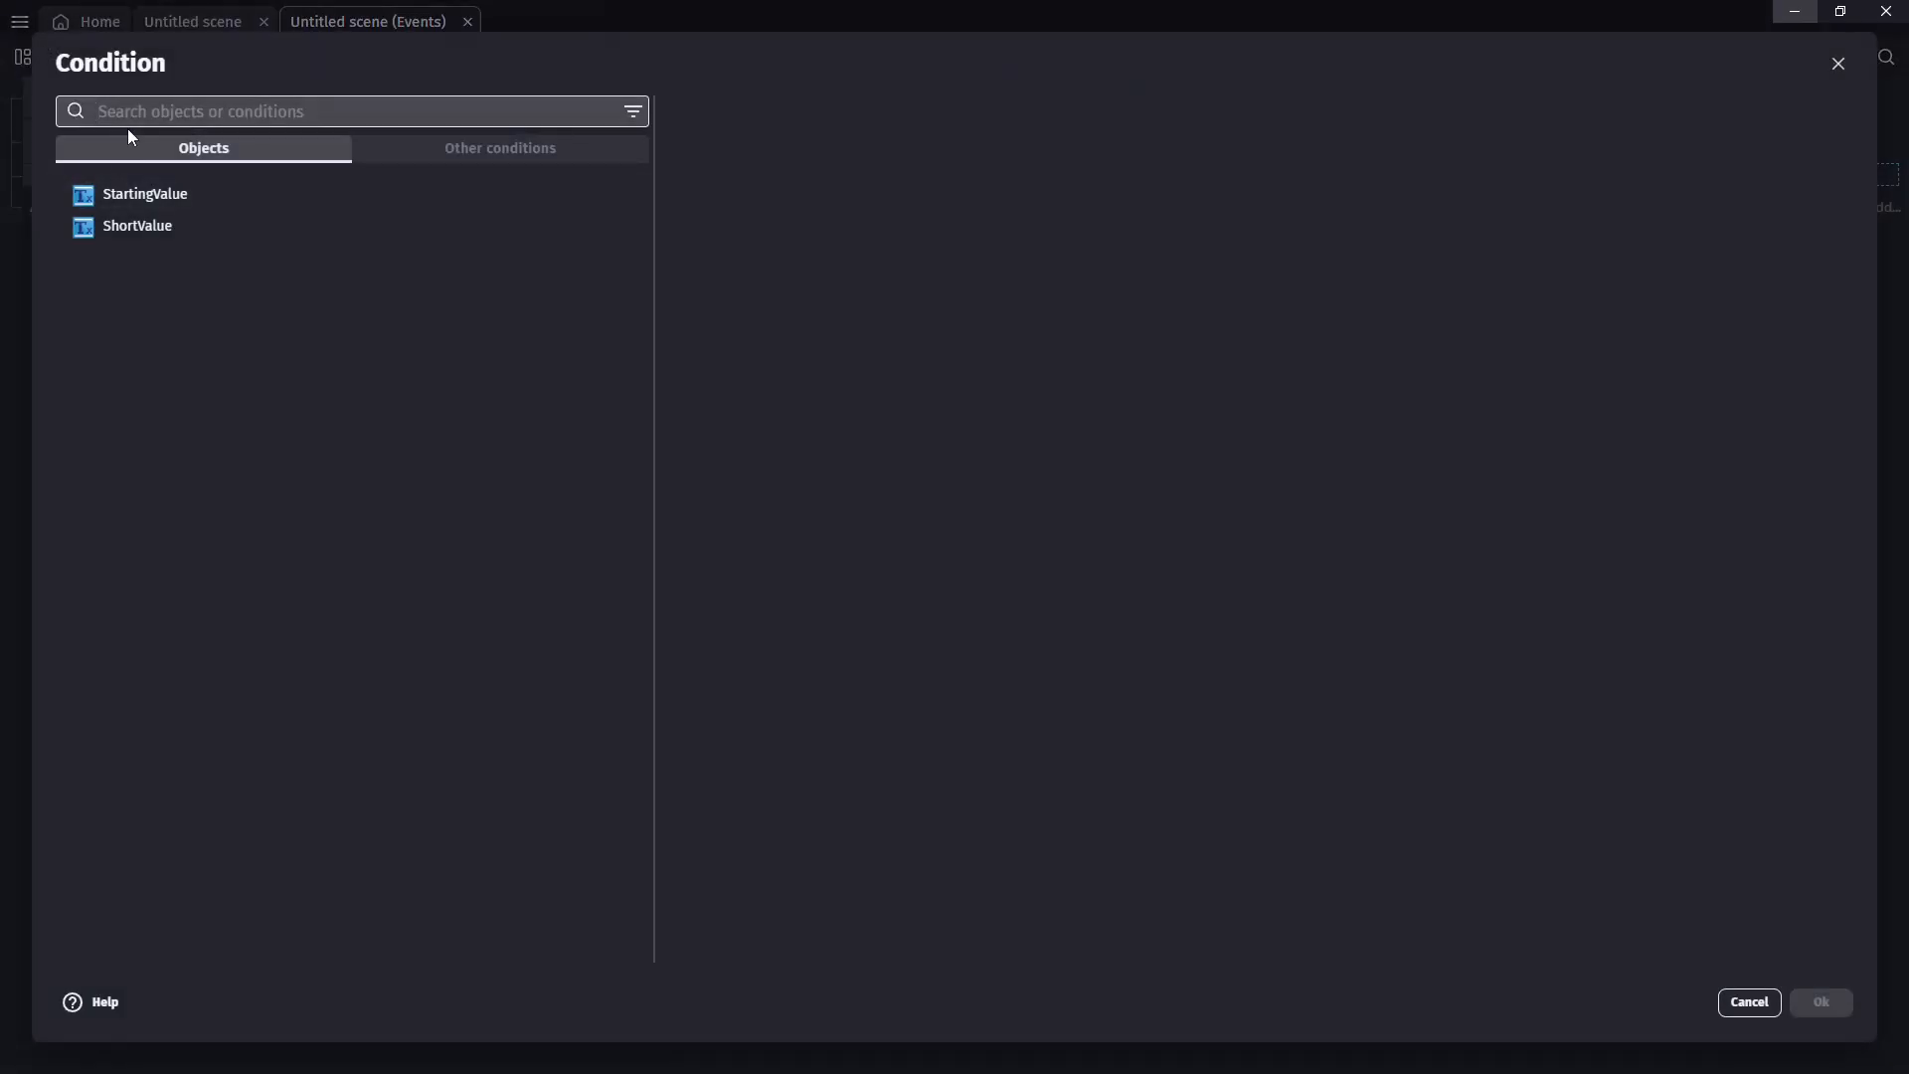
Add an event resetting ValueUpdate whenever its value exceeds 1 second
{"action": "type", "text": "timer"}
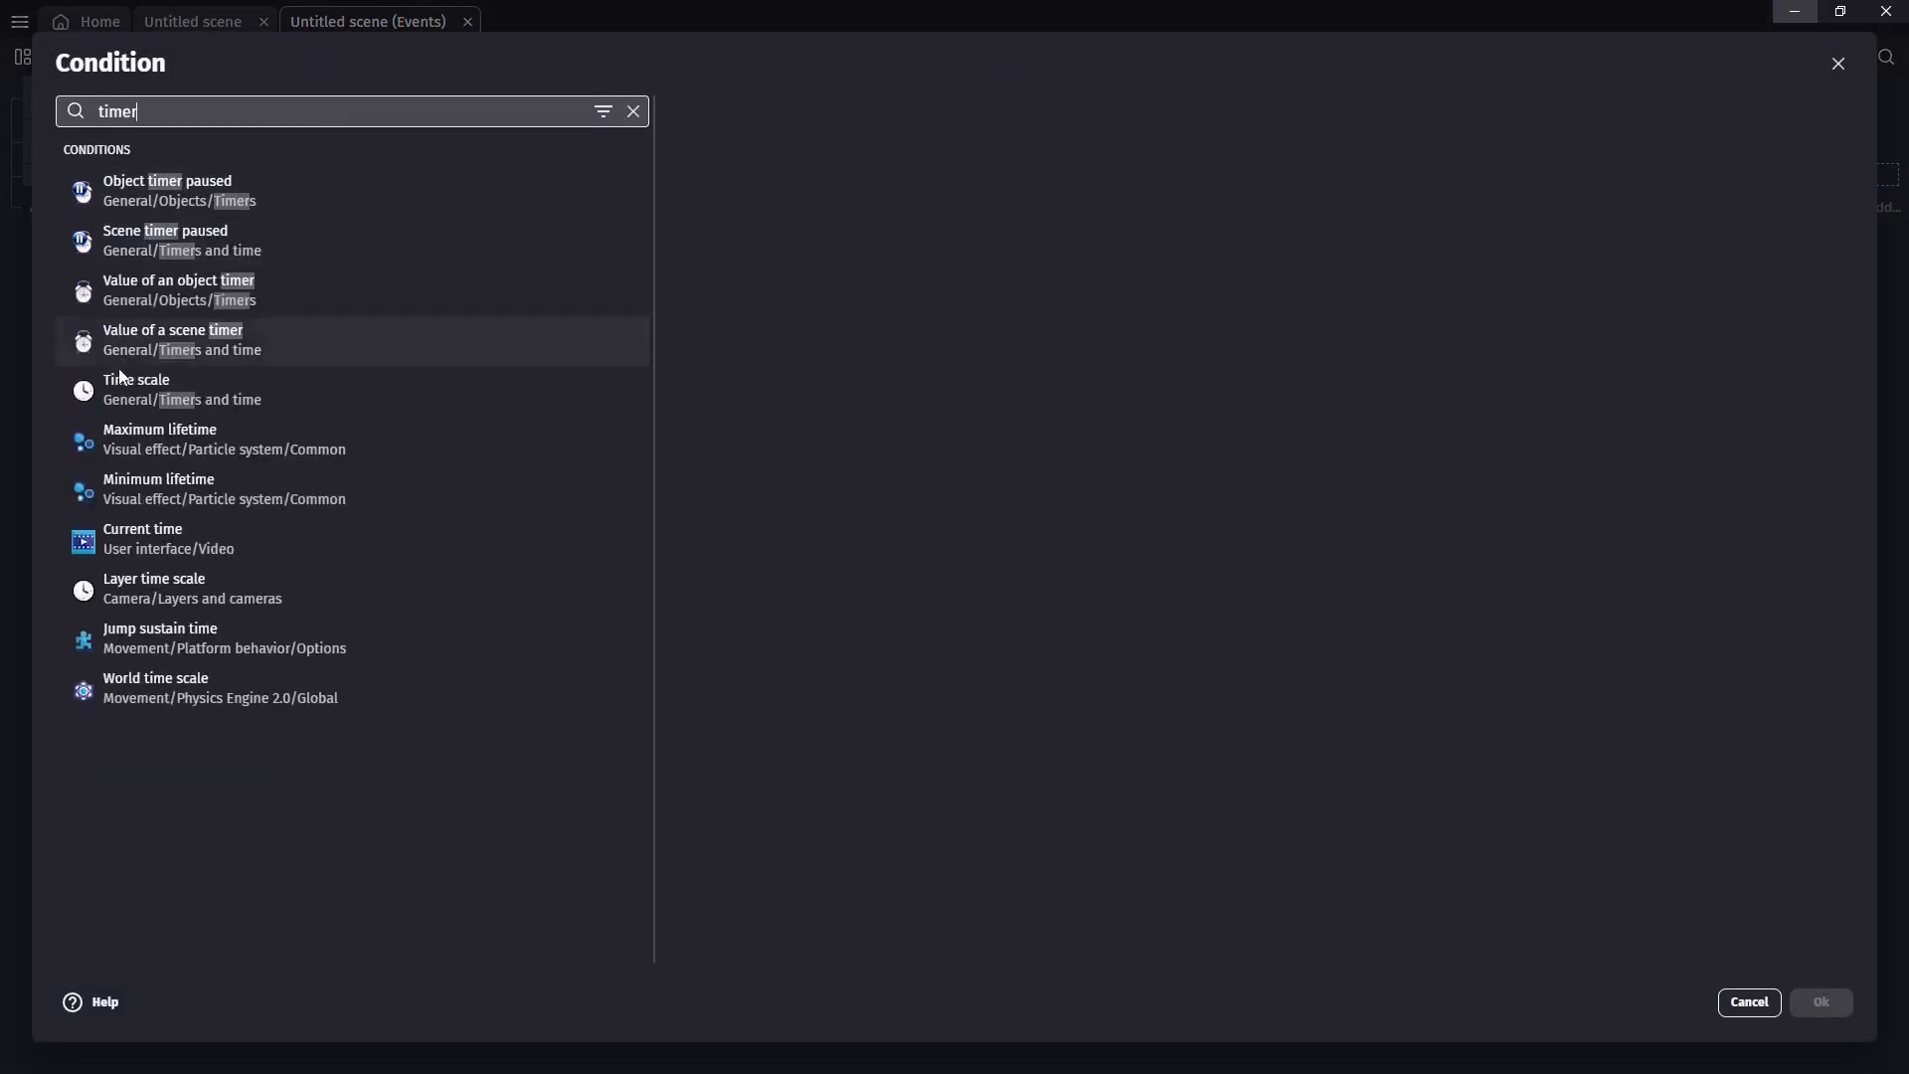
{"action": "left_click", "coordinate": [173, 338]}
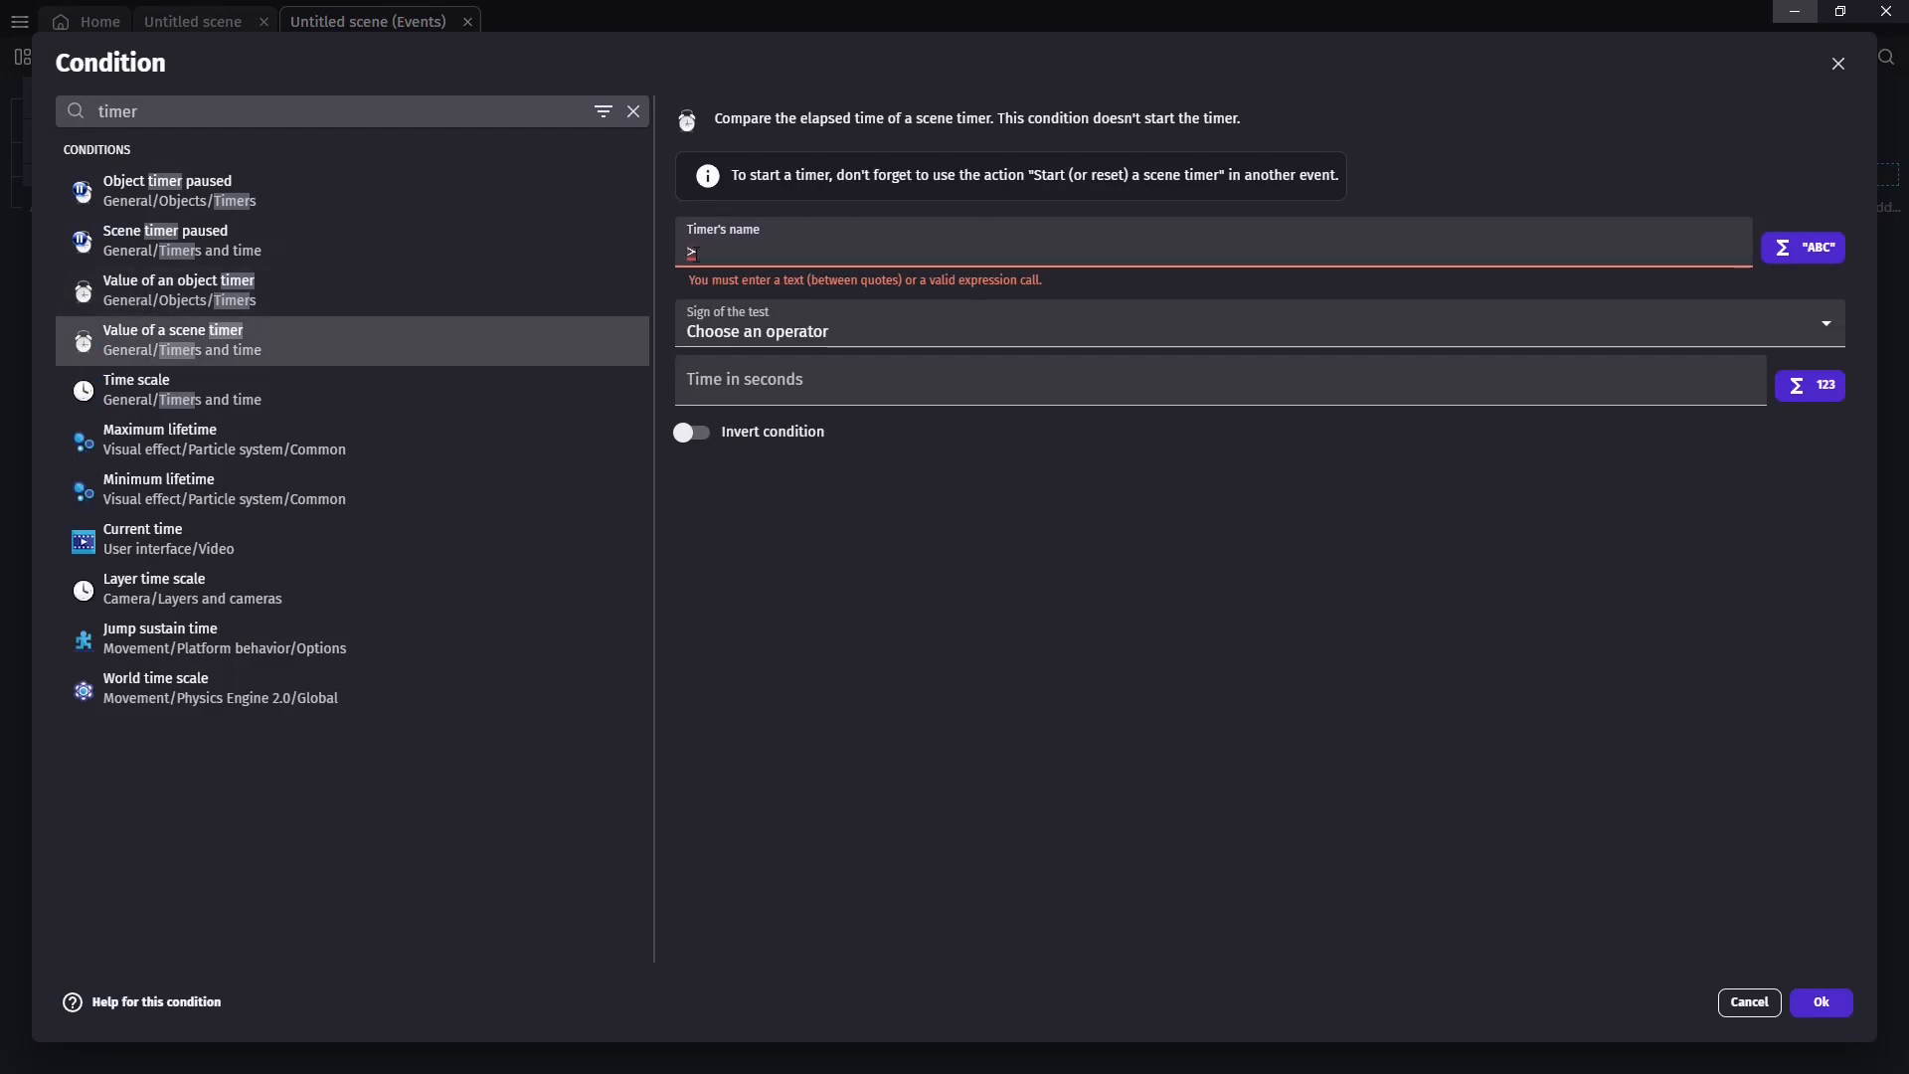
{"action": "left_click", "coordinate": [1254, 322]}
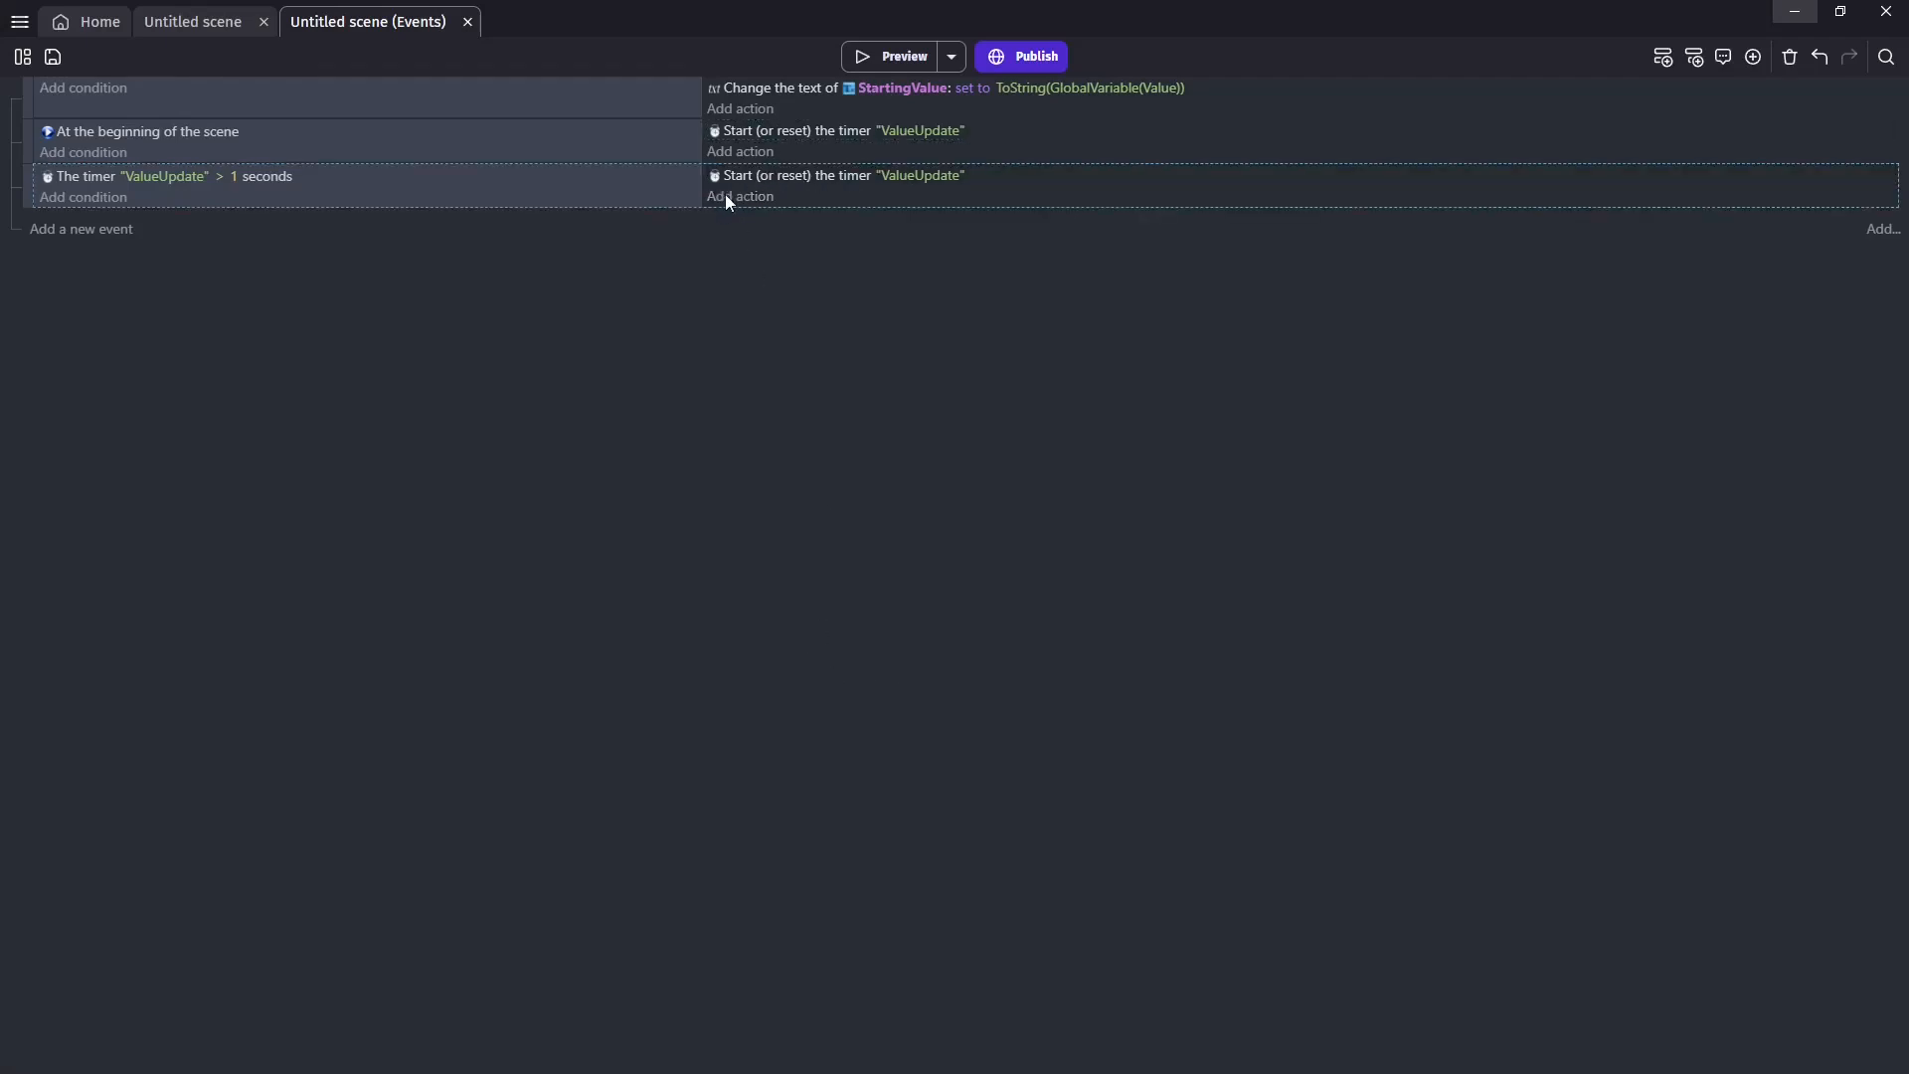
Add an action adding GlobalVariable(Value) + 1 to the global variable Value
{"action": "left_click", "coordinate": [739, 196]}
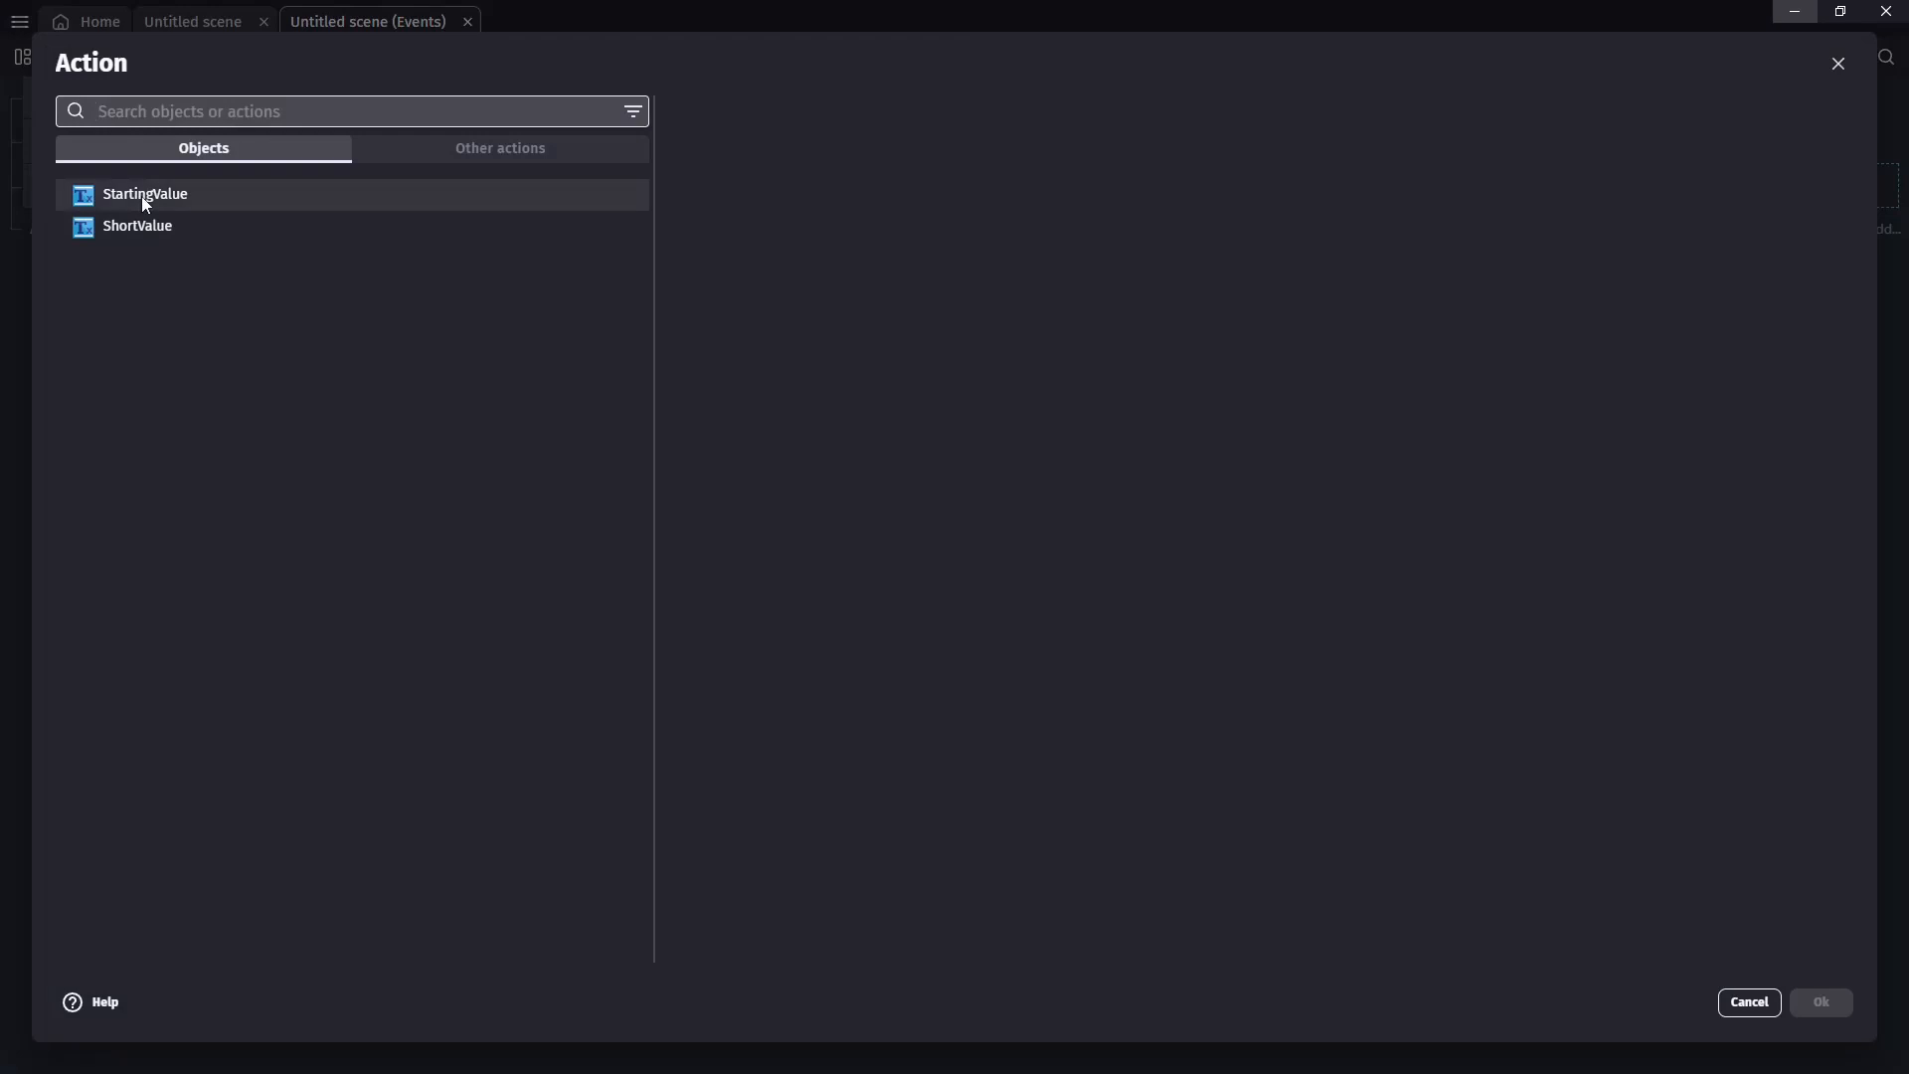
{"action": "type", "text": "glob"}
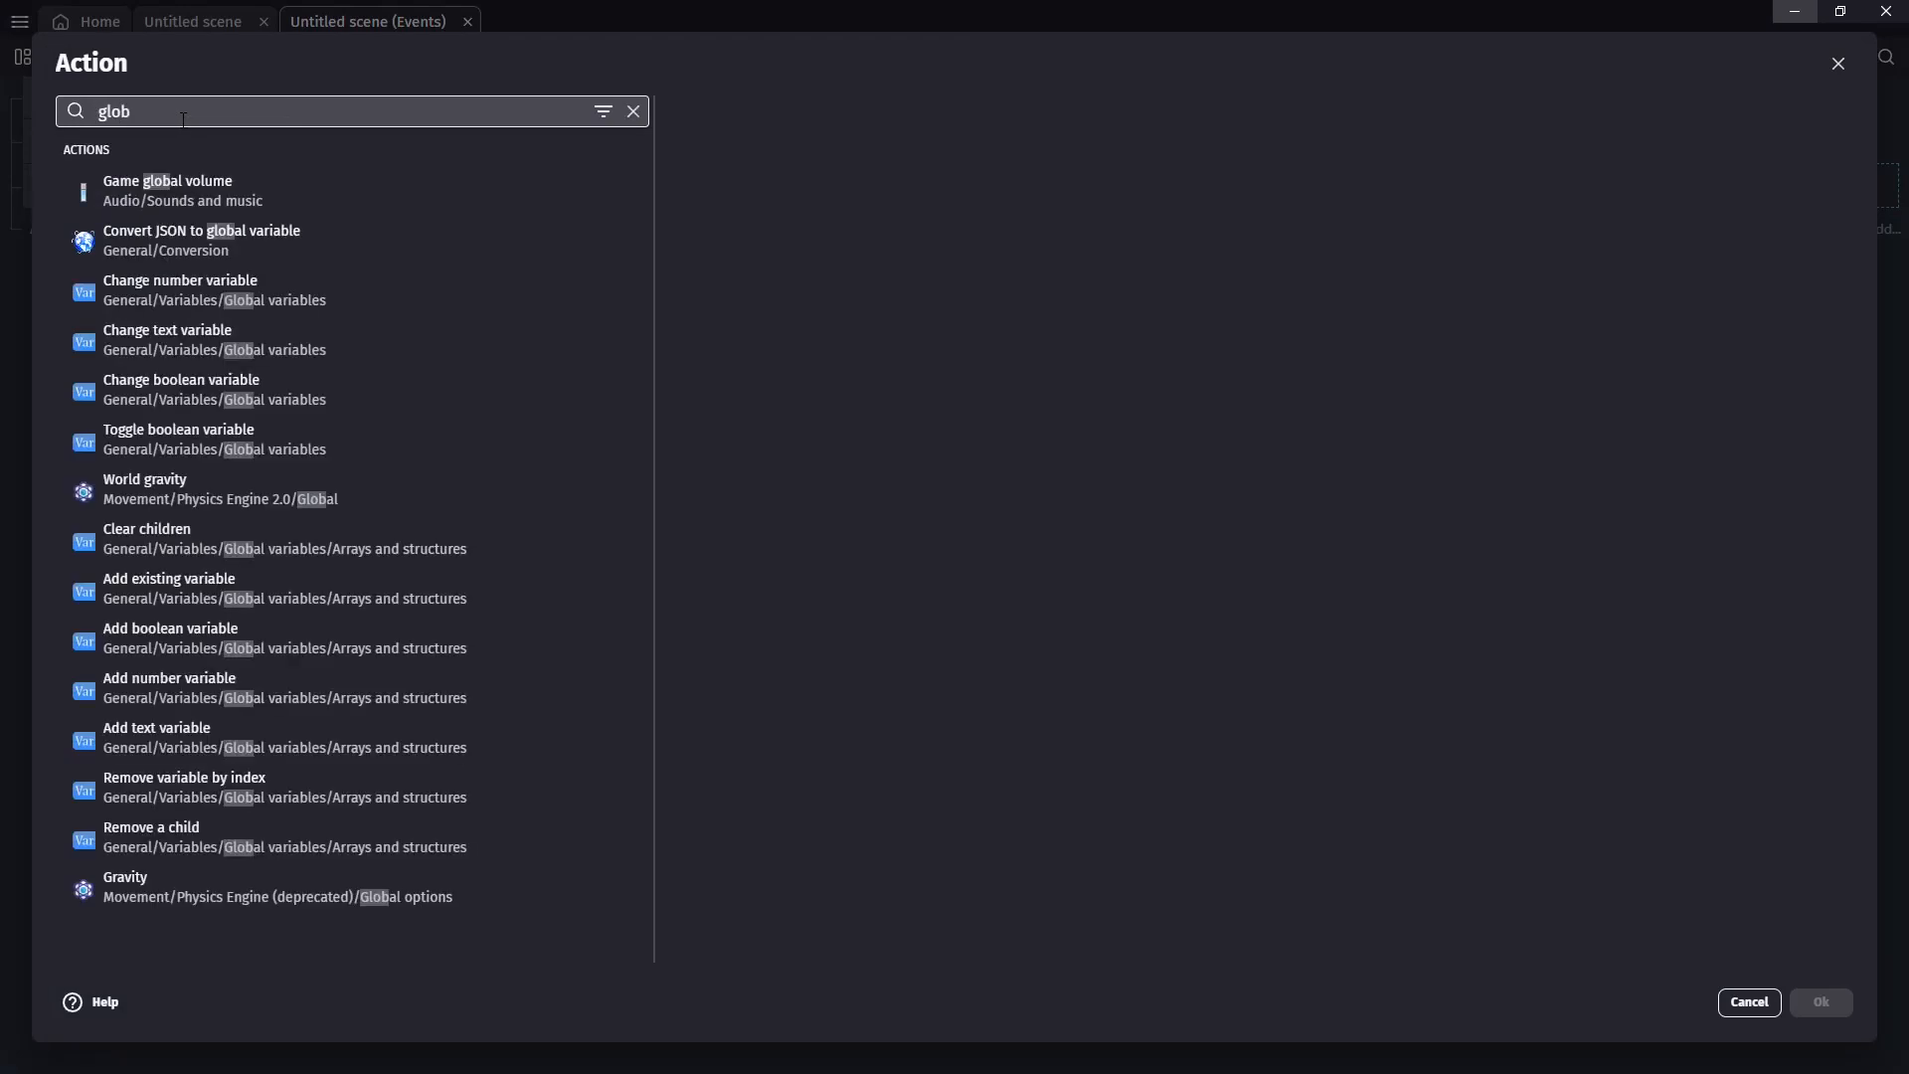
{"action": "left_click", "coordinate": [179, 289]}
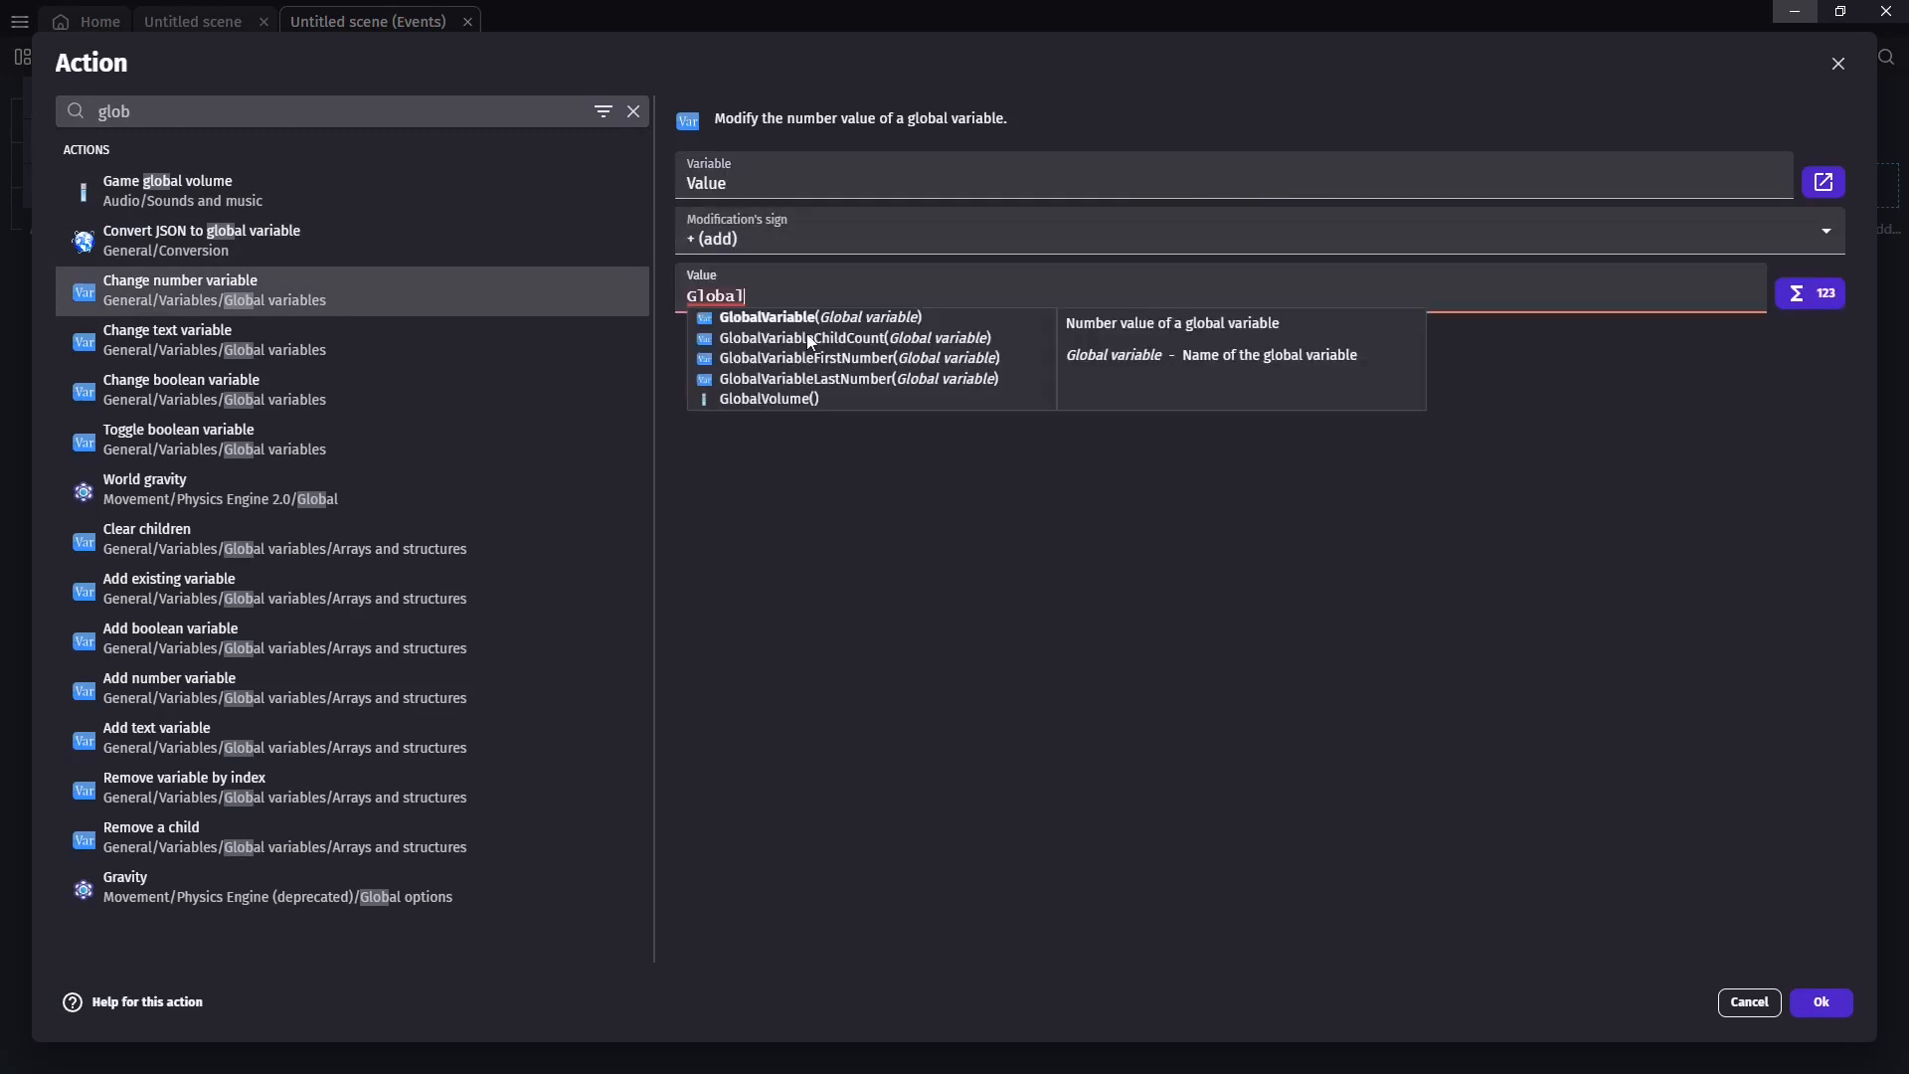
{"action": "left_click", "coordinate": [819, 318]}
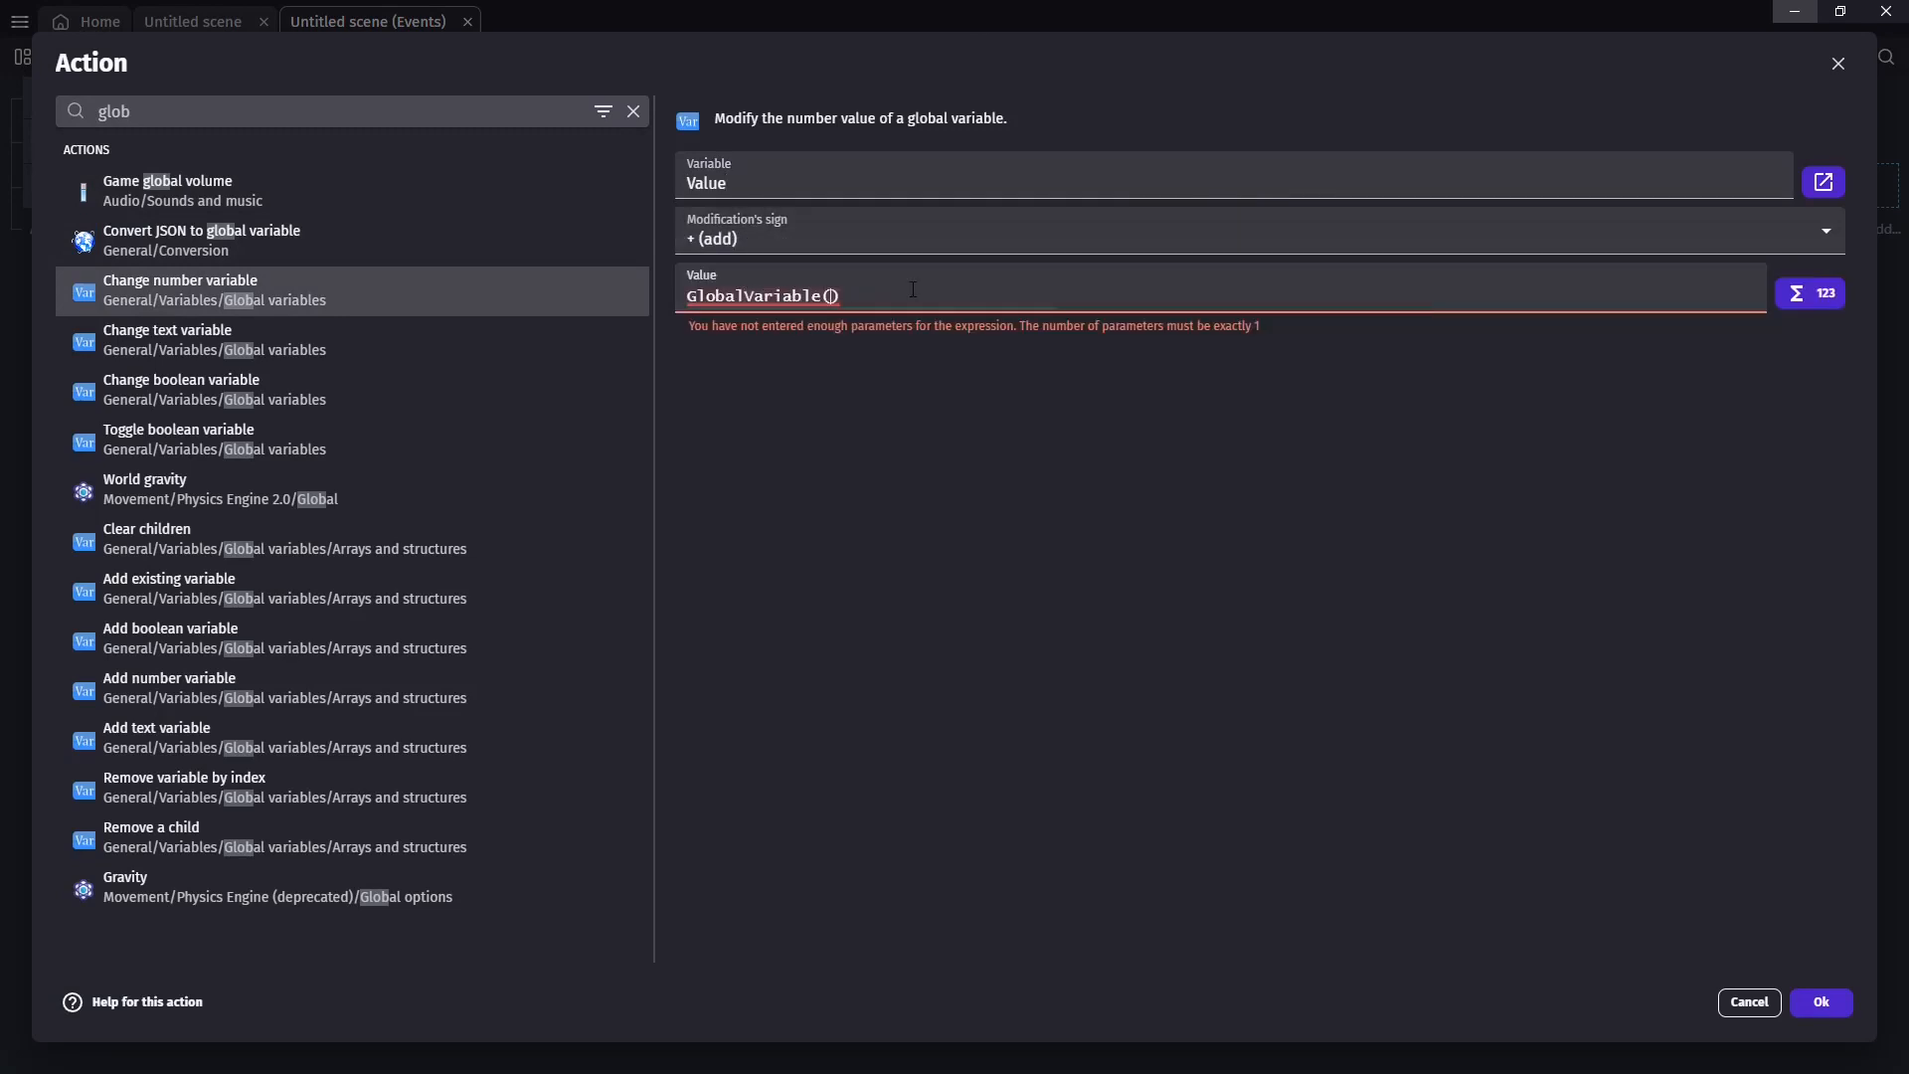
{"action": "type", "text": "Value"}
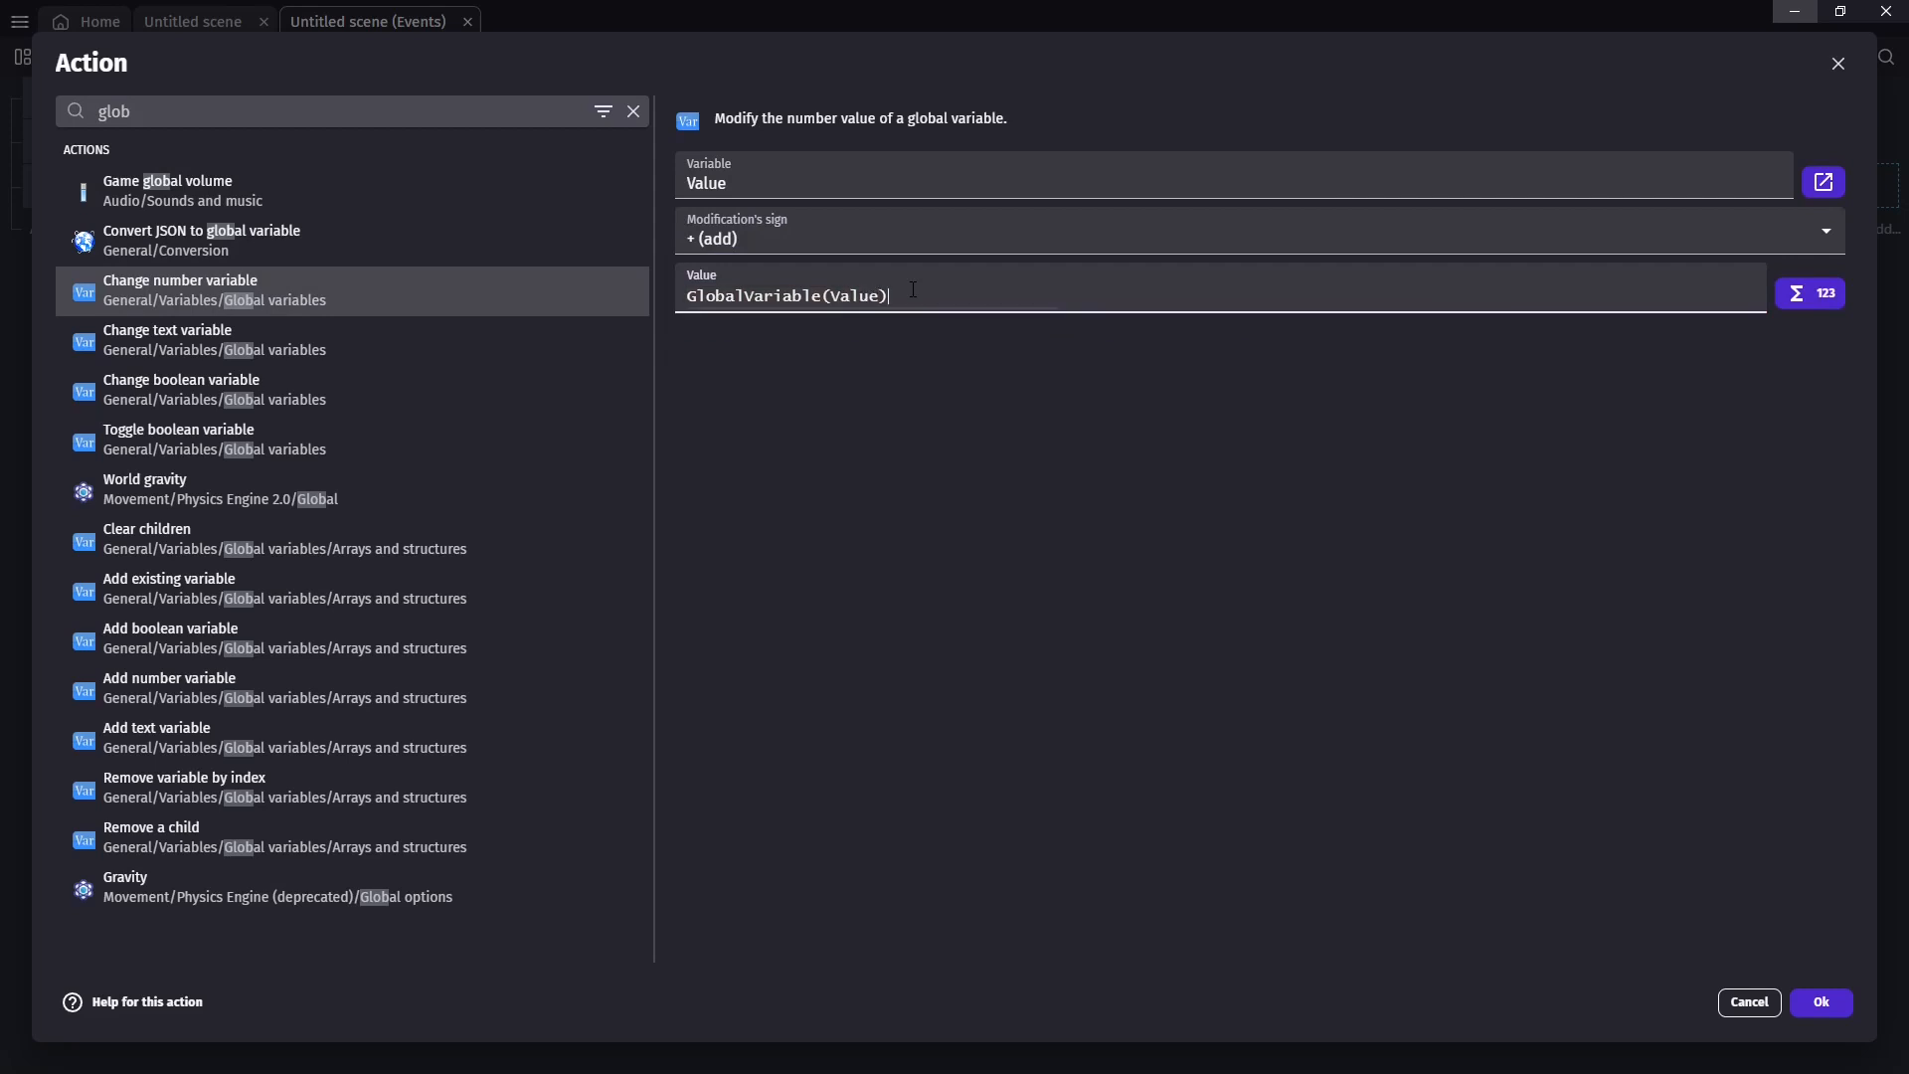
{"action": "left_click", "coordinate": [1819, 1002]}
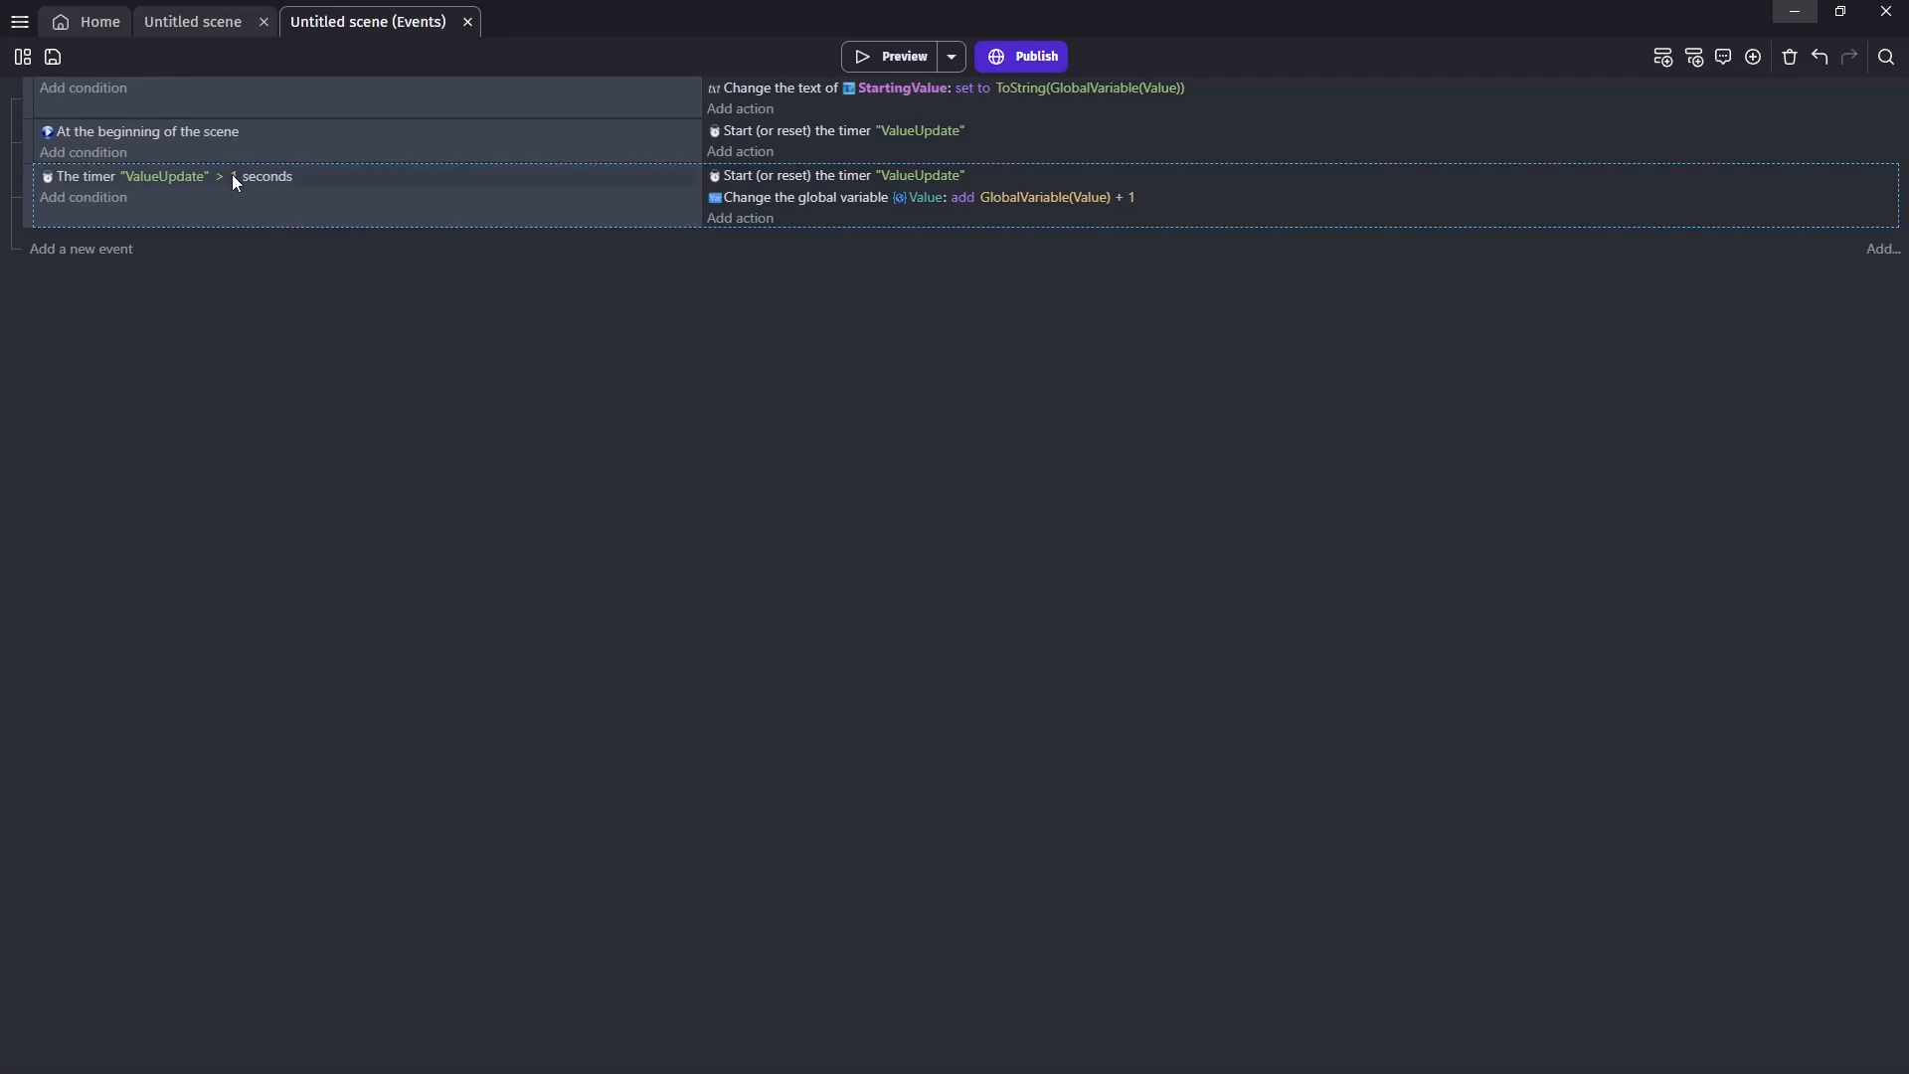
{"action": "type", "text": "33"}
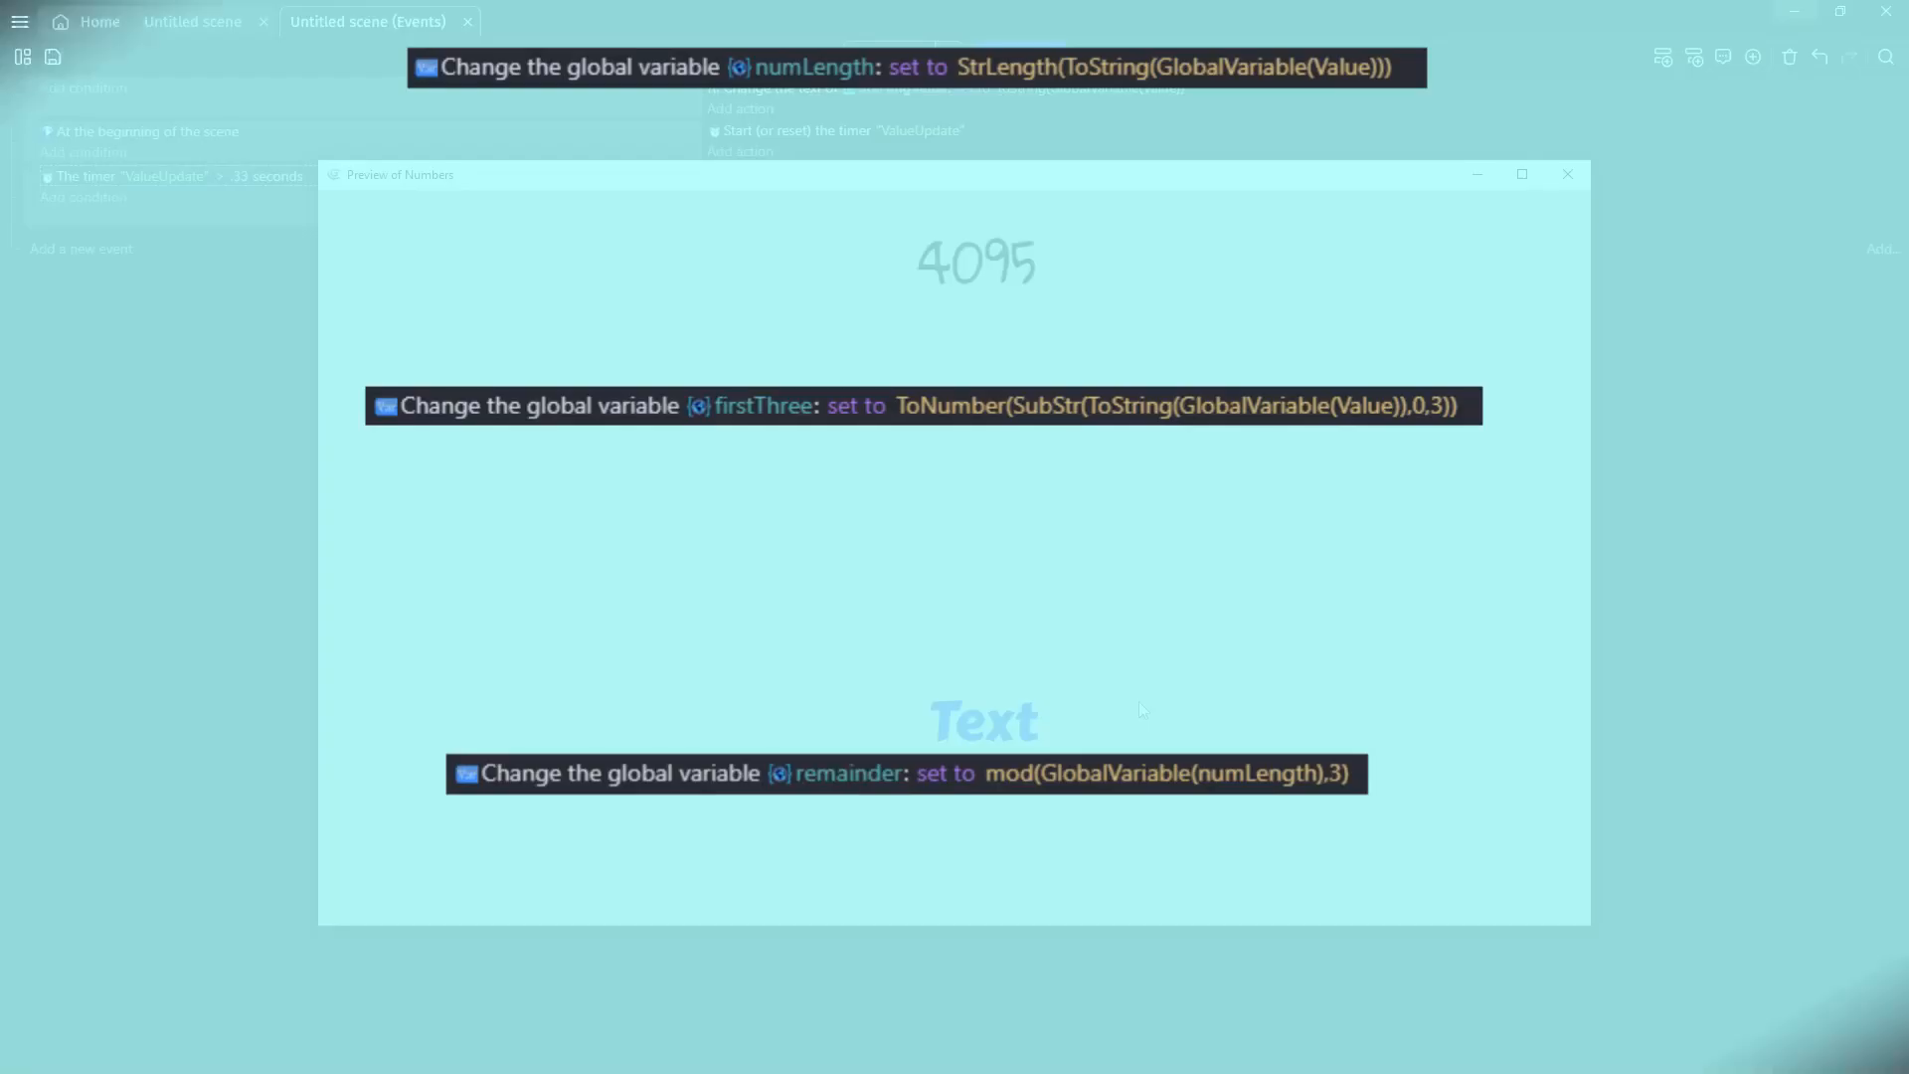
Compute numLength, firstThree and remainder, and show firstThree plus its Suffixes entry in ShortValue
{"action": "left_click", "coordinate": [1567, 174]}
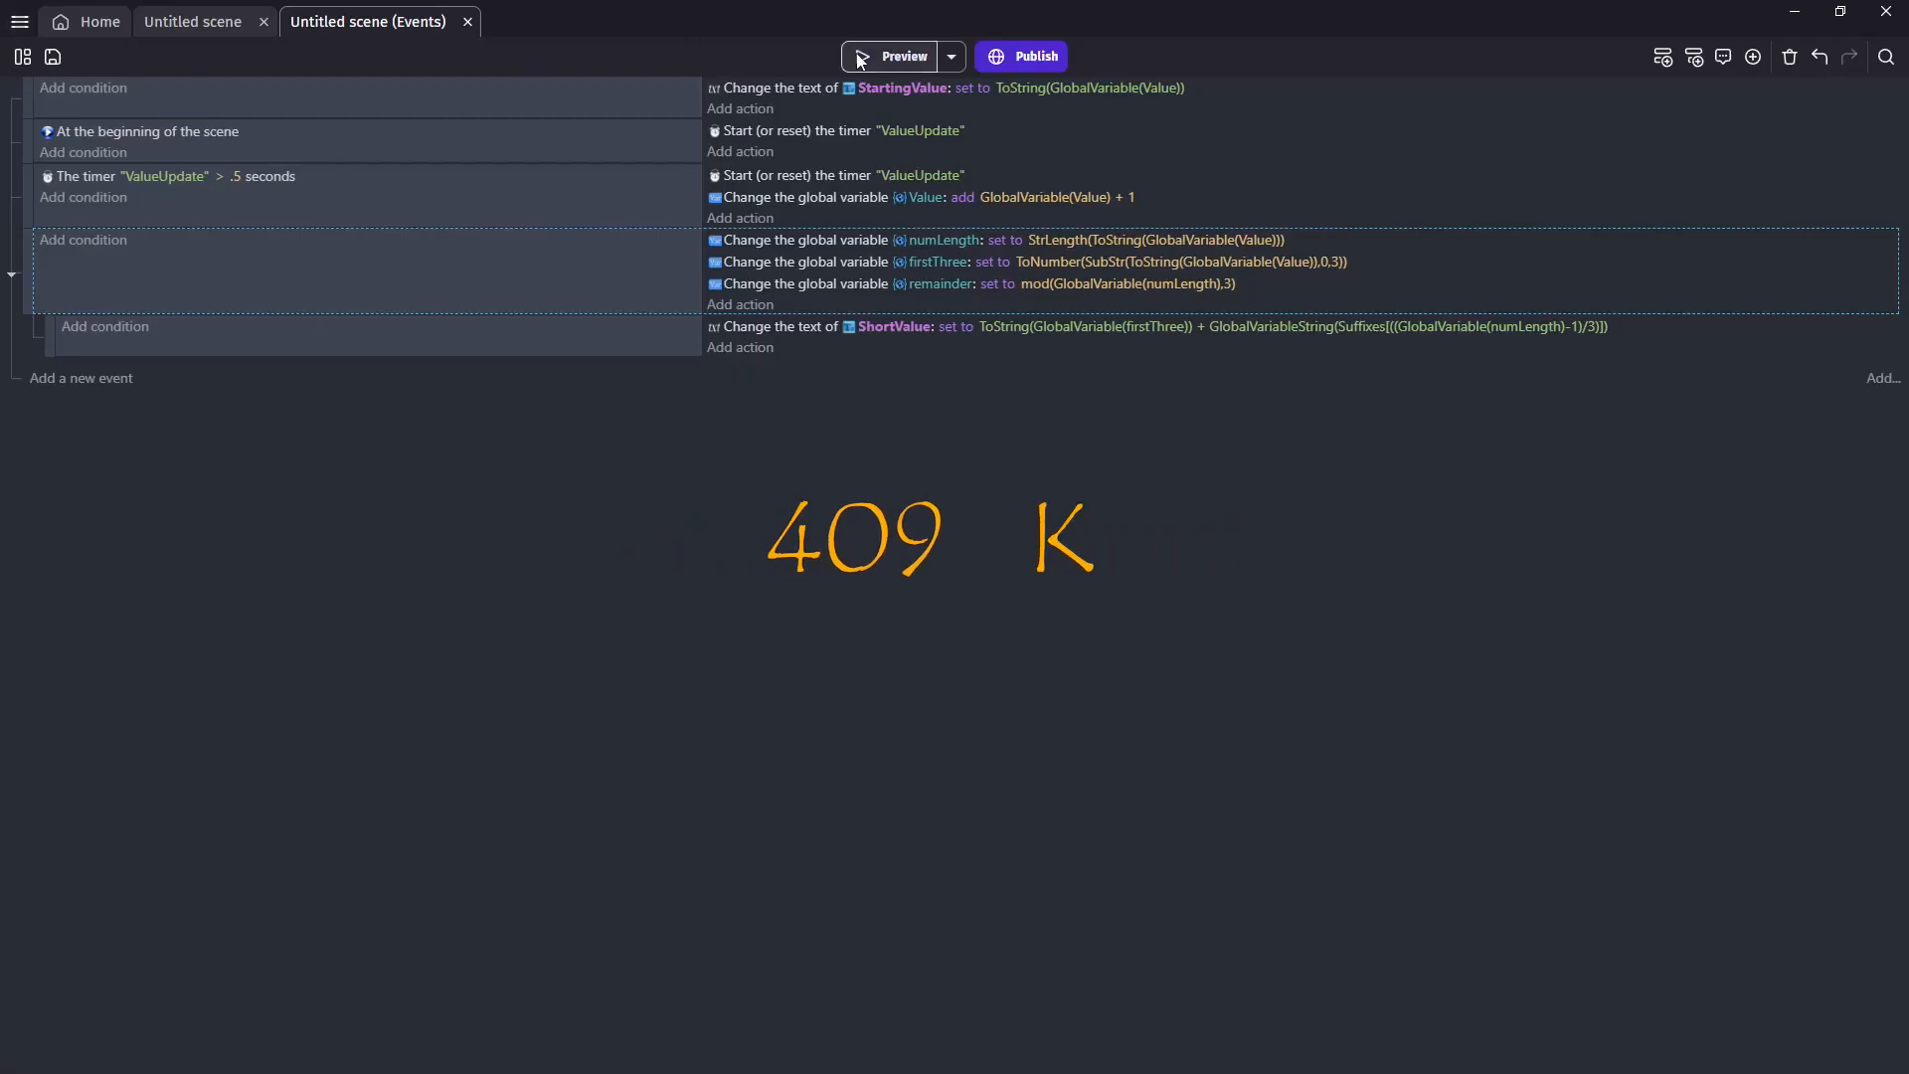
{"action": "left_click", "coordinate": [902, 56]}
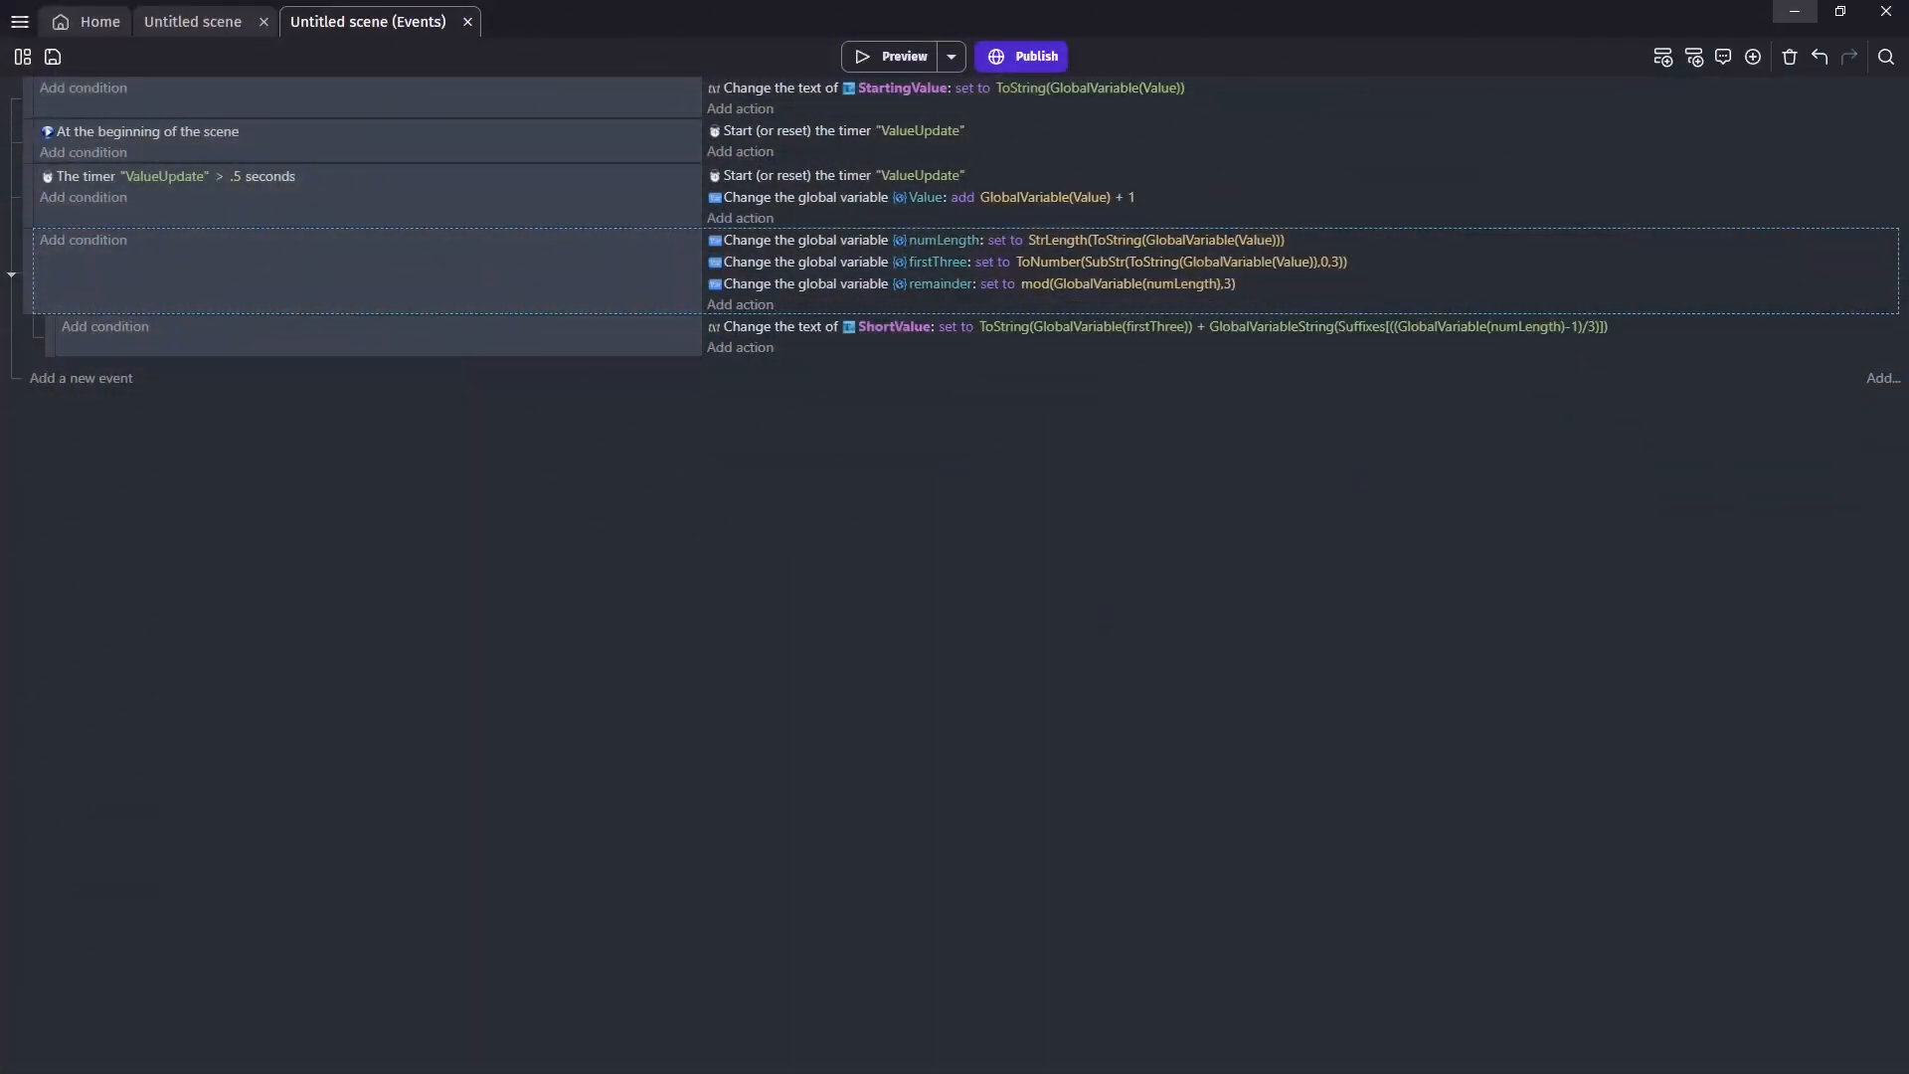
{"action": "mouse_move", "coordinate": [777, 197]}
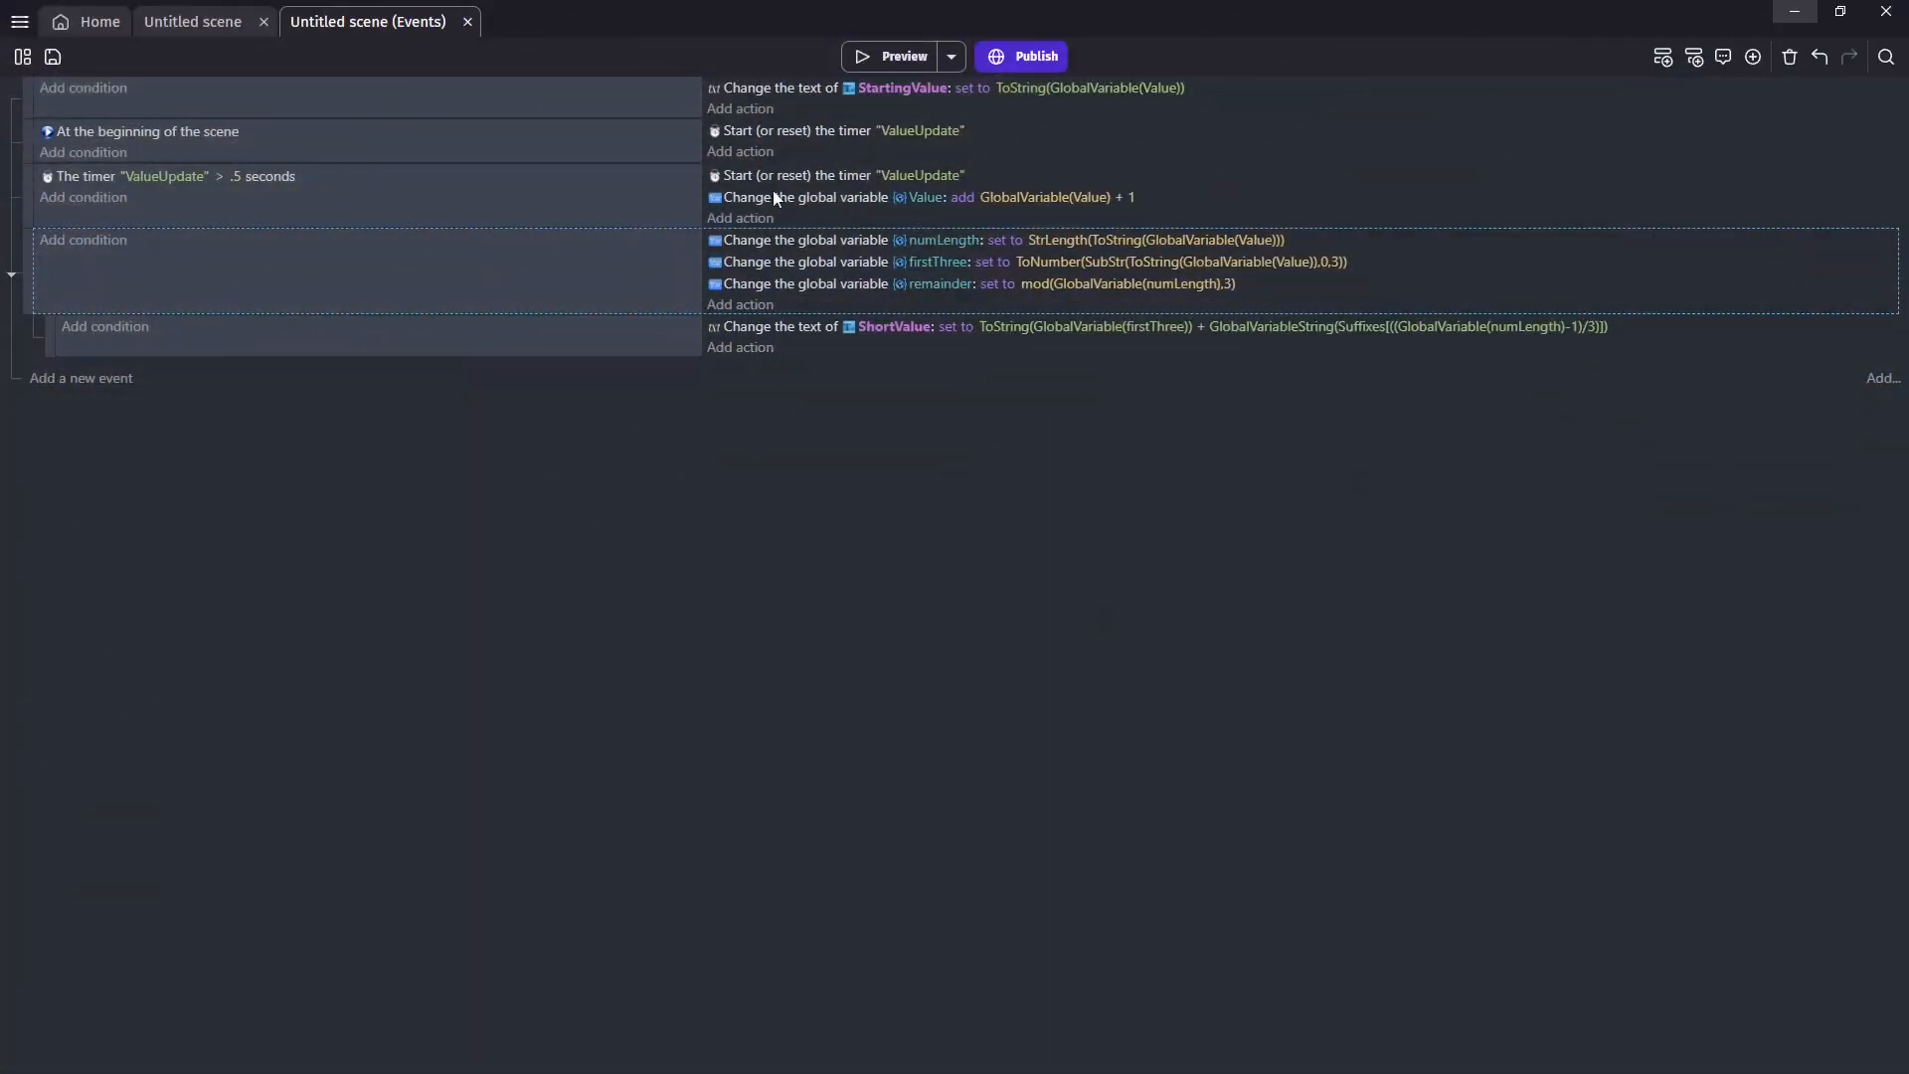
Set Suffixes[0] to "" at scene start, add remainder-based ShortValue sub-events, and preview
{"action": "left_click", "coordinate": [740, 151]}
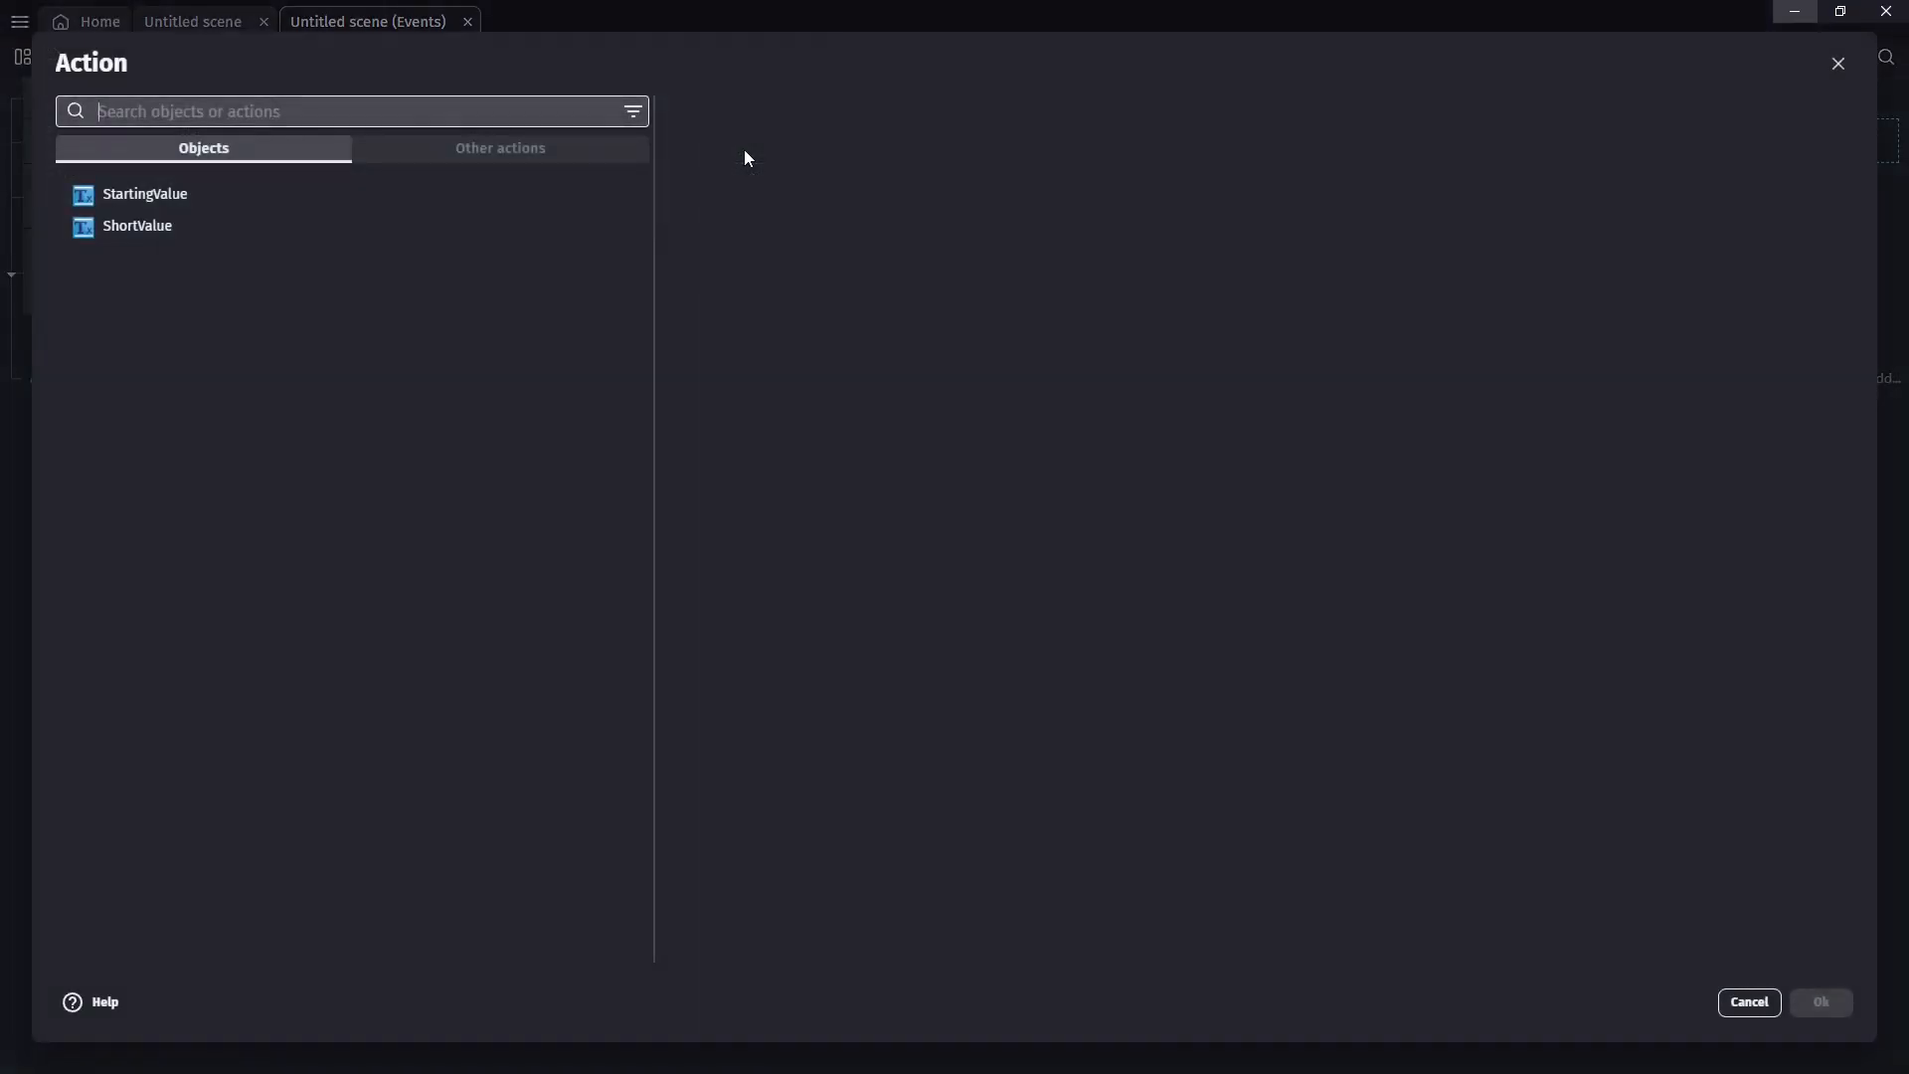
{"action": "type", "text": "global"}
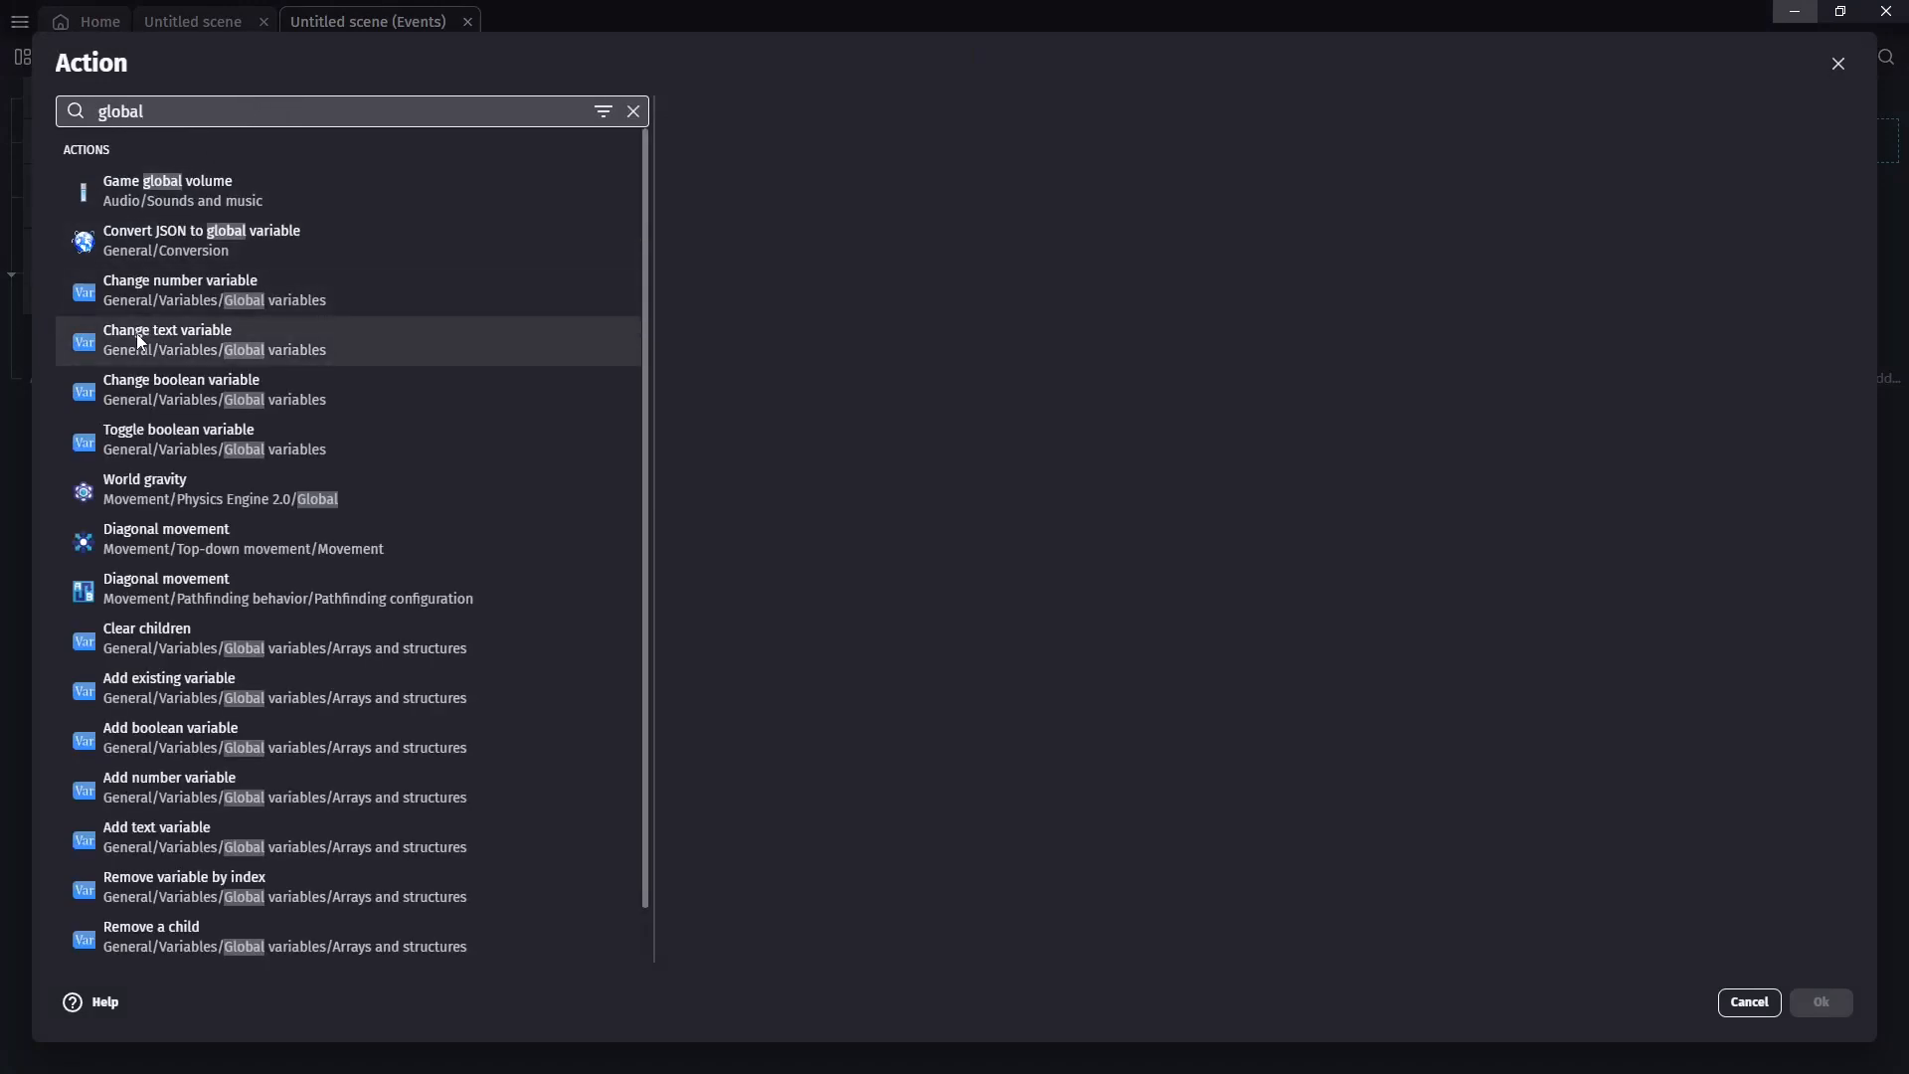
{"action": "left_click", "coordinate": [213, 338]}
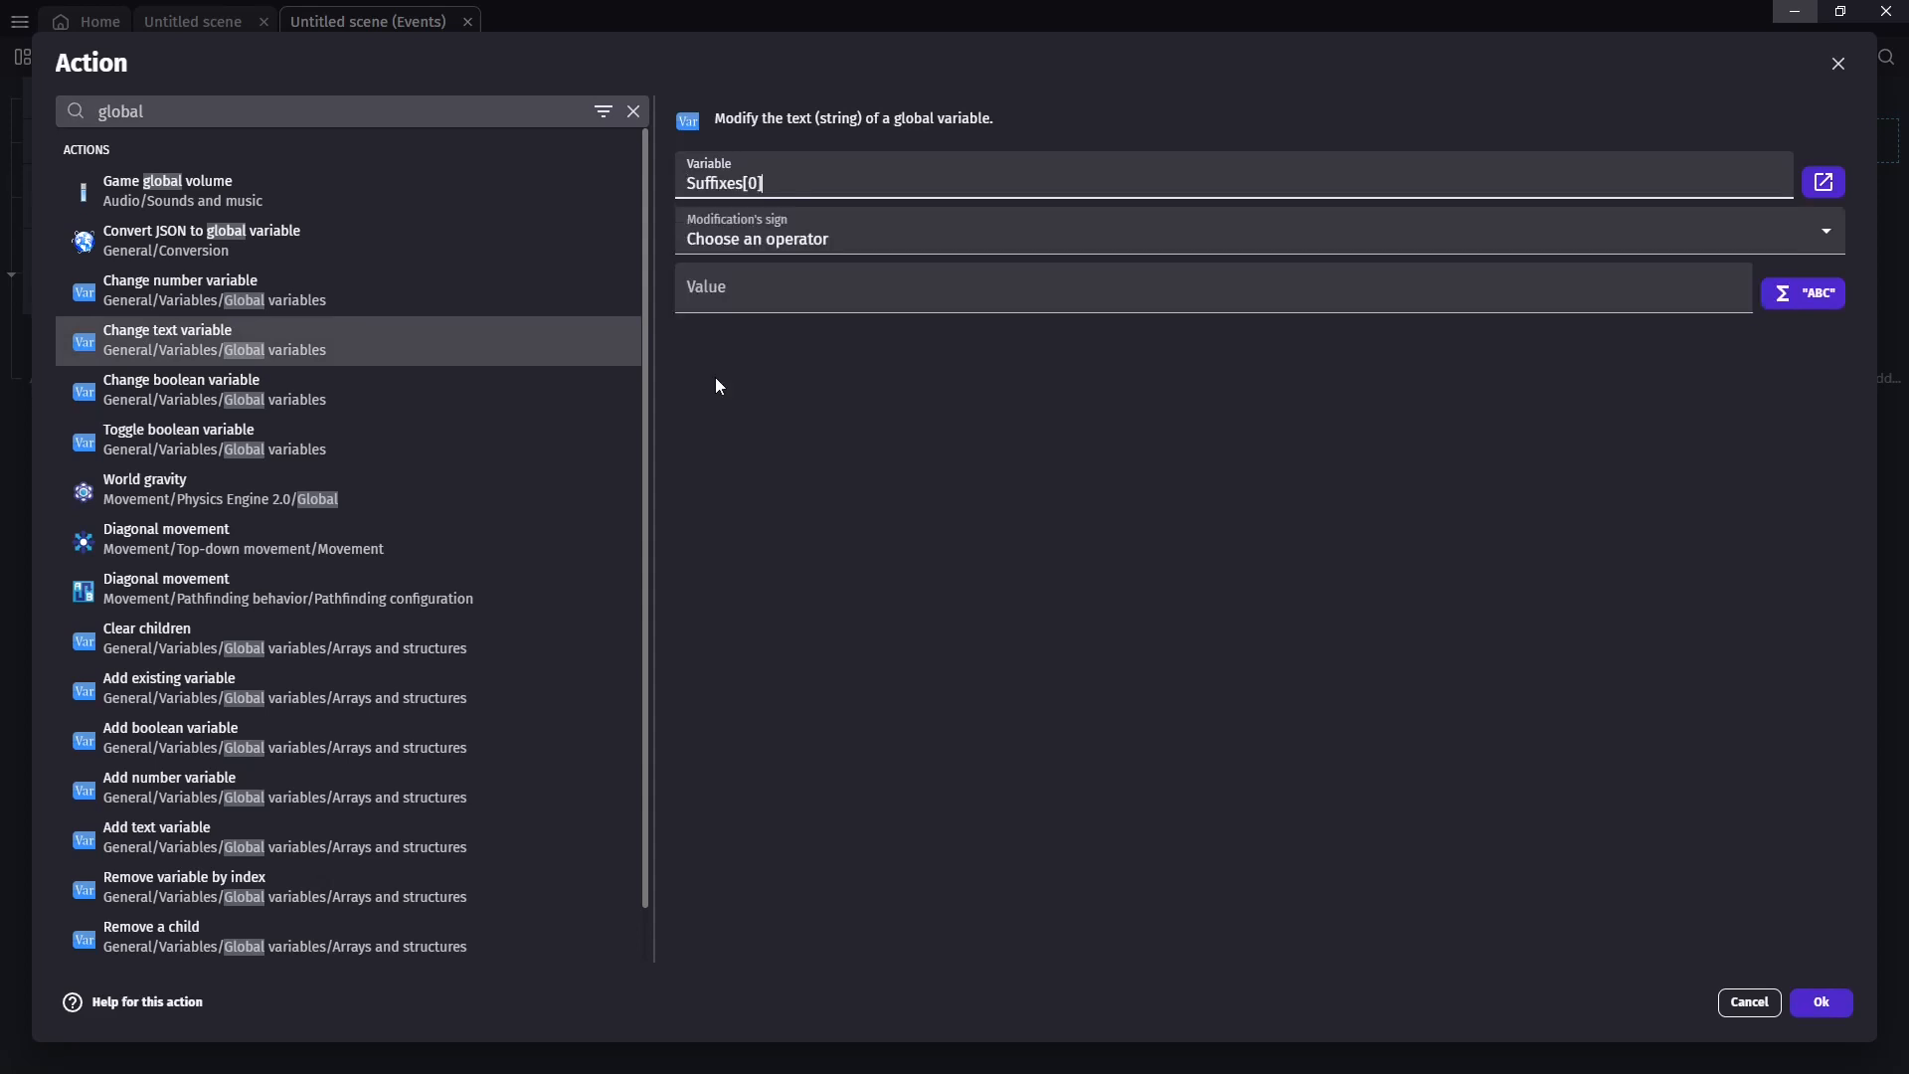
{"action": "left_click", "coordinate": [1254, 230]}
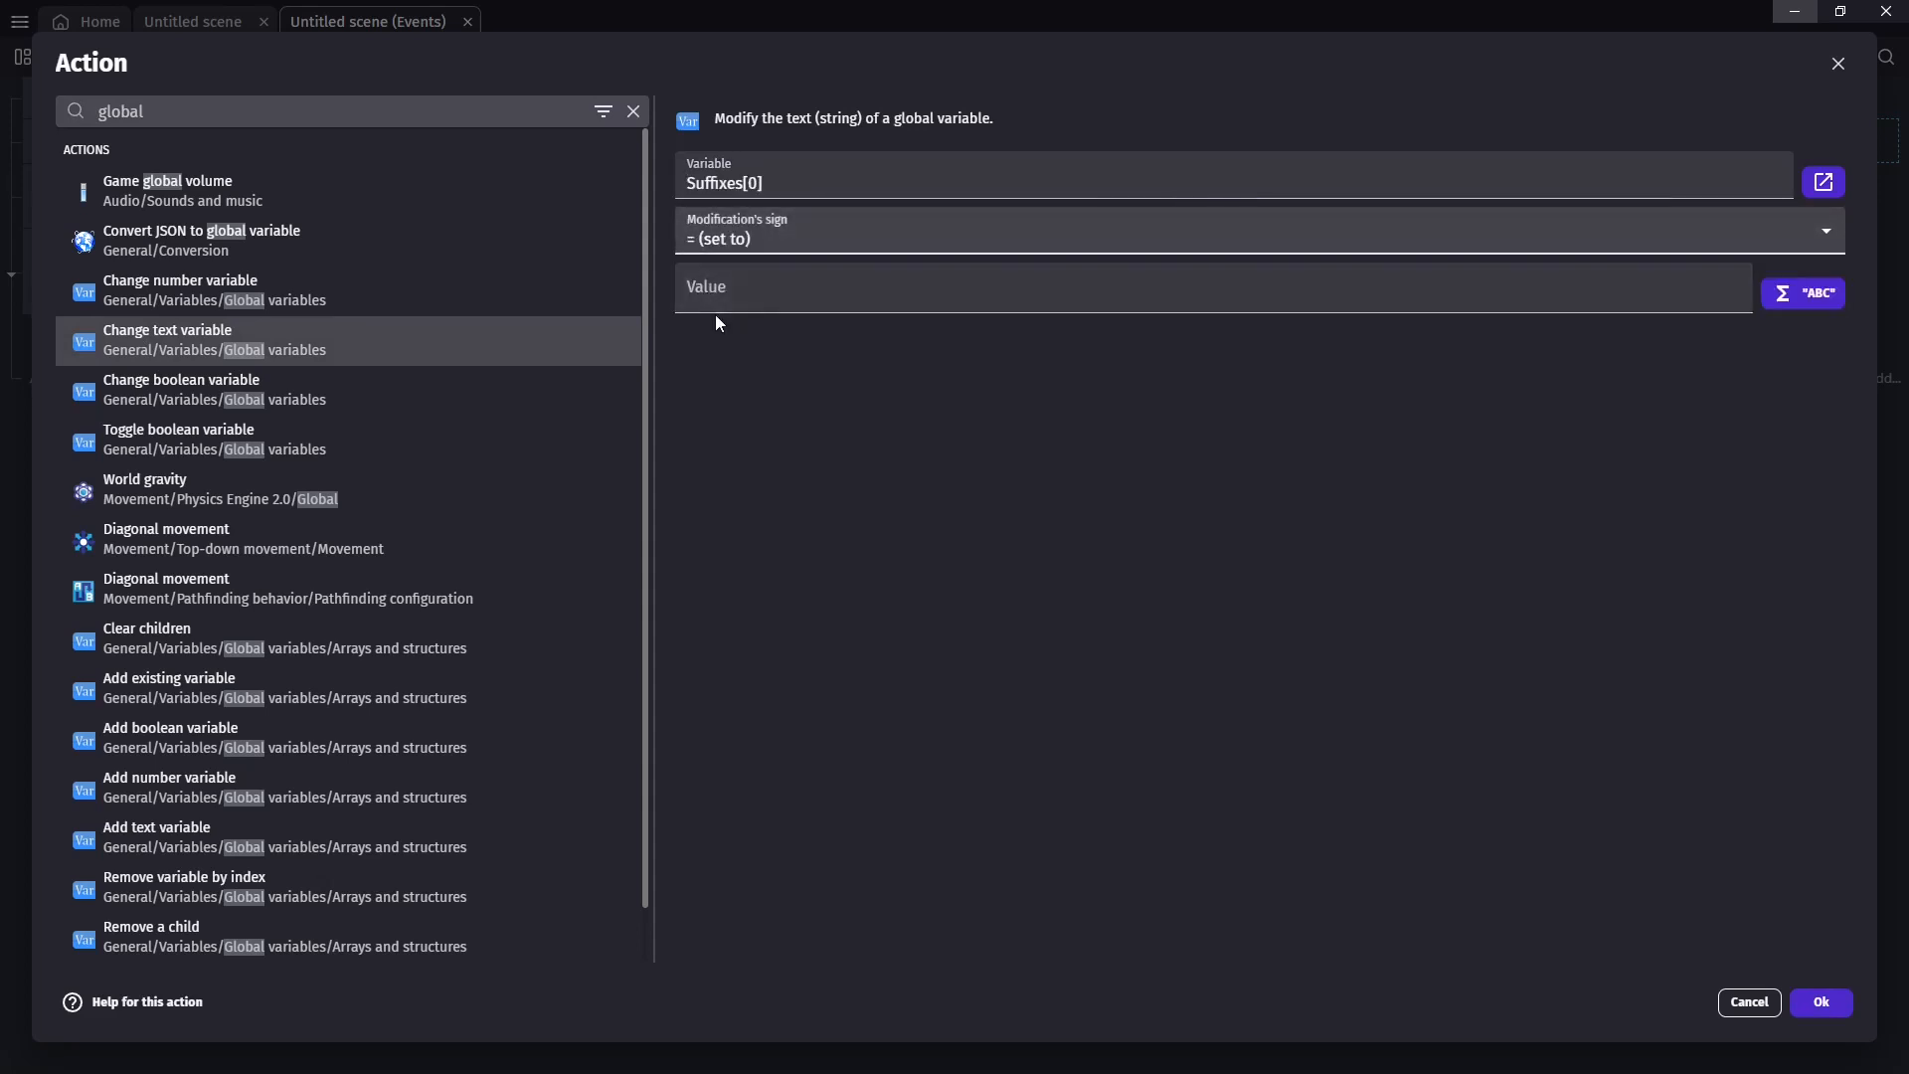
{"action": "mouse_move", "coordinate": [1105, 346]}
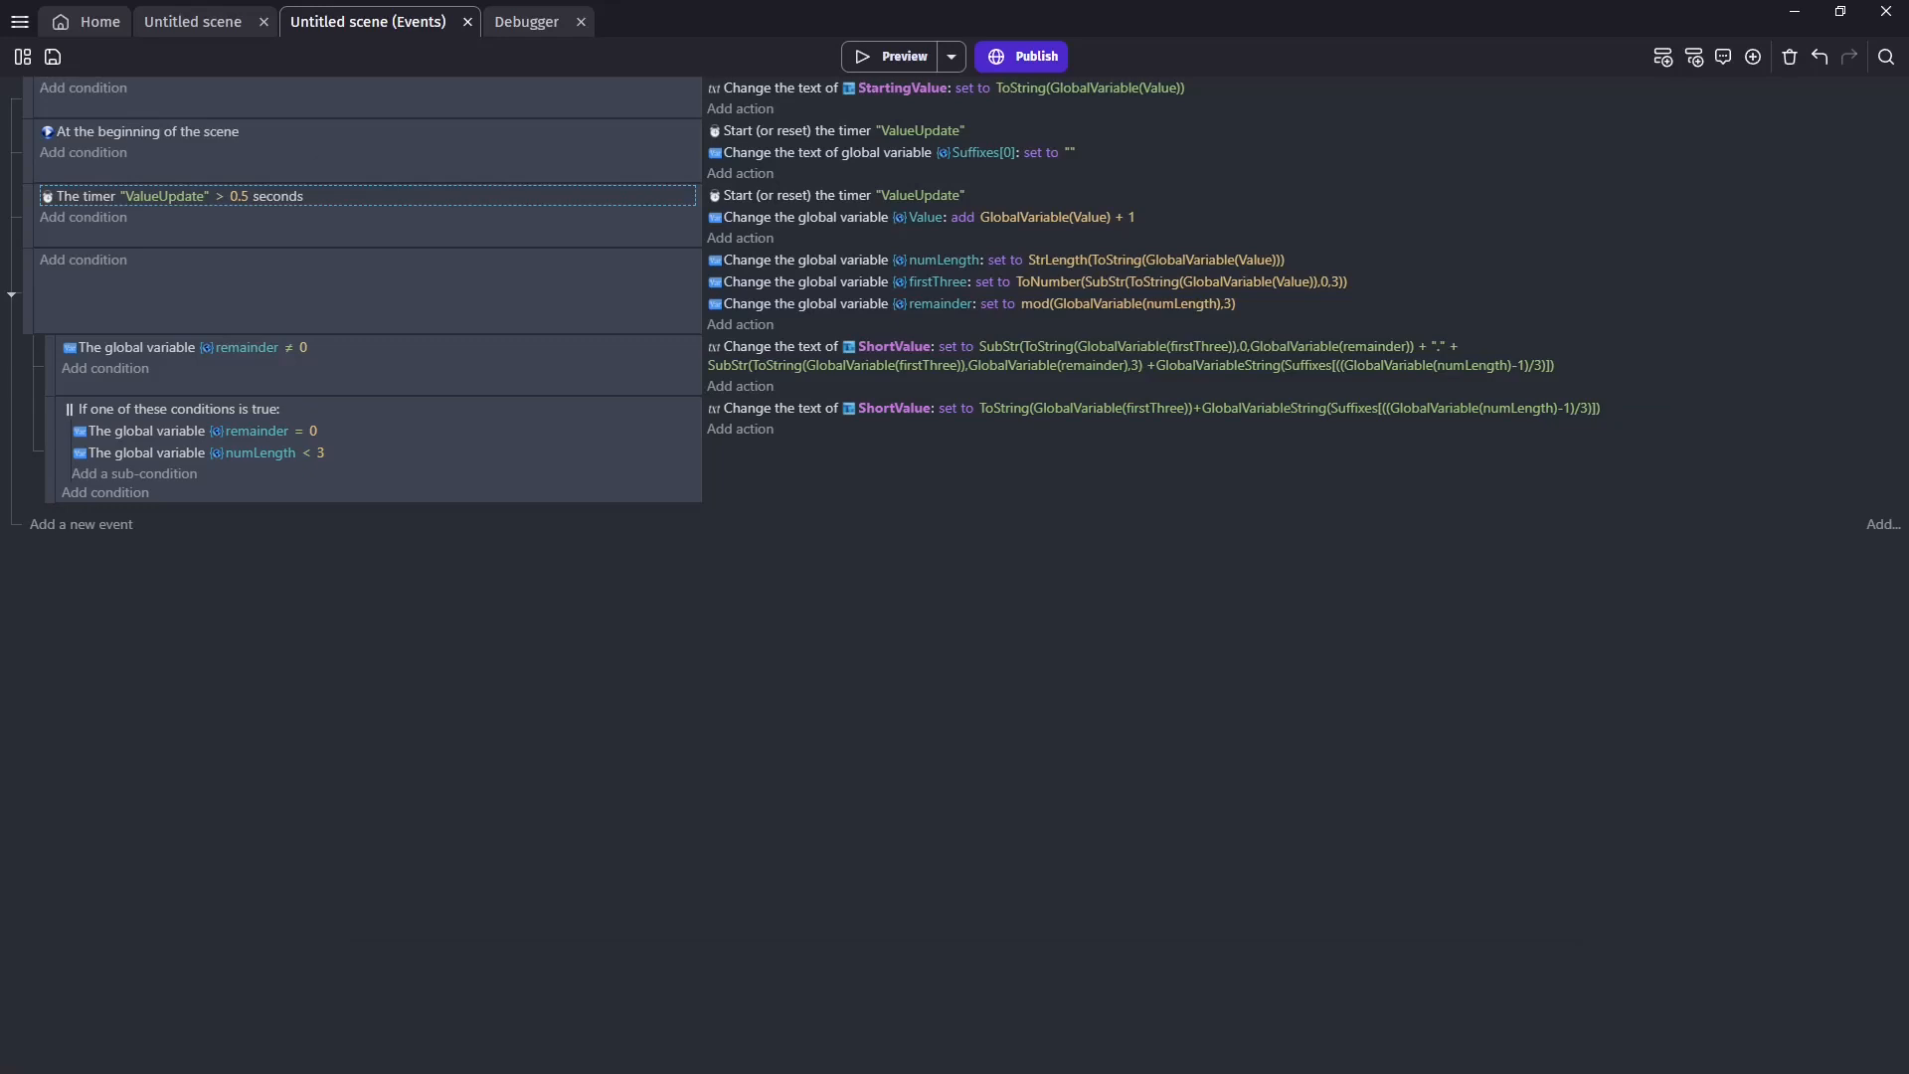
{"action": "left_click", "coordinate": [901, 55]}
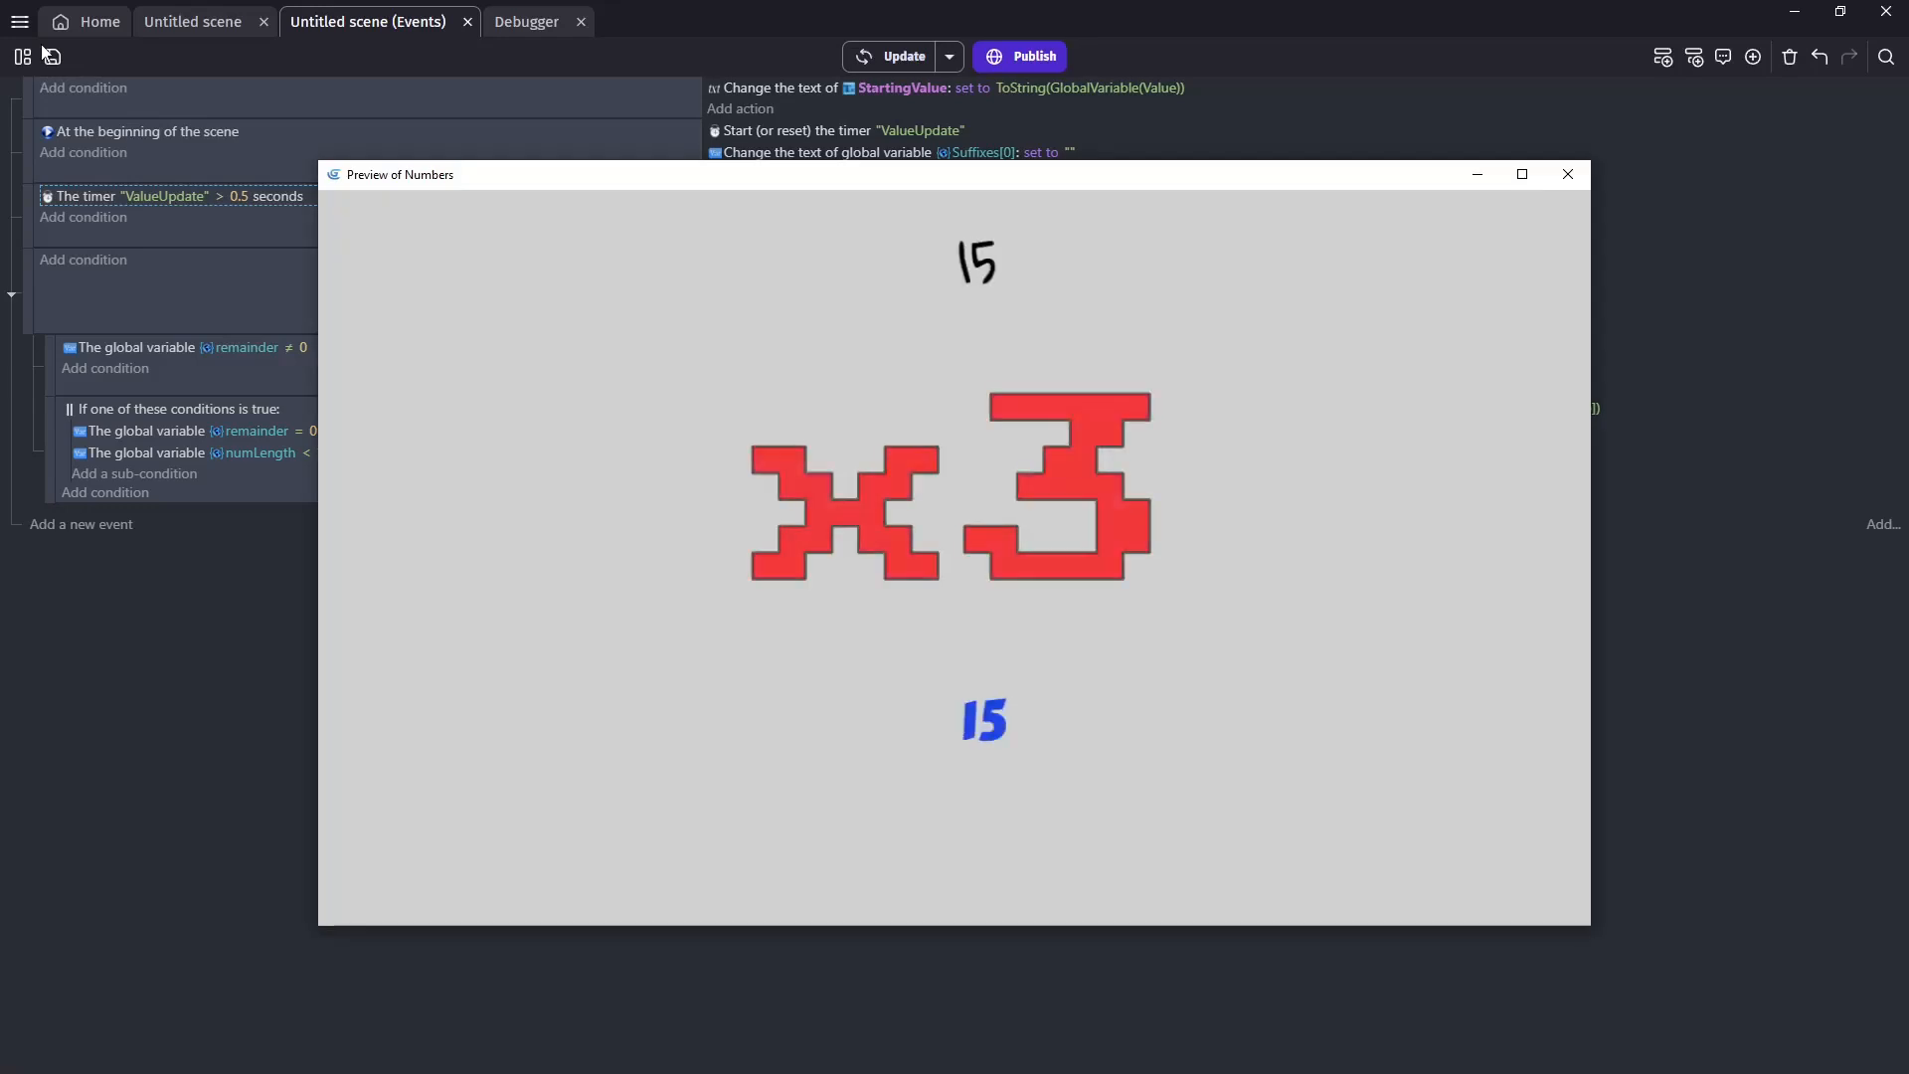